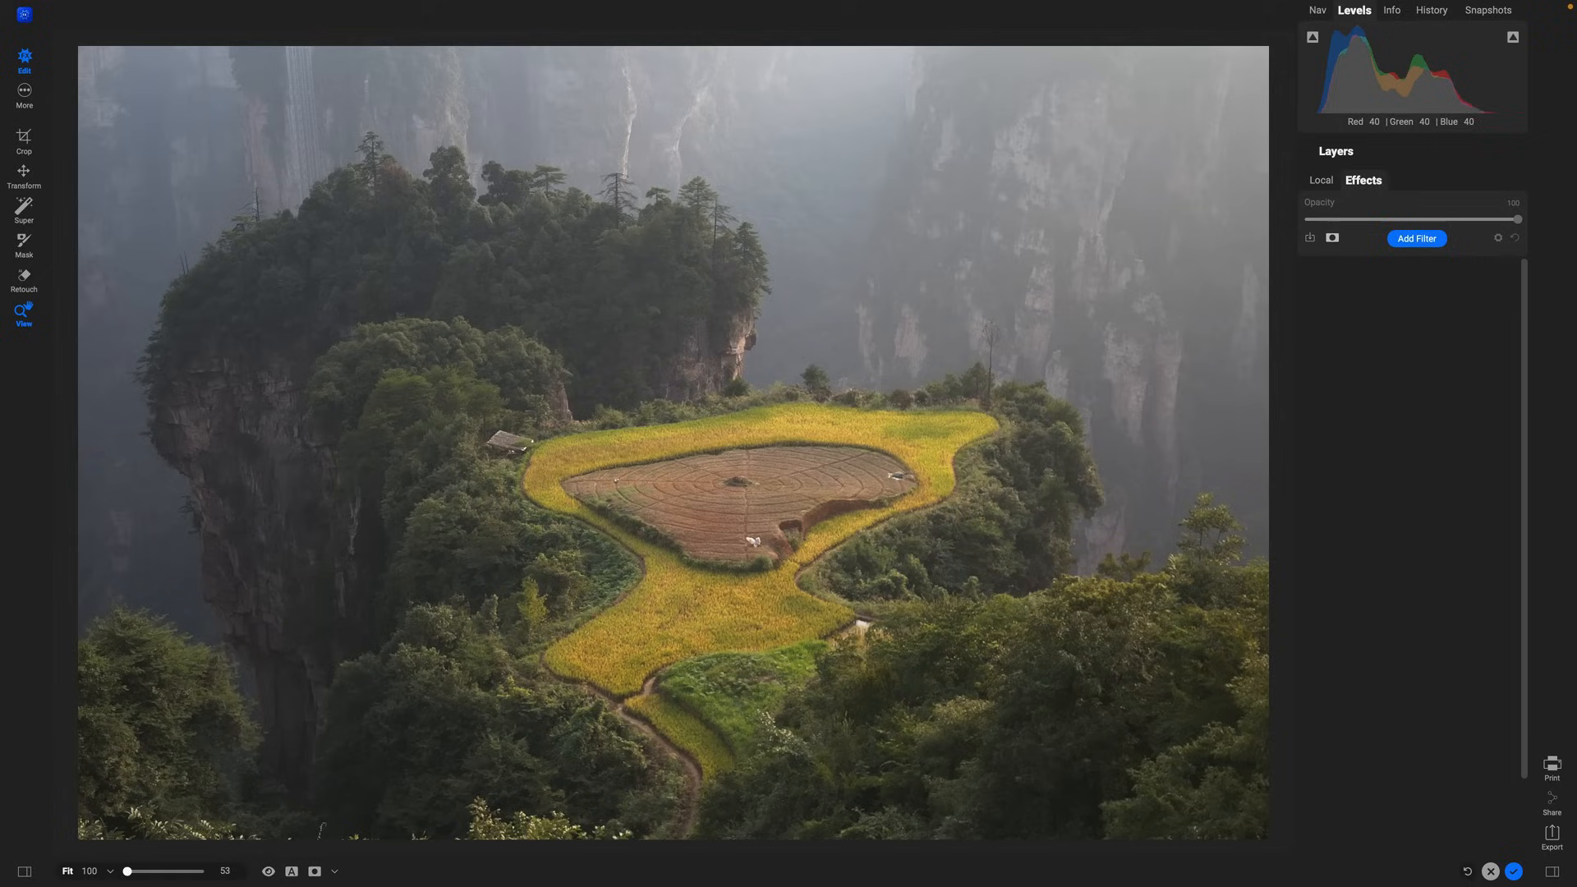
pyautogui.moveTo(811, 633)
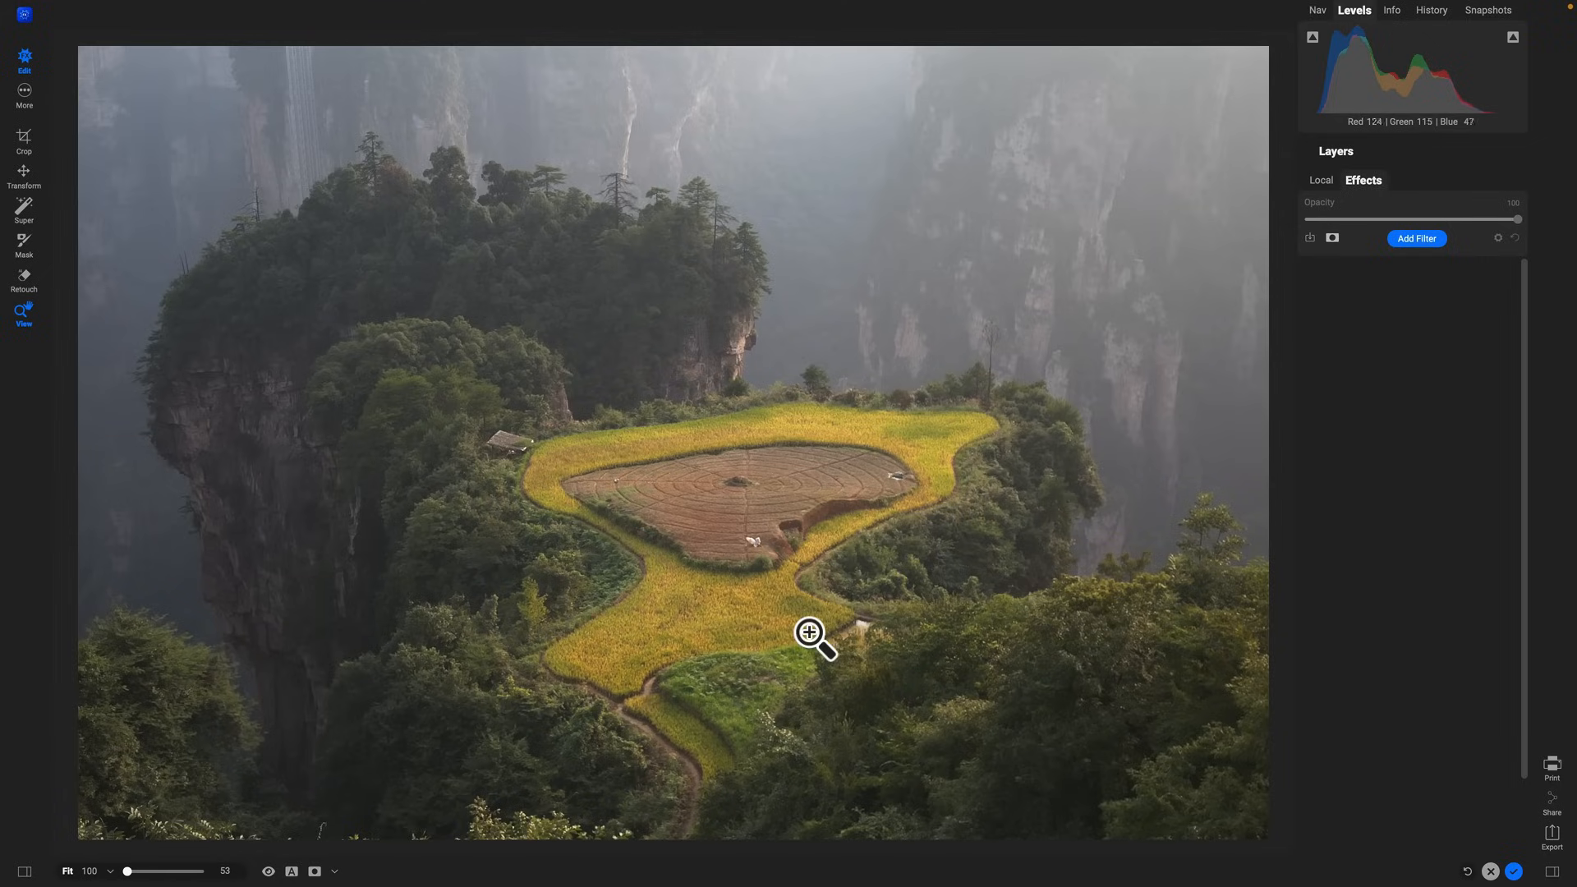
pyautogui.moveTo(817, 631)
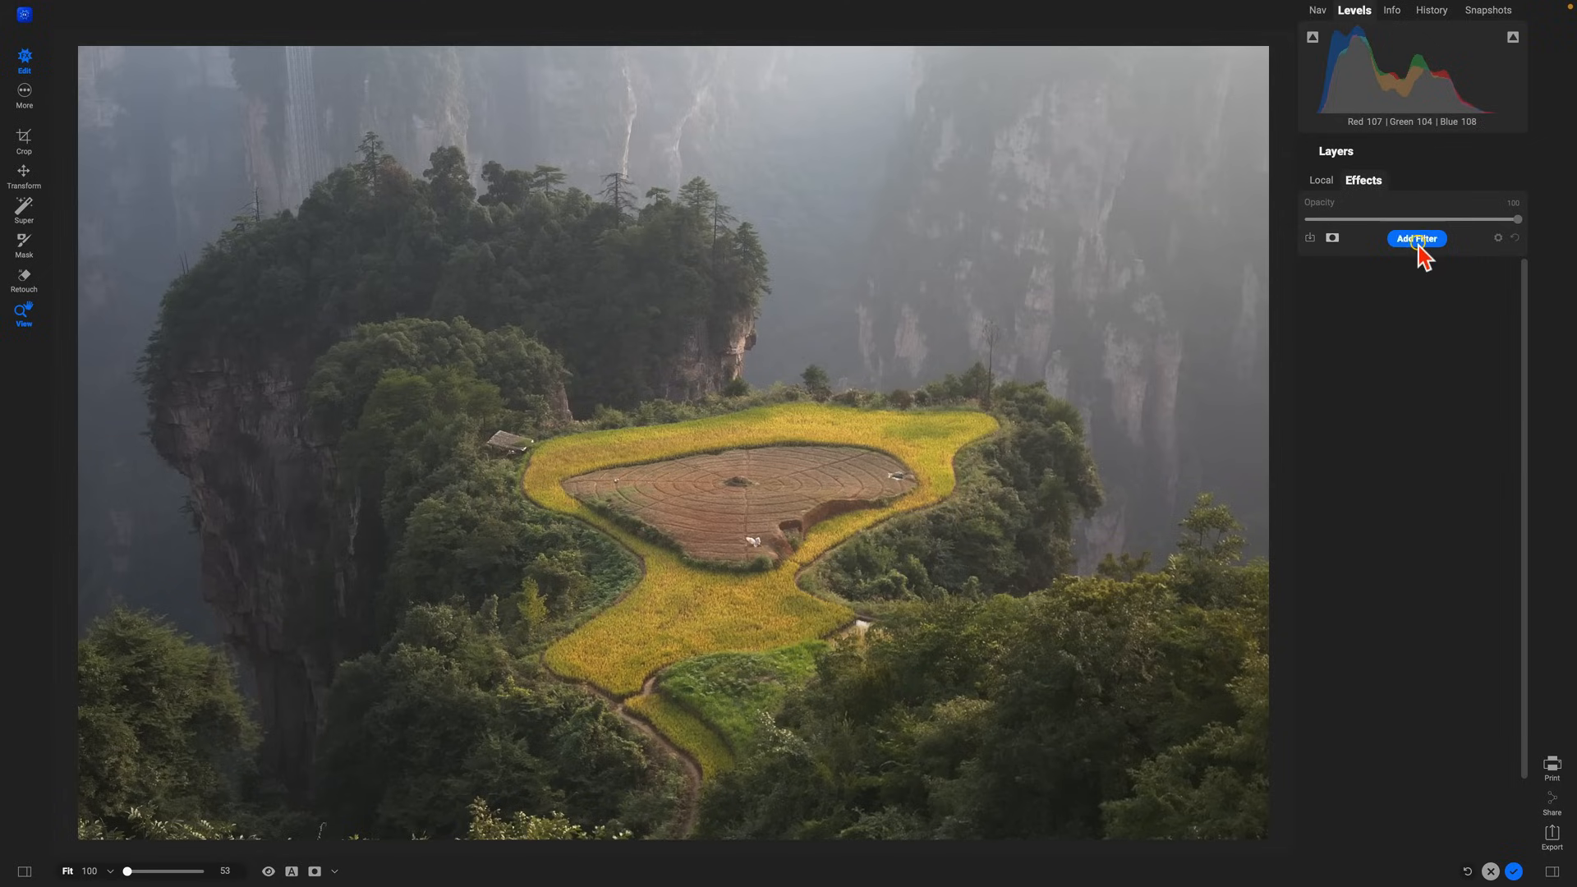
# - Add a Curves filter, pull the shadows down and raise the highlights, then toggle to compare
pyautogui.click(1417, 239)
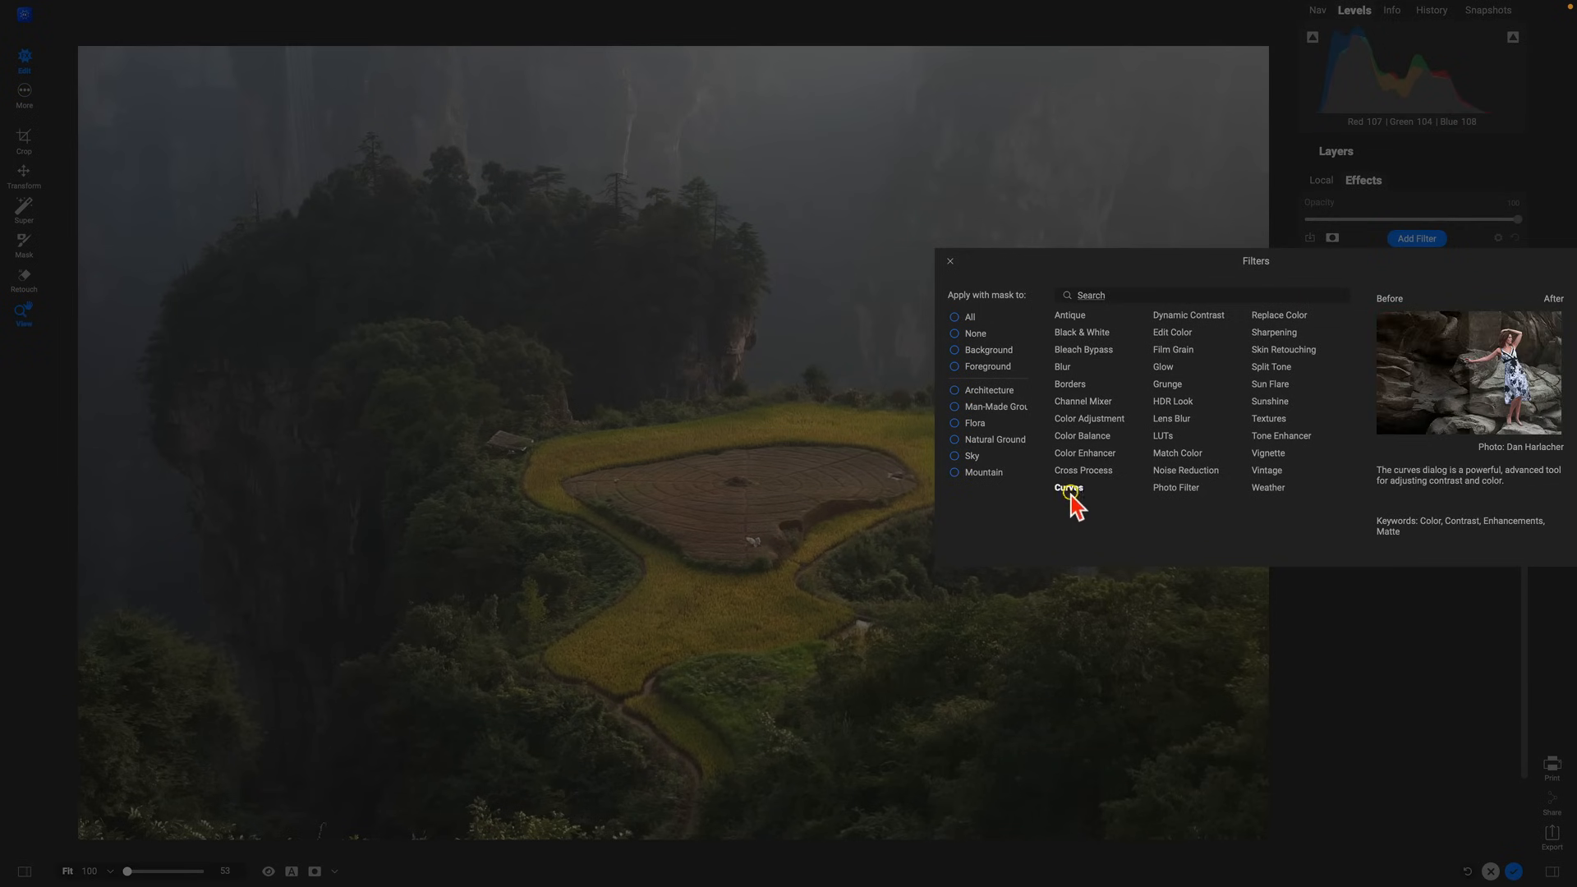
pyautogui.click(1069, 488)
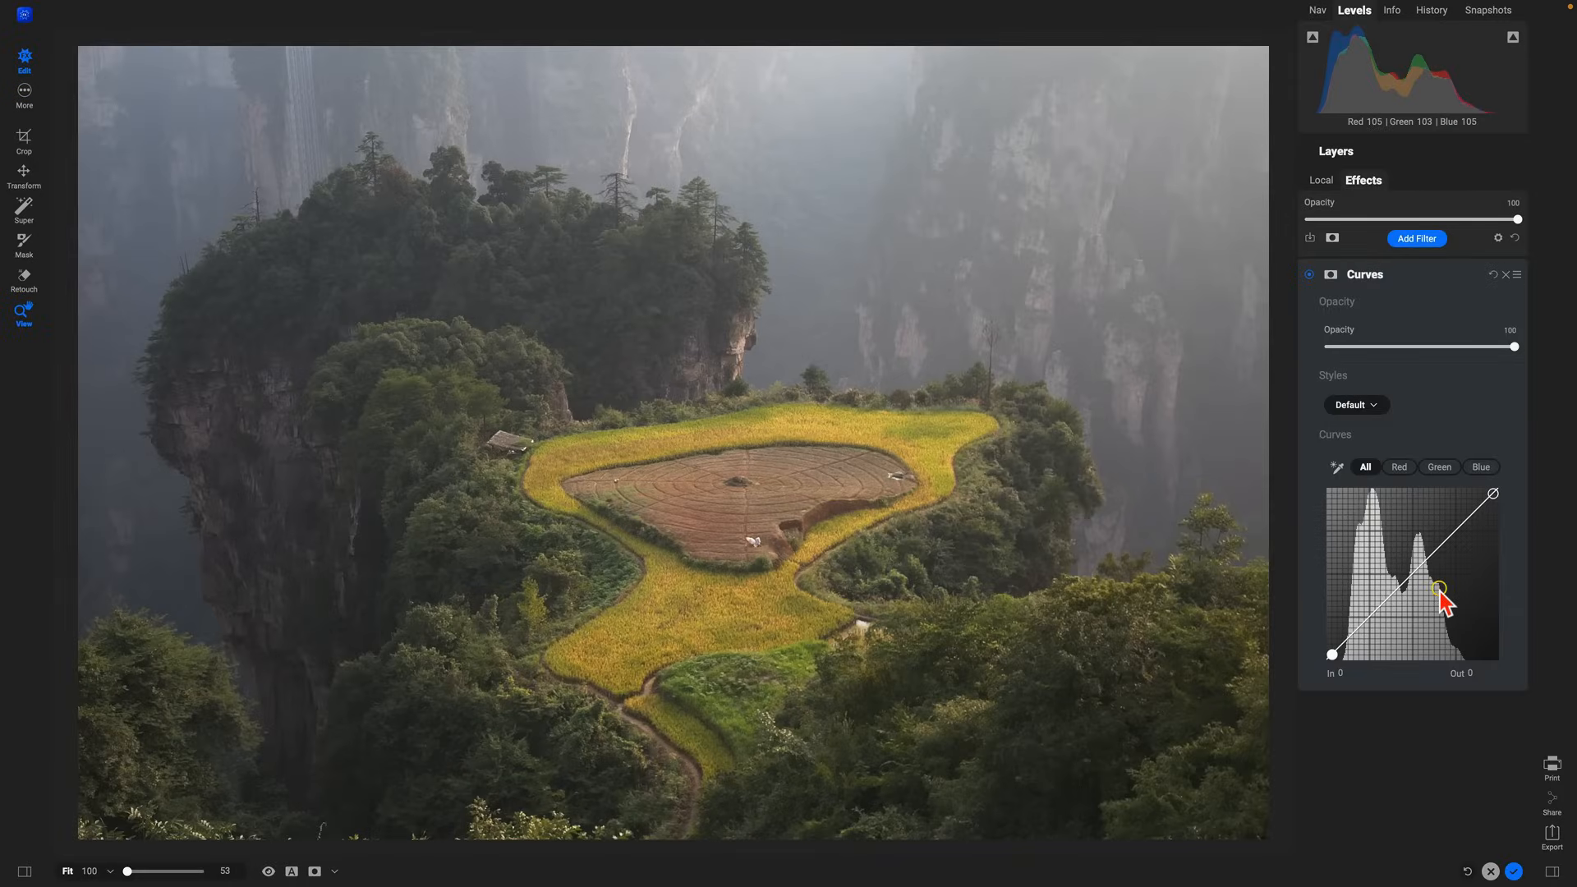
pyautogui.click(1438, 592)
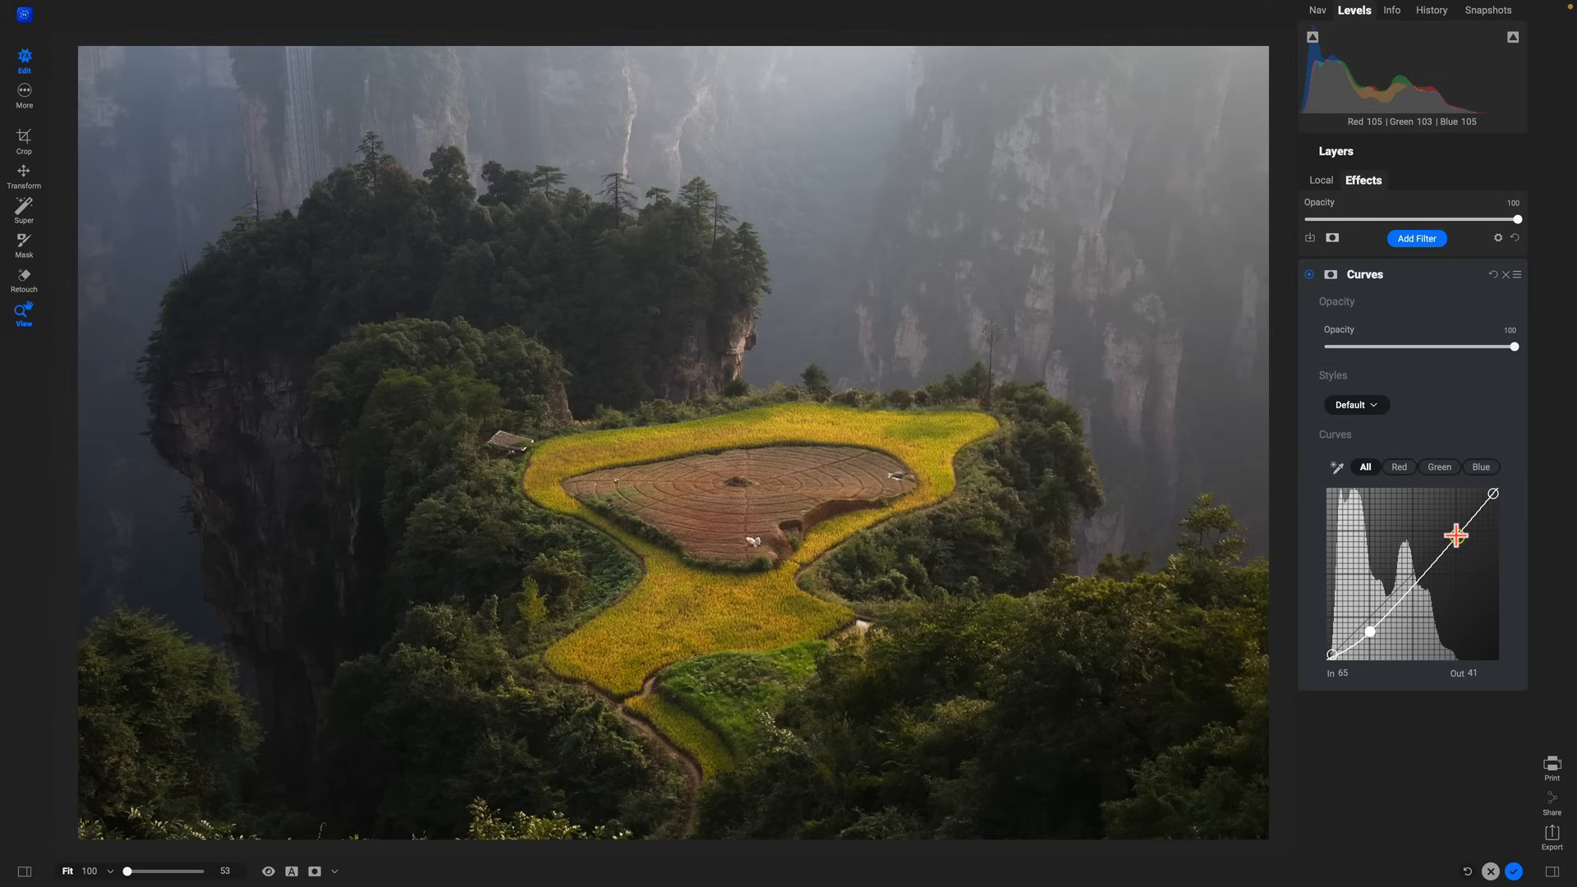
pyautogui.moveTo(1456, 535); pyautogui.dragTo(1457, 514)
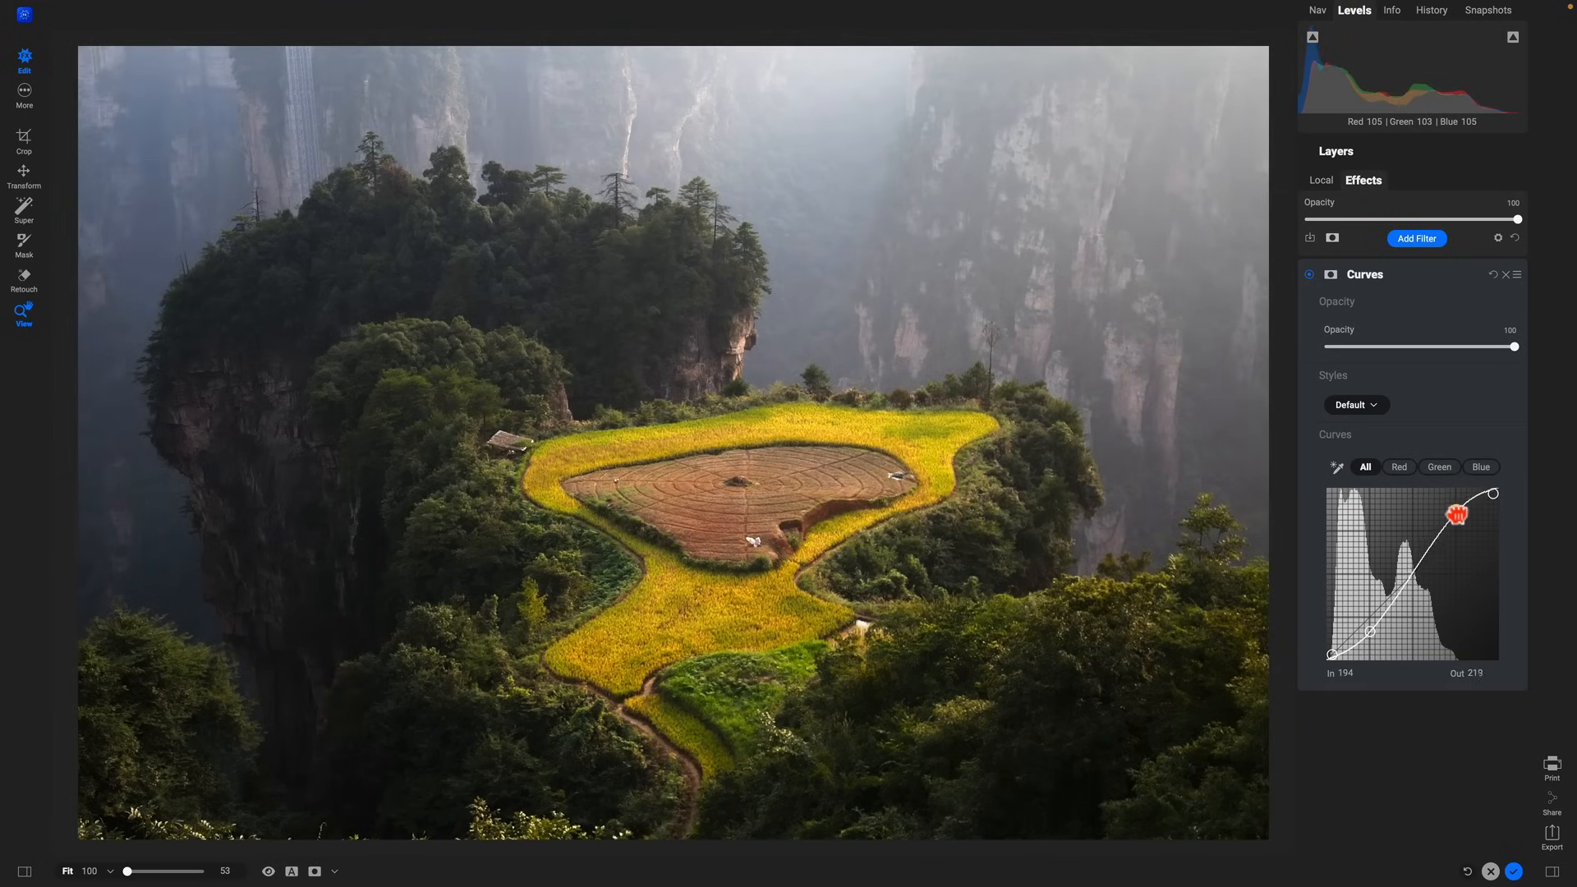
pyautogui.moveTo(1458, 516); pyautogui.dragTo(1458, 505)
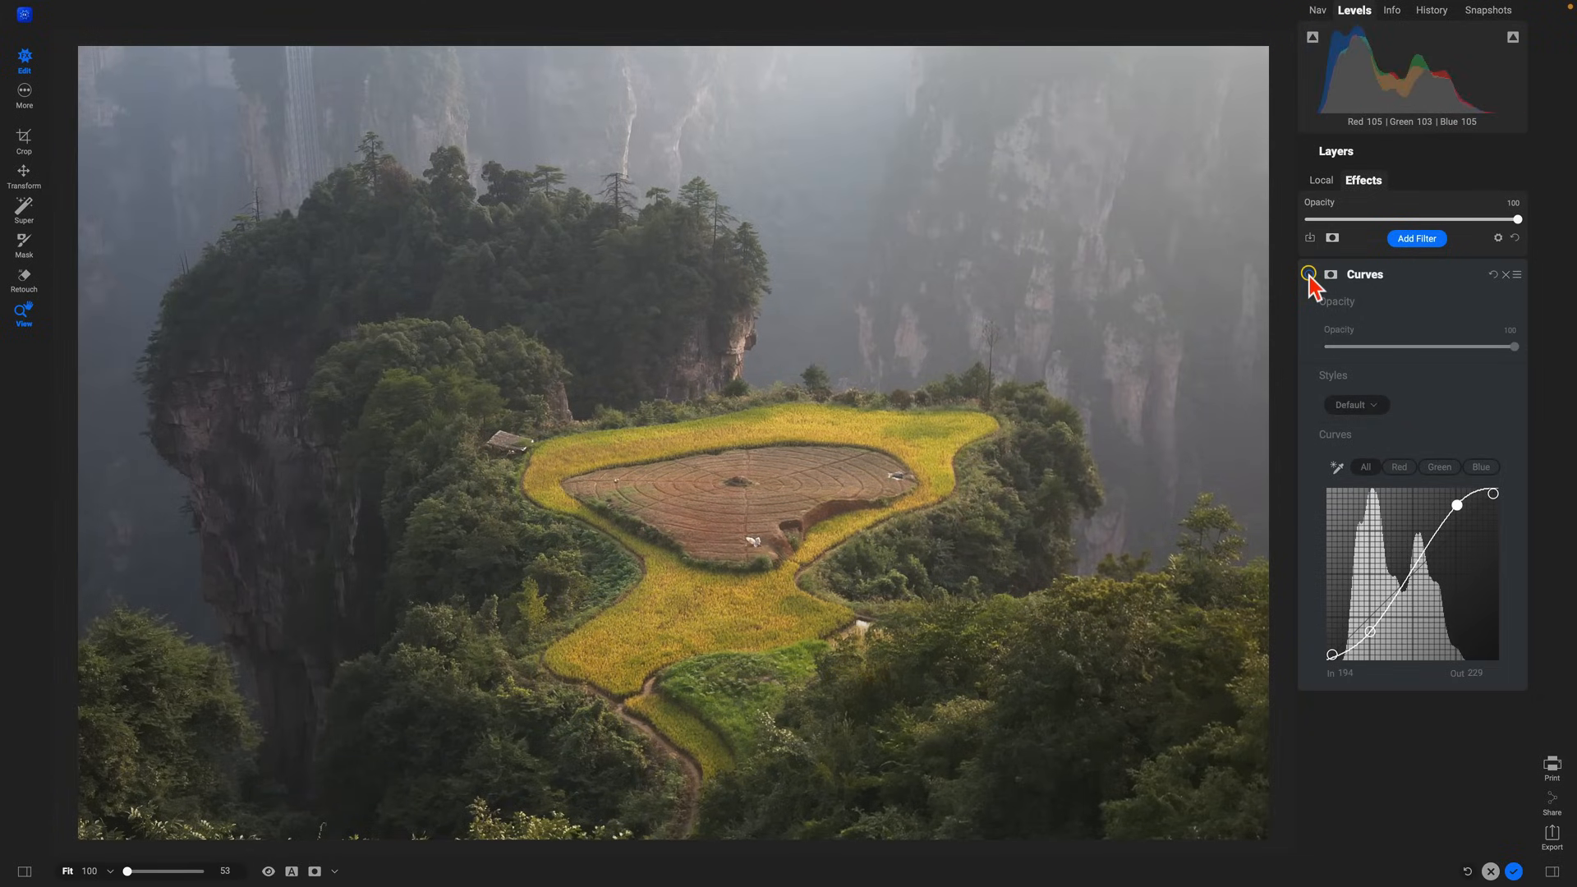
pyautogui.click(1309, 274)
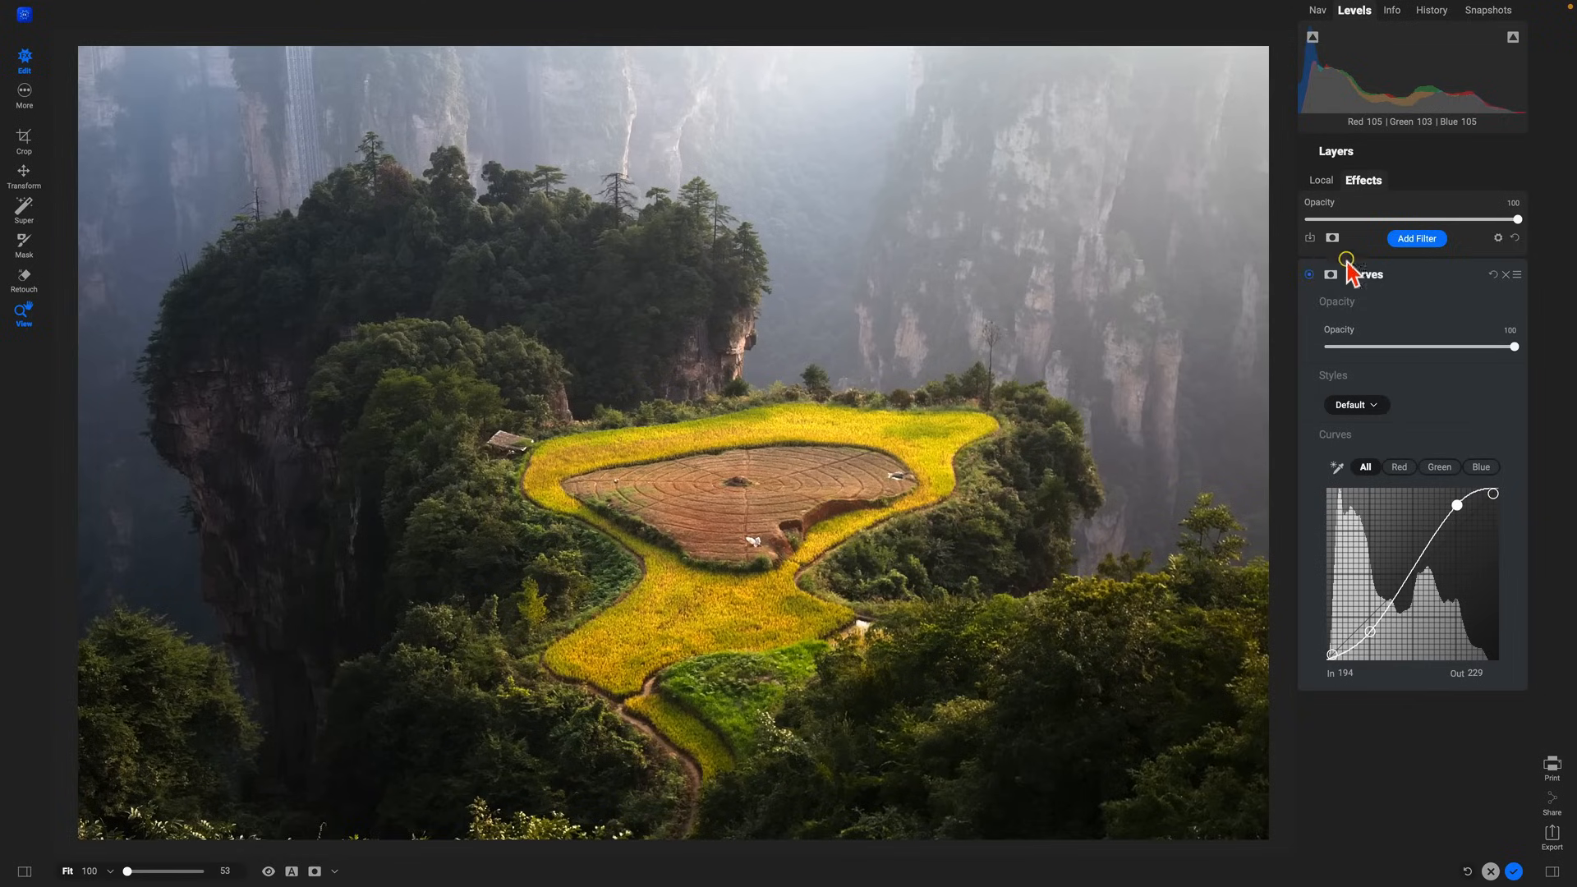
# - Add an Edit Color filter with the Grass preset and boosted saturation, toggling it to compare
pyautogui.click(1416, 239)
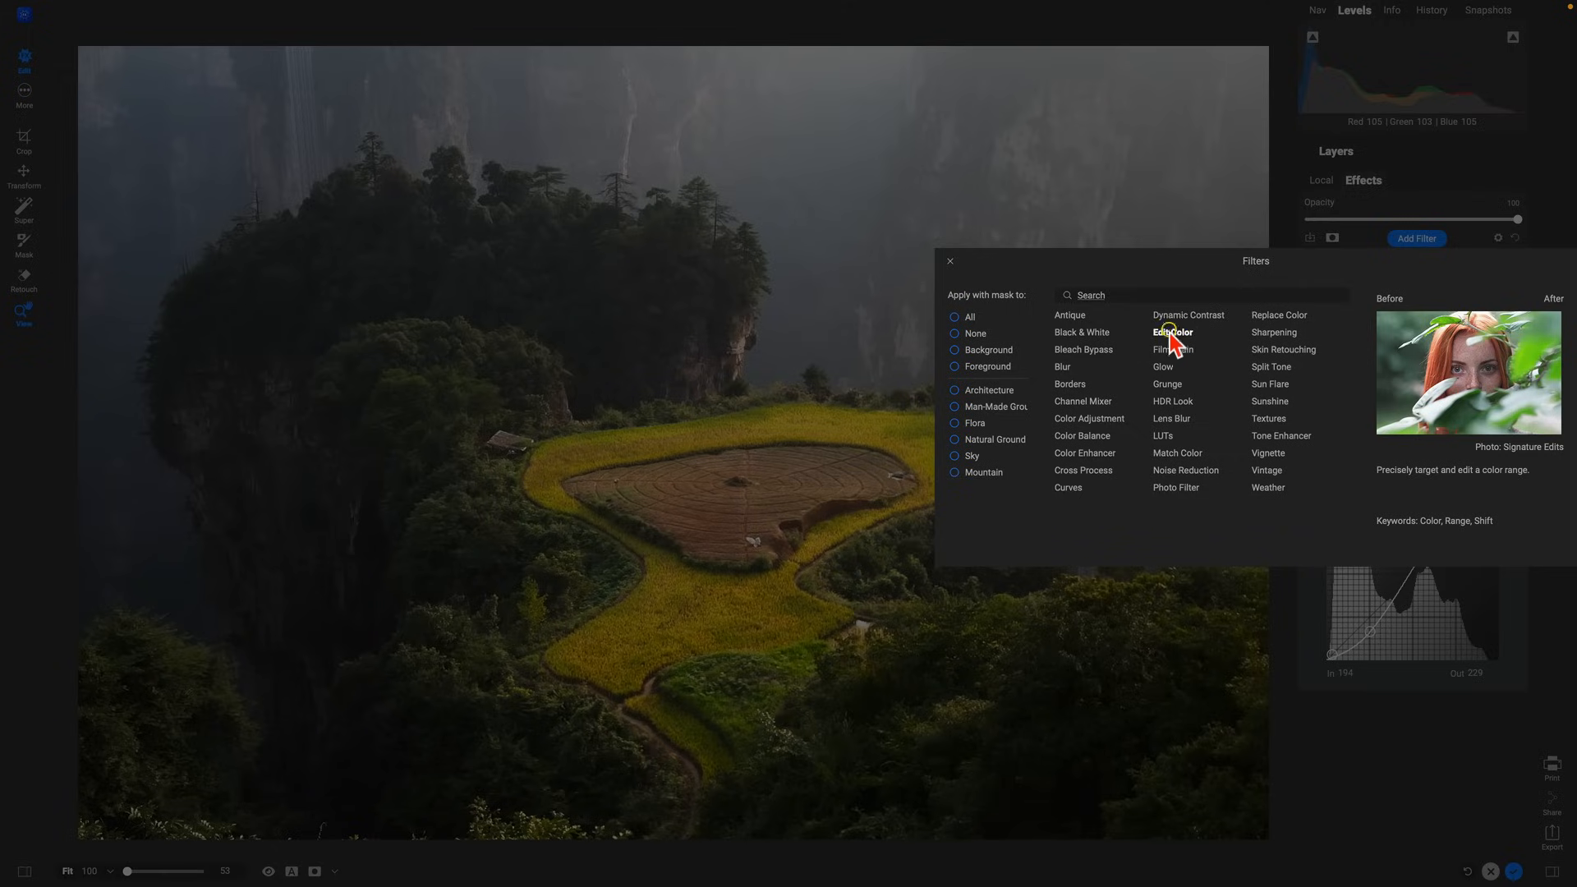
pyautogui.click(1172, 332)
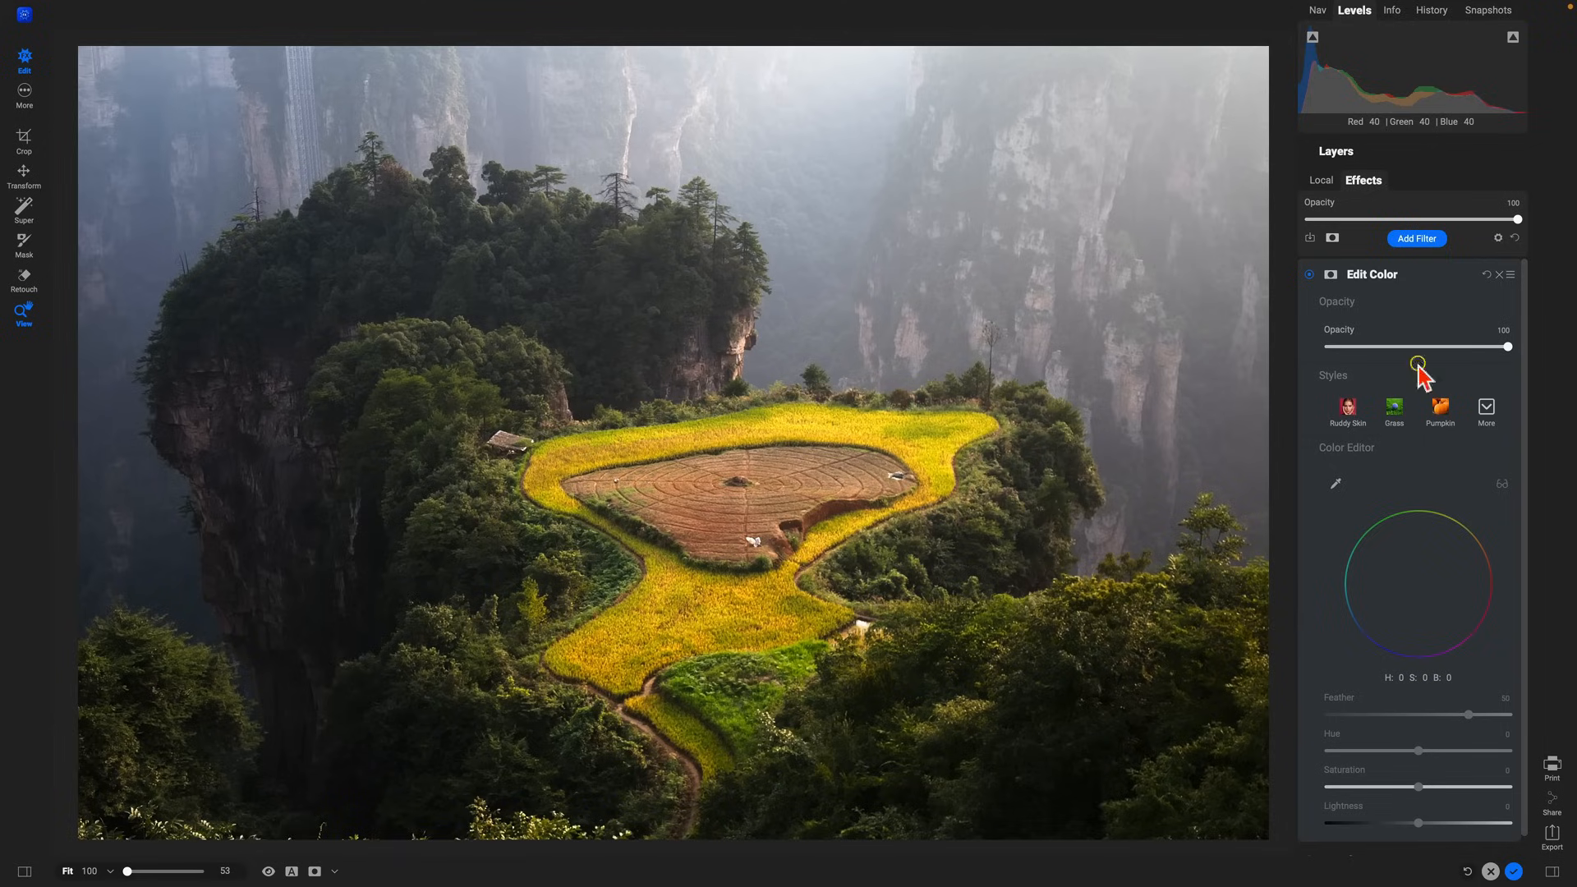
pyautogui.moveTo(1475, 445)
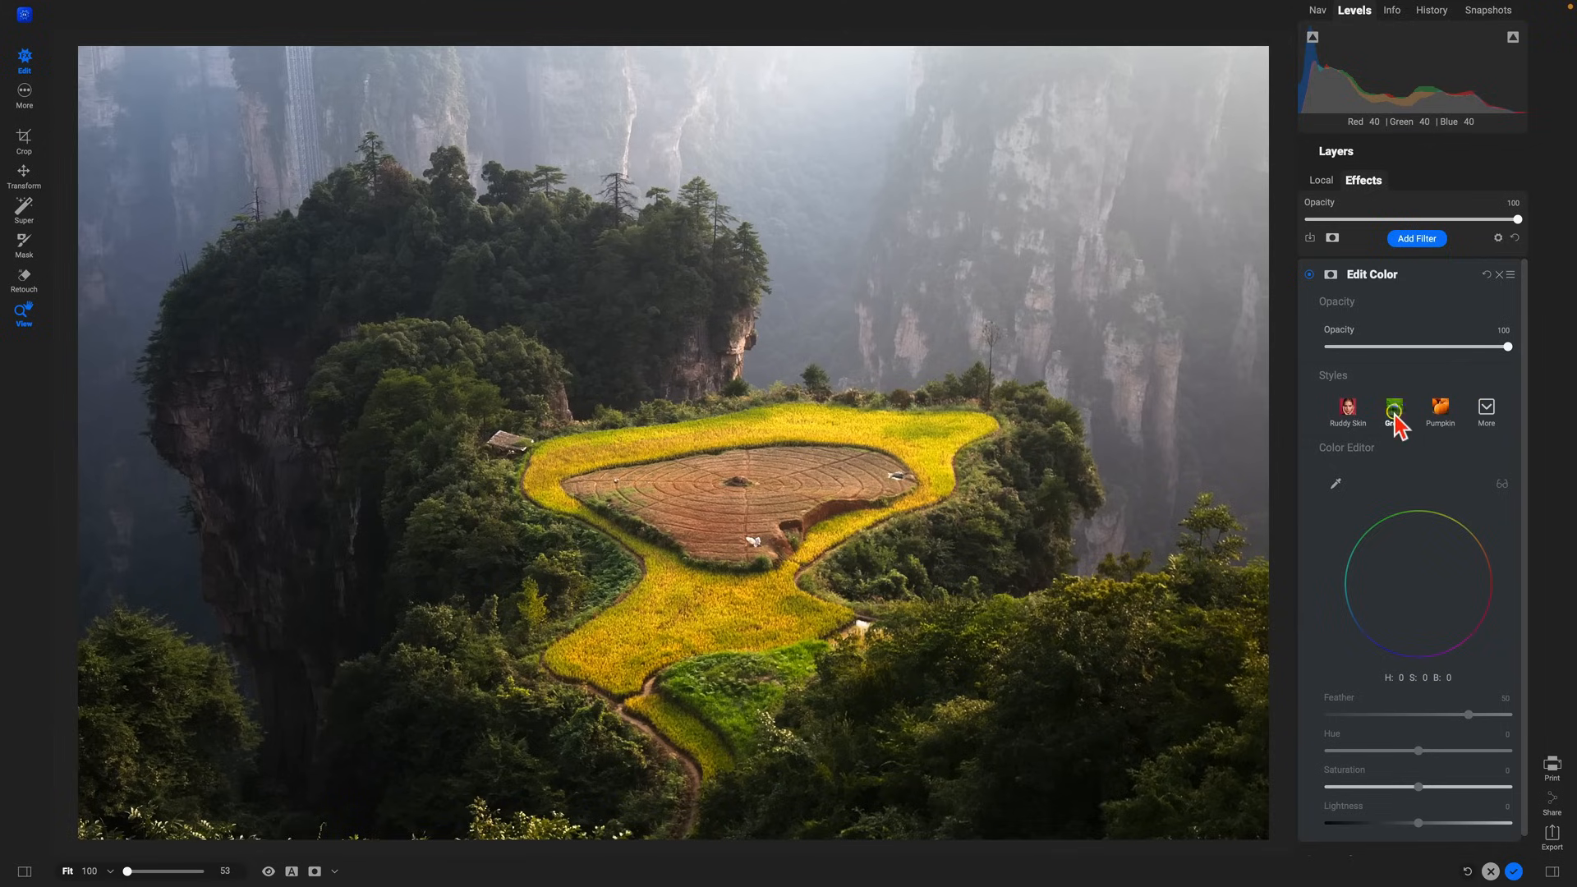
pyautogui.click(1394, 410)
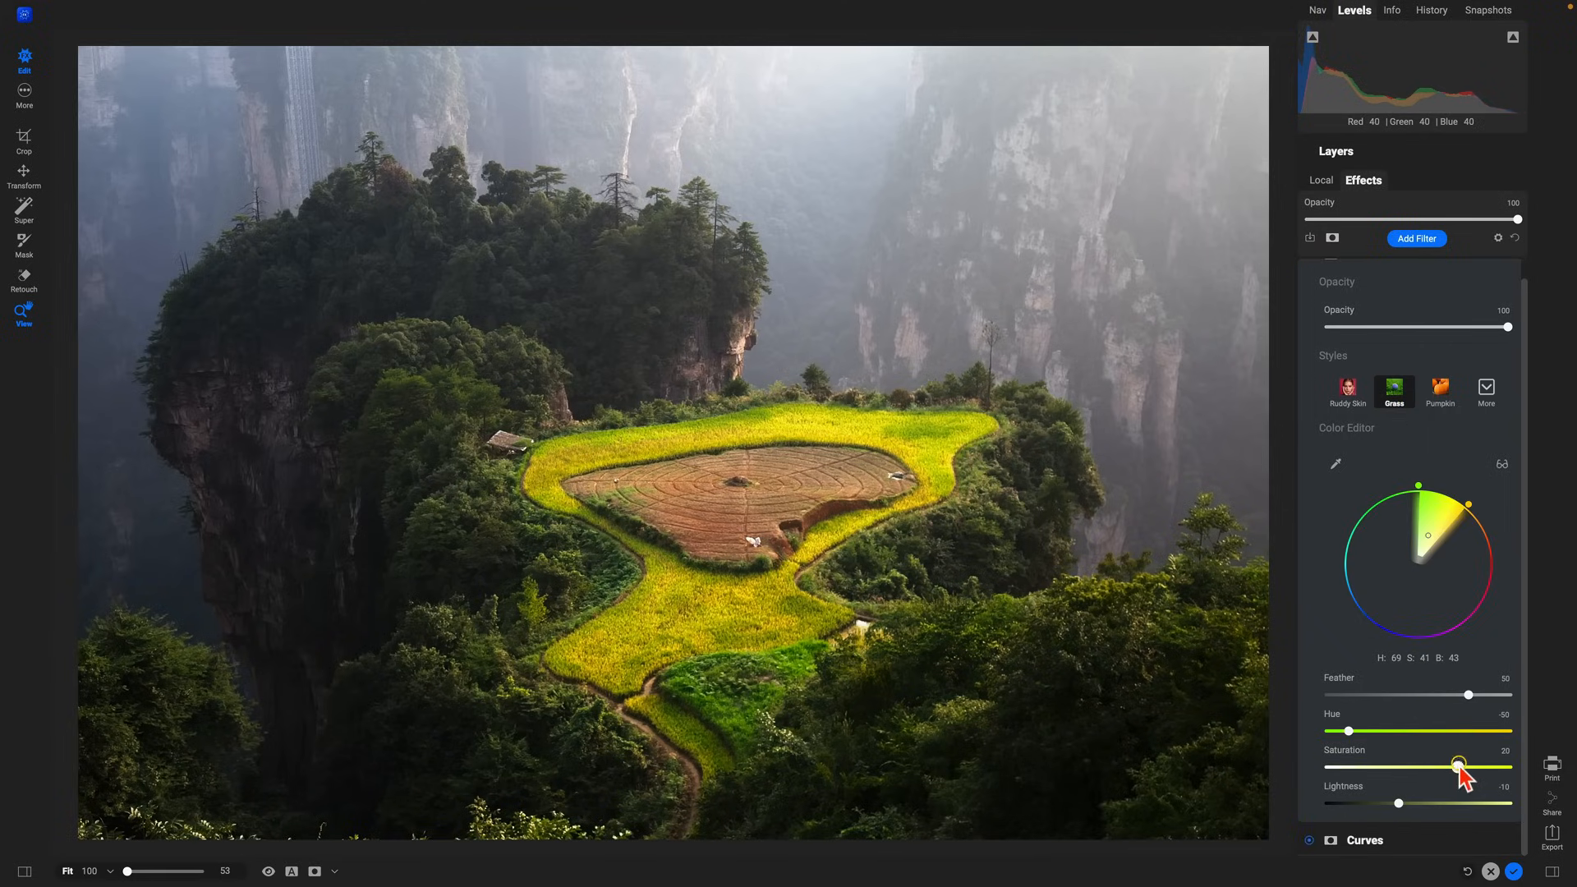
pyautogui.moveTo(1460, 768); pyautogui.dragTo(1493, 767)
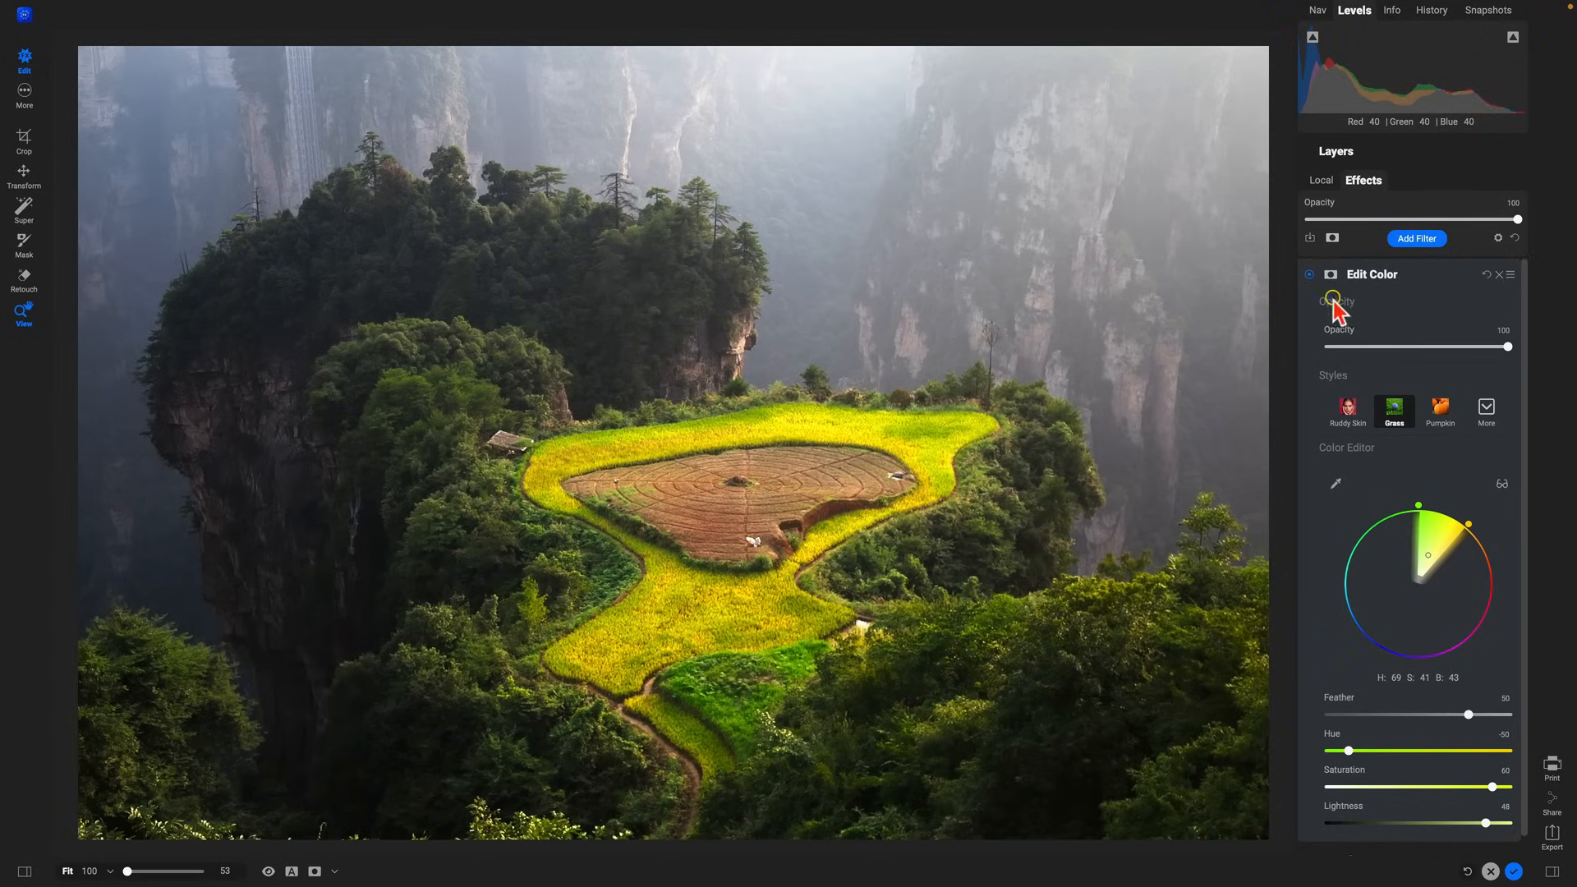
pyautogui.click(1310, 275)
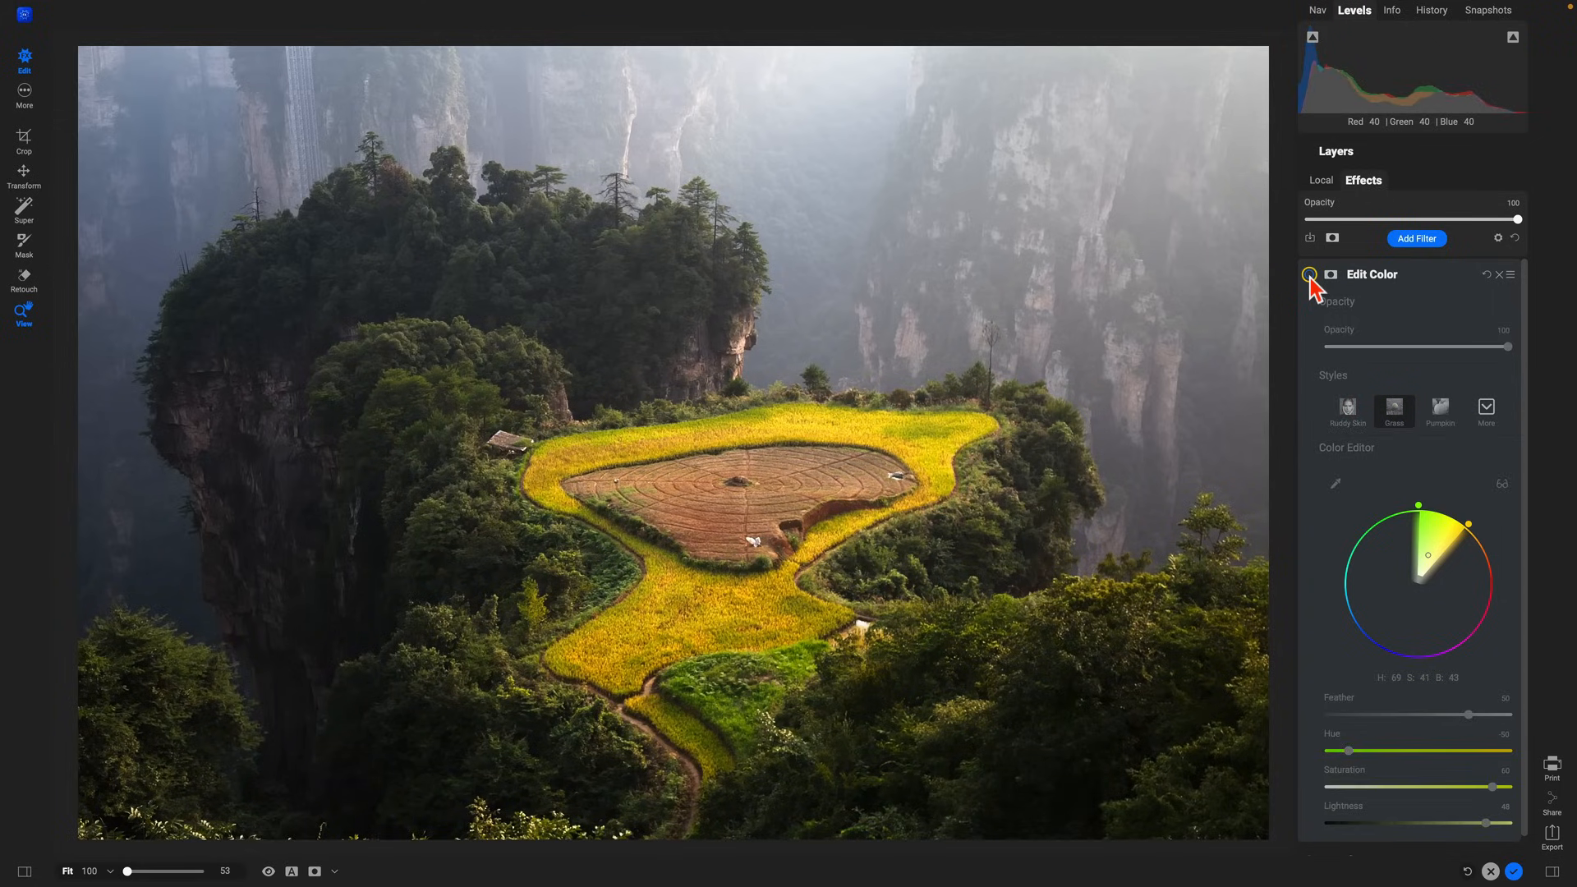
pyautogui.click(1394, 408)
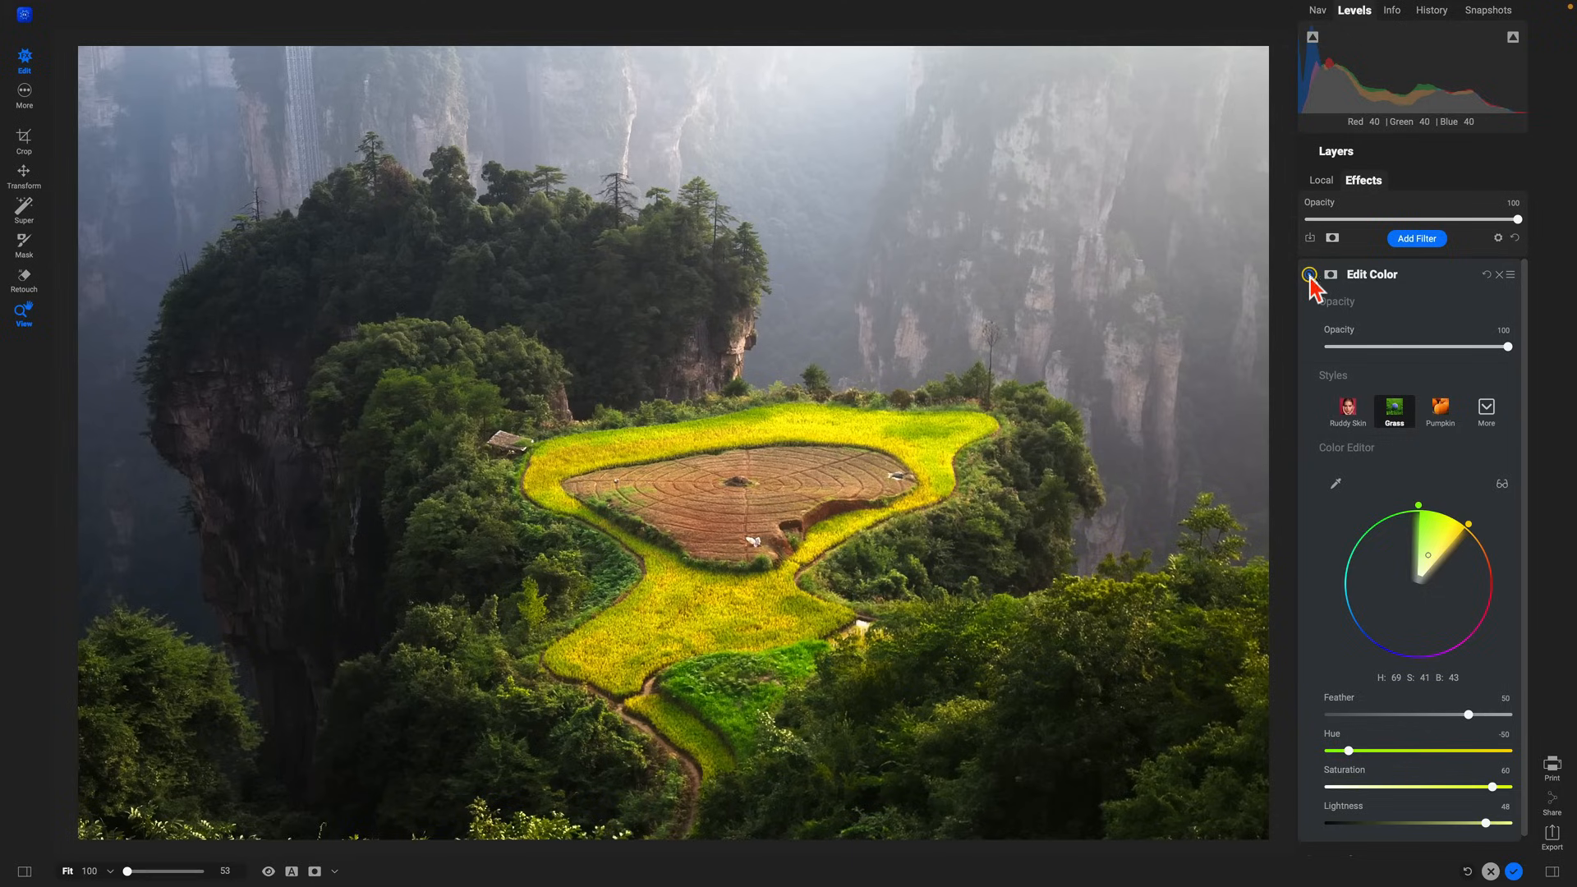
# - Add a Glow filter using the Darker style, then toggle it to compare
pyautogui.click(1416, 238)
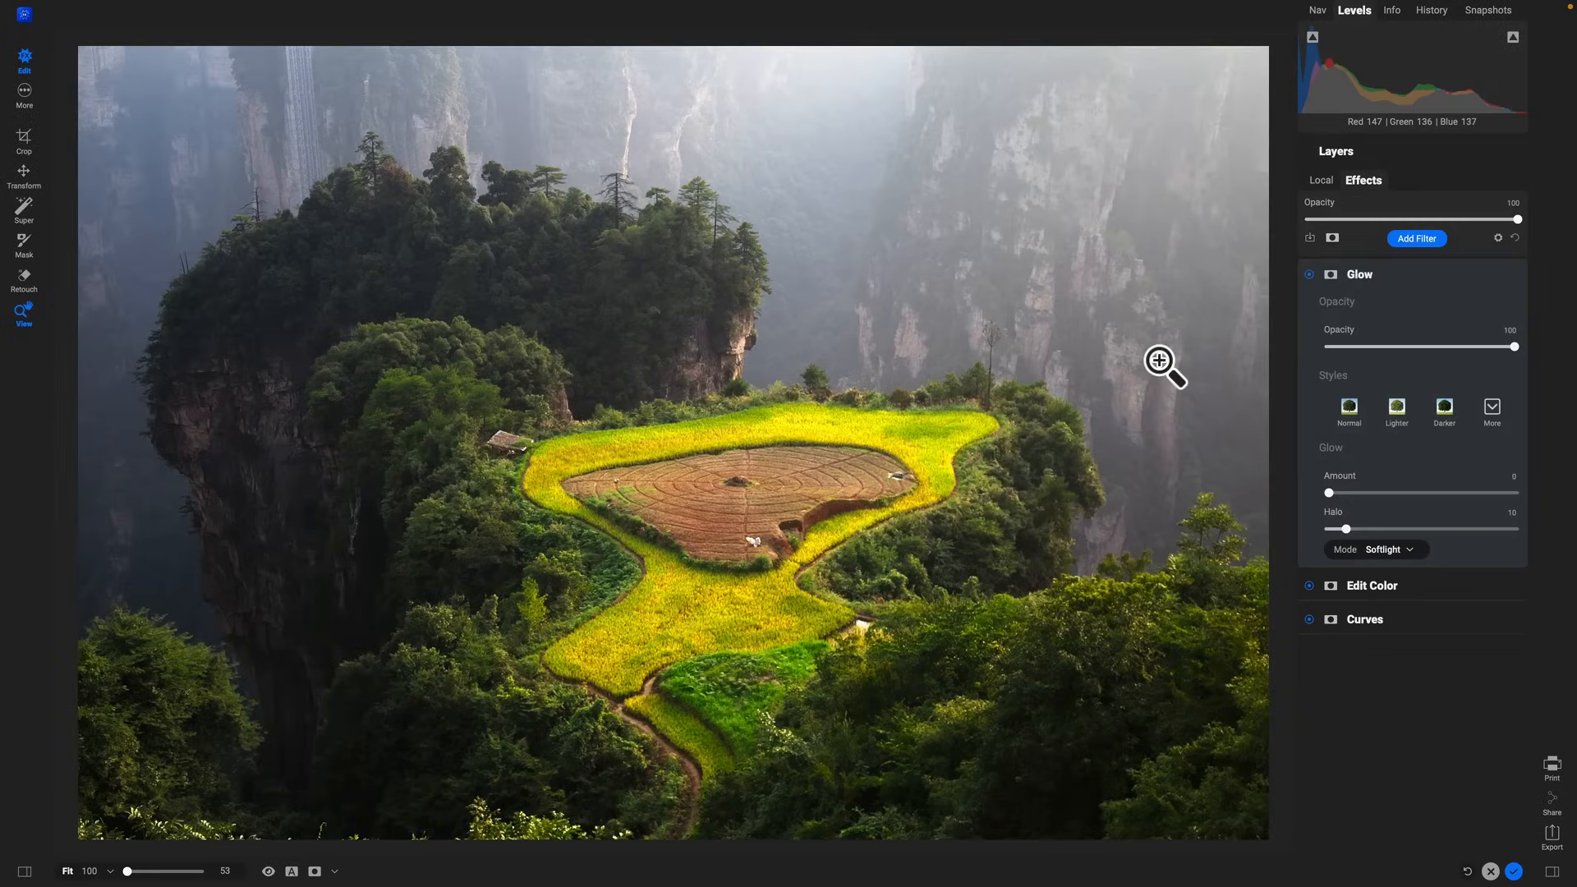
pyautogui.moveTo(1433, 466)
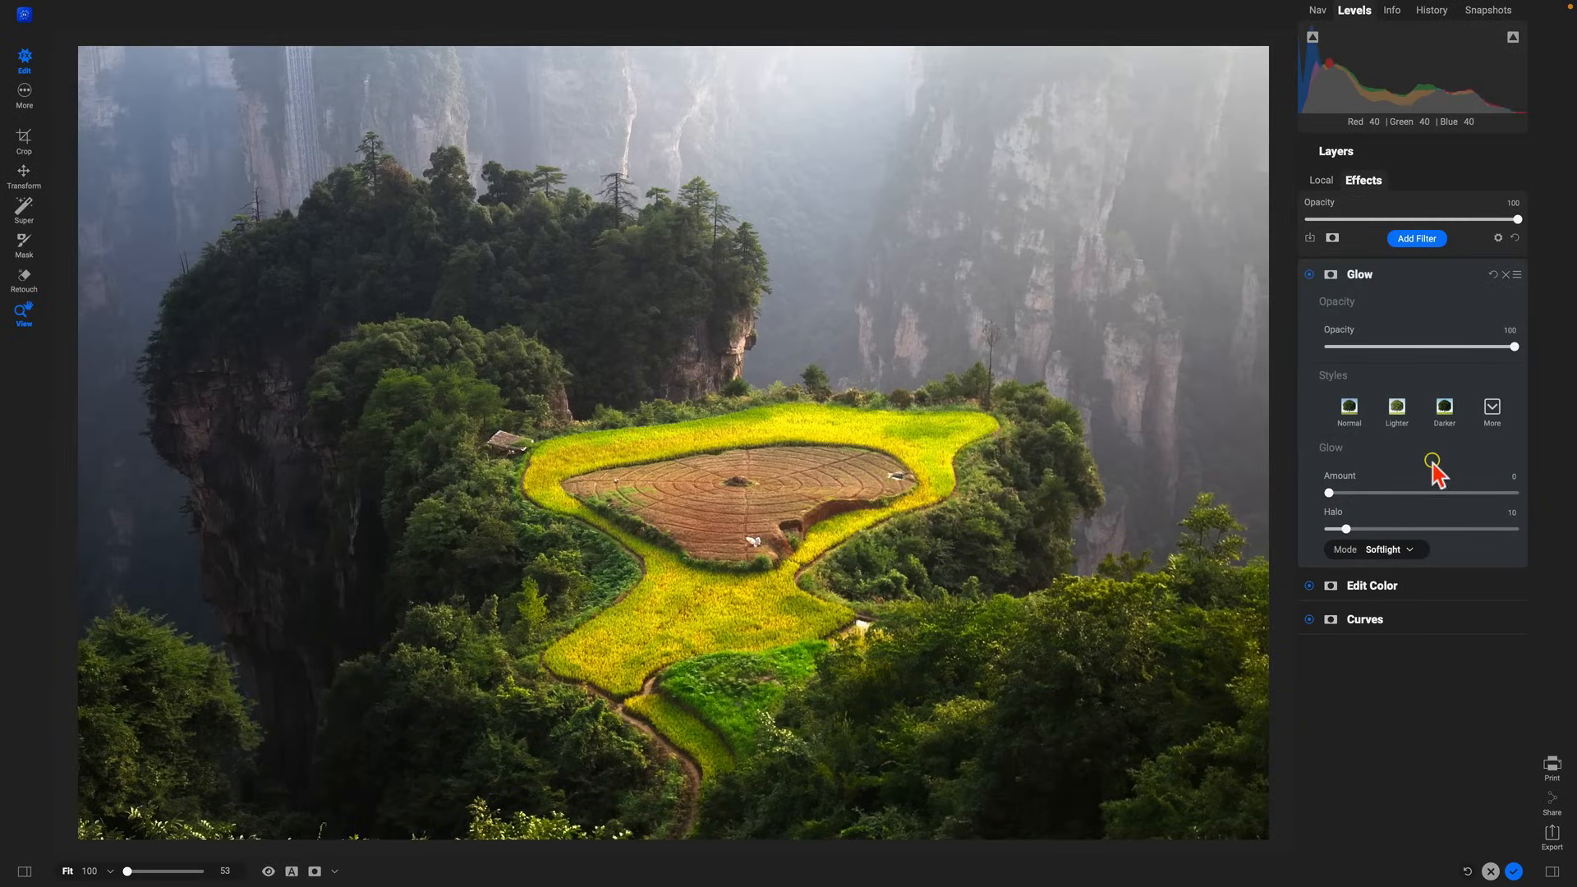
pyautogui.click(1444, 407)
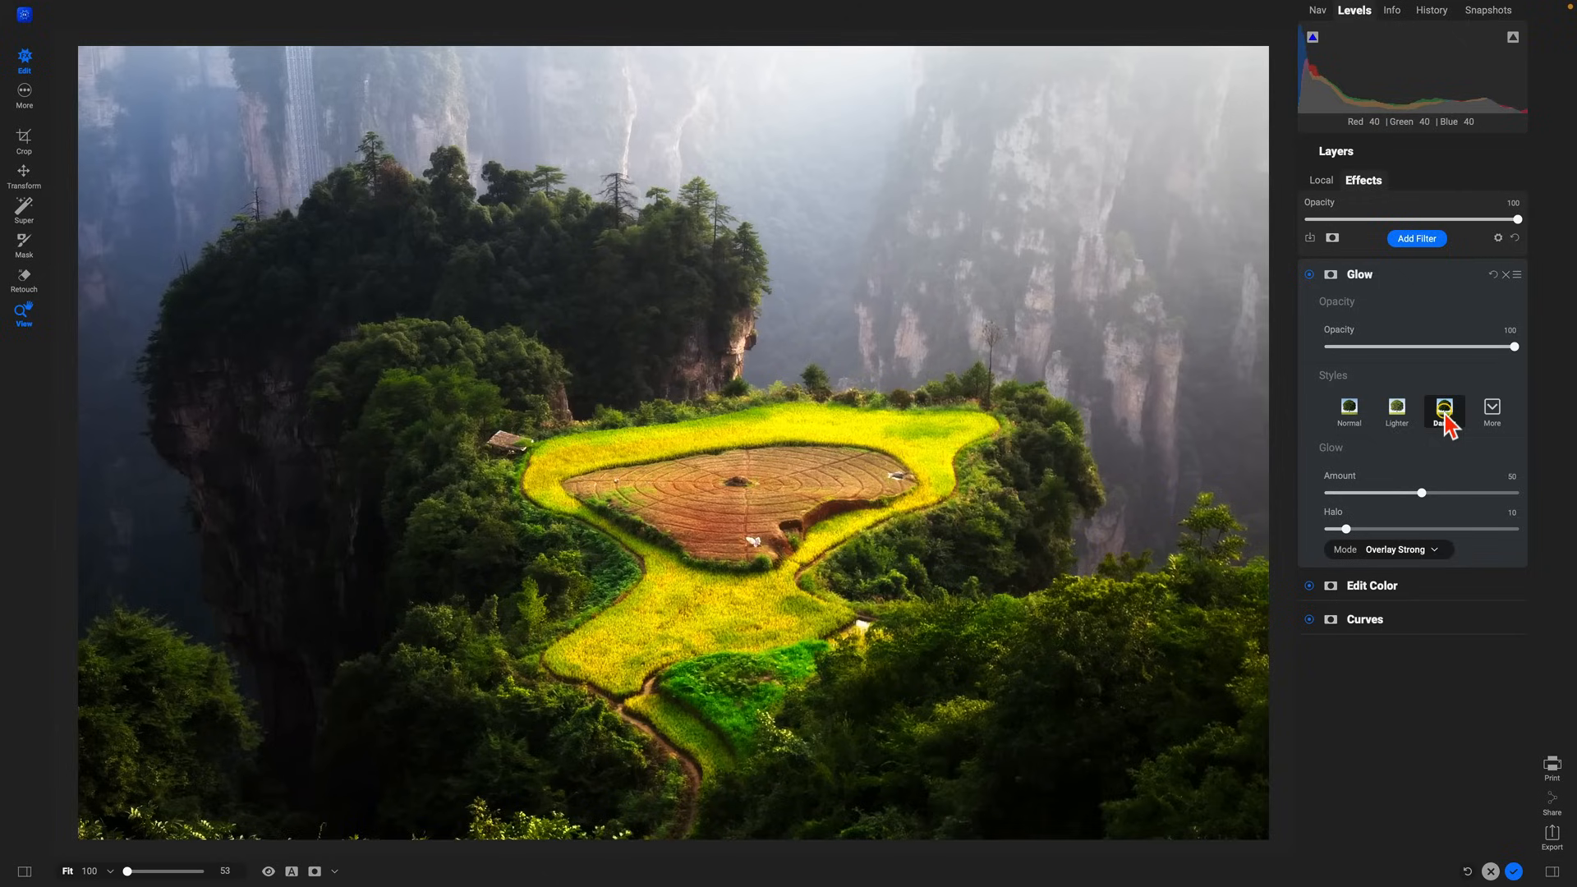
pyautogui.click(1445, 409)
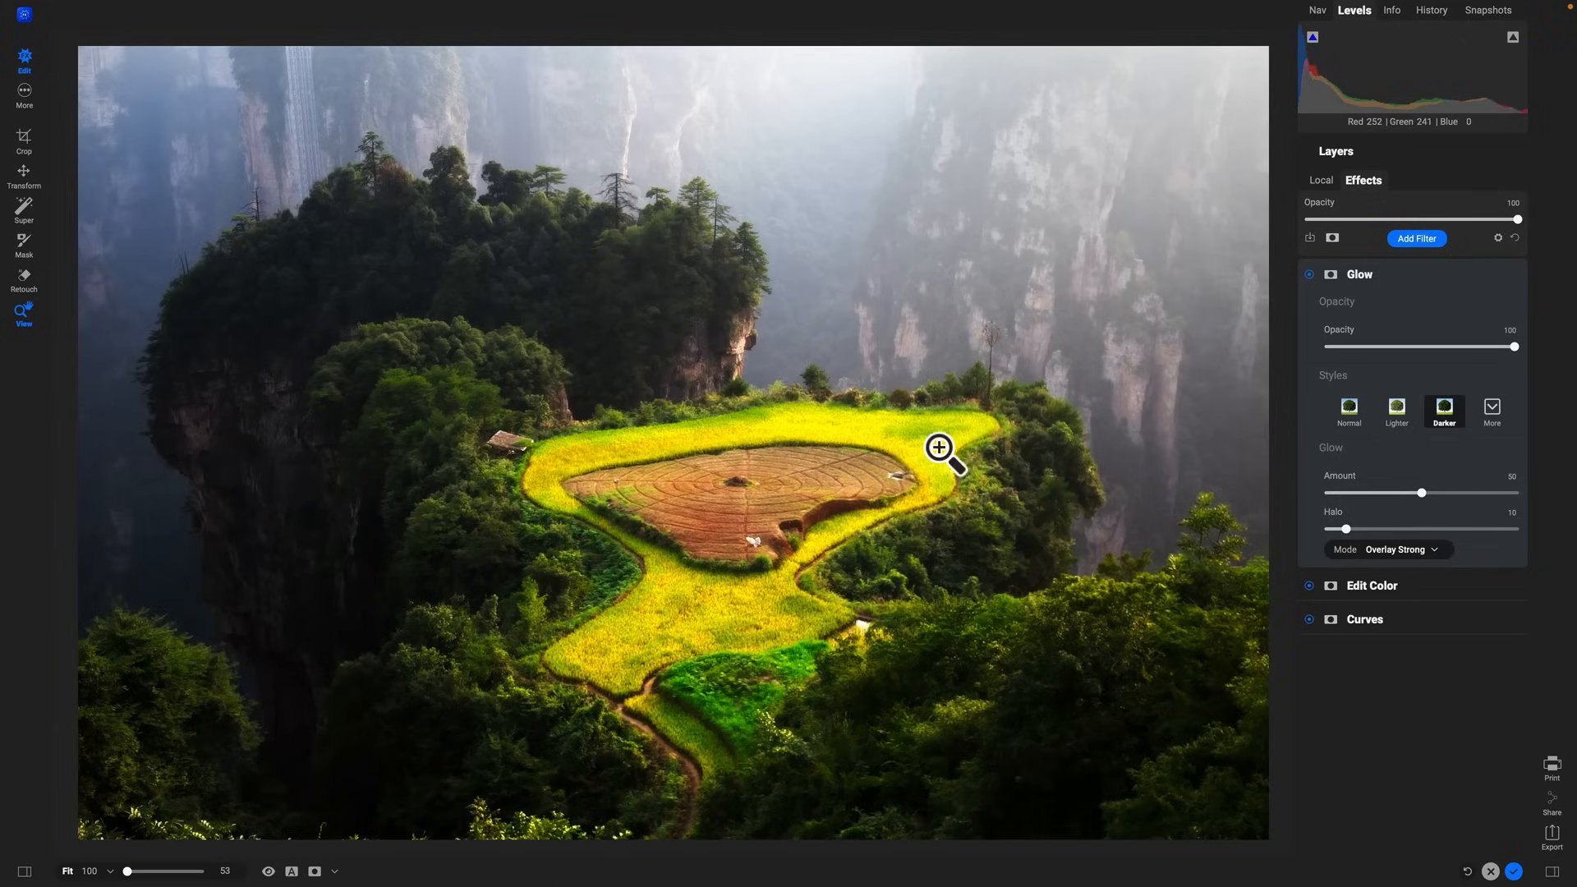
pyautogui.moveTo(621, 517)
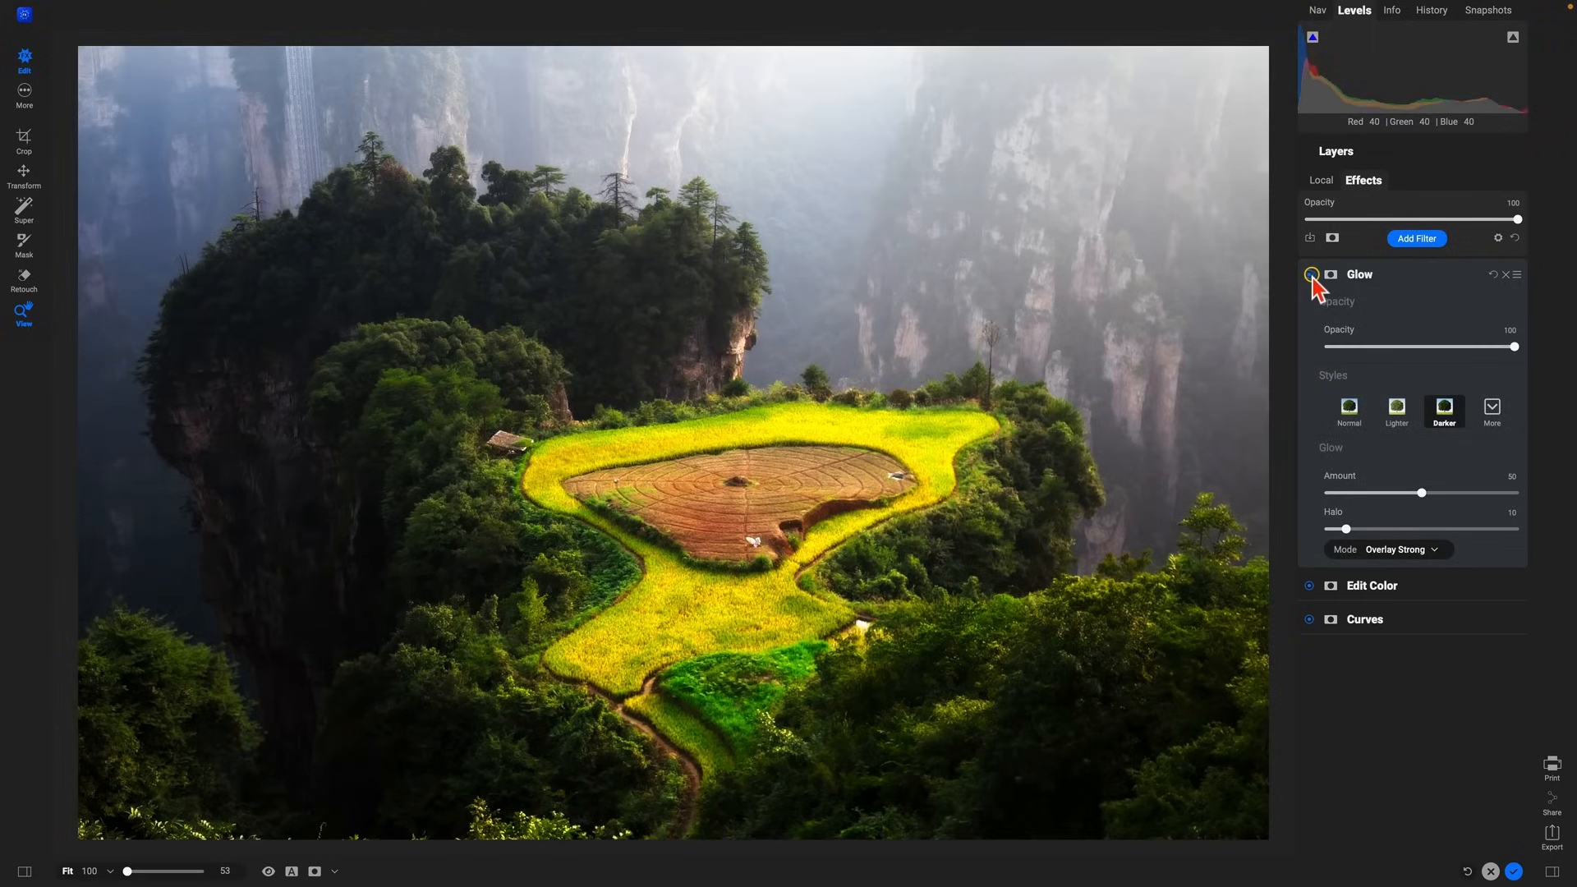
pyautogui.click(1310, 275)
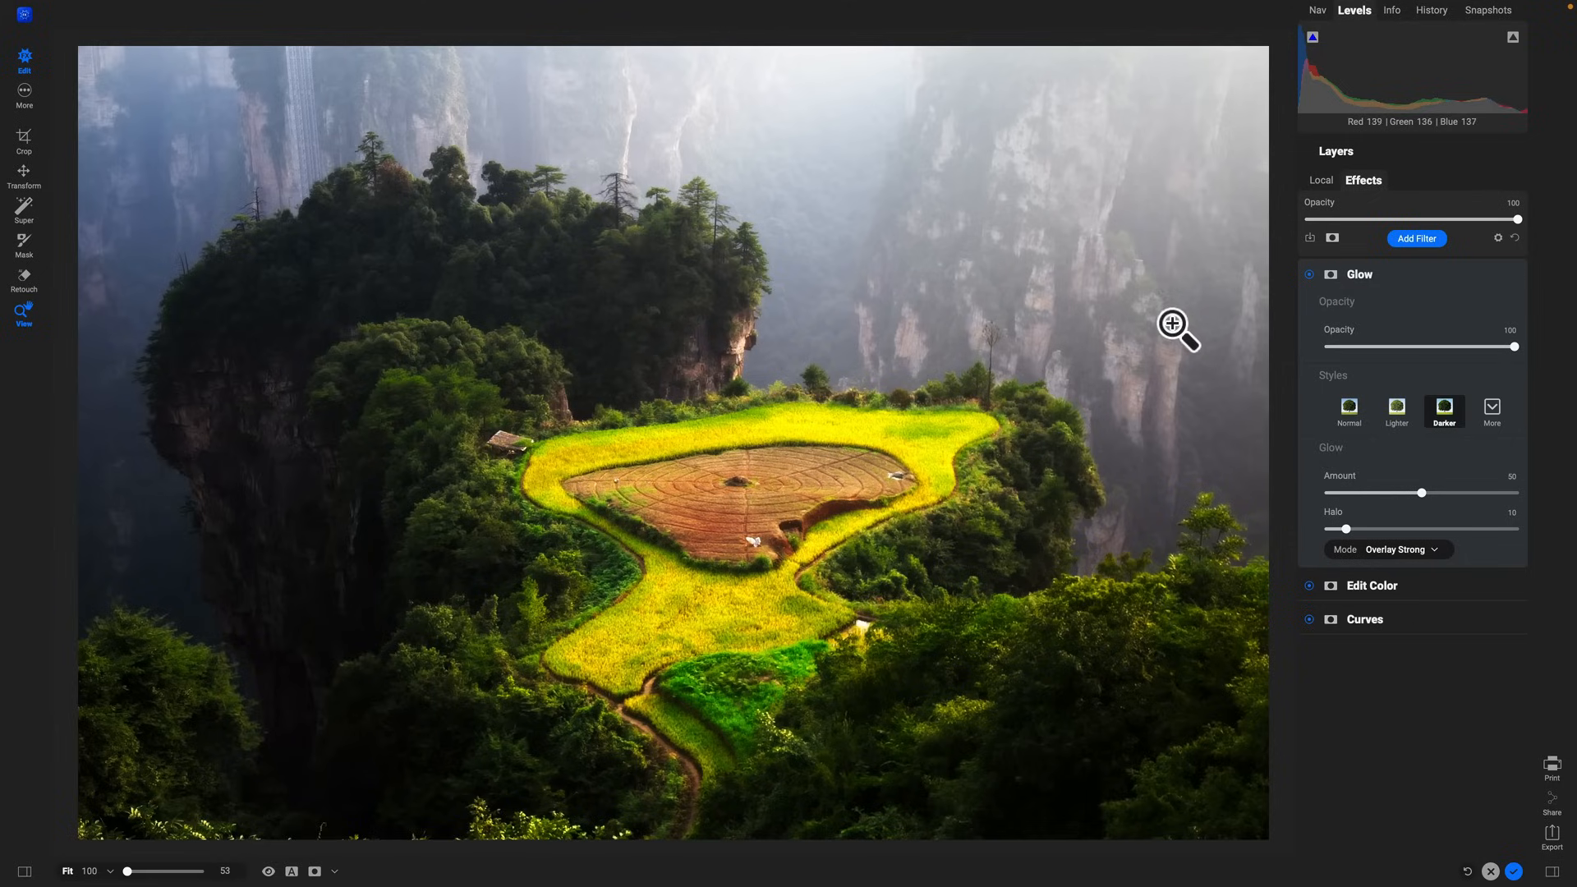
pyautogui.moveTo(1164, 332)
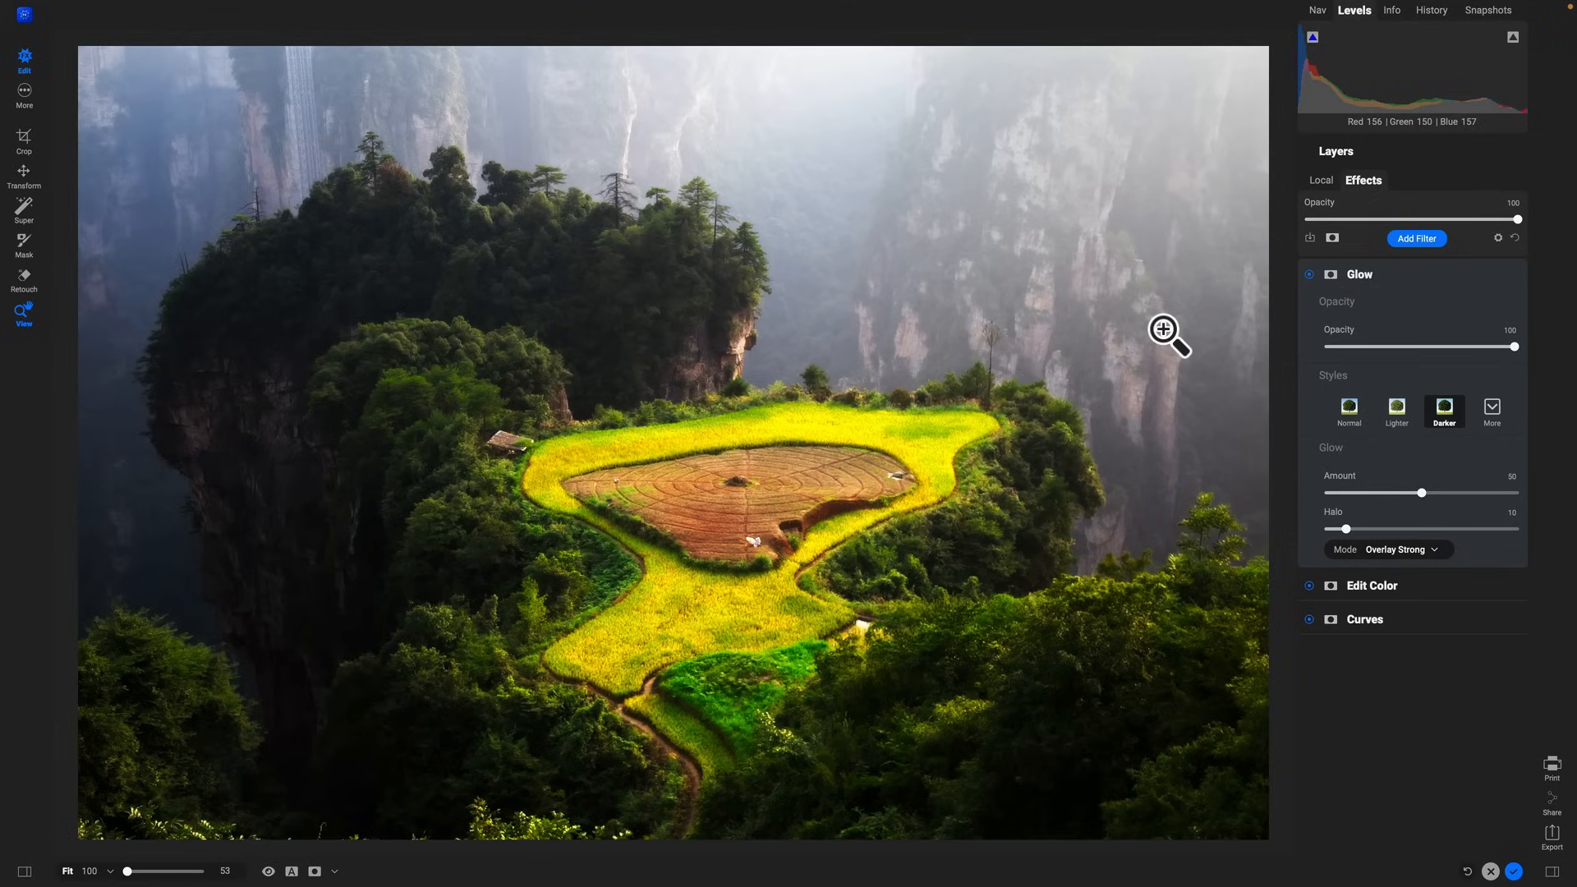
# - Brush the glow off the trees on the left cliff
pyautogui.click(23, 245)
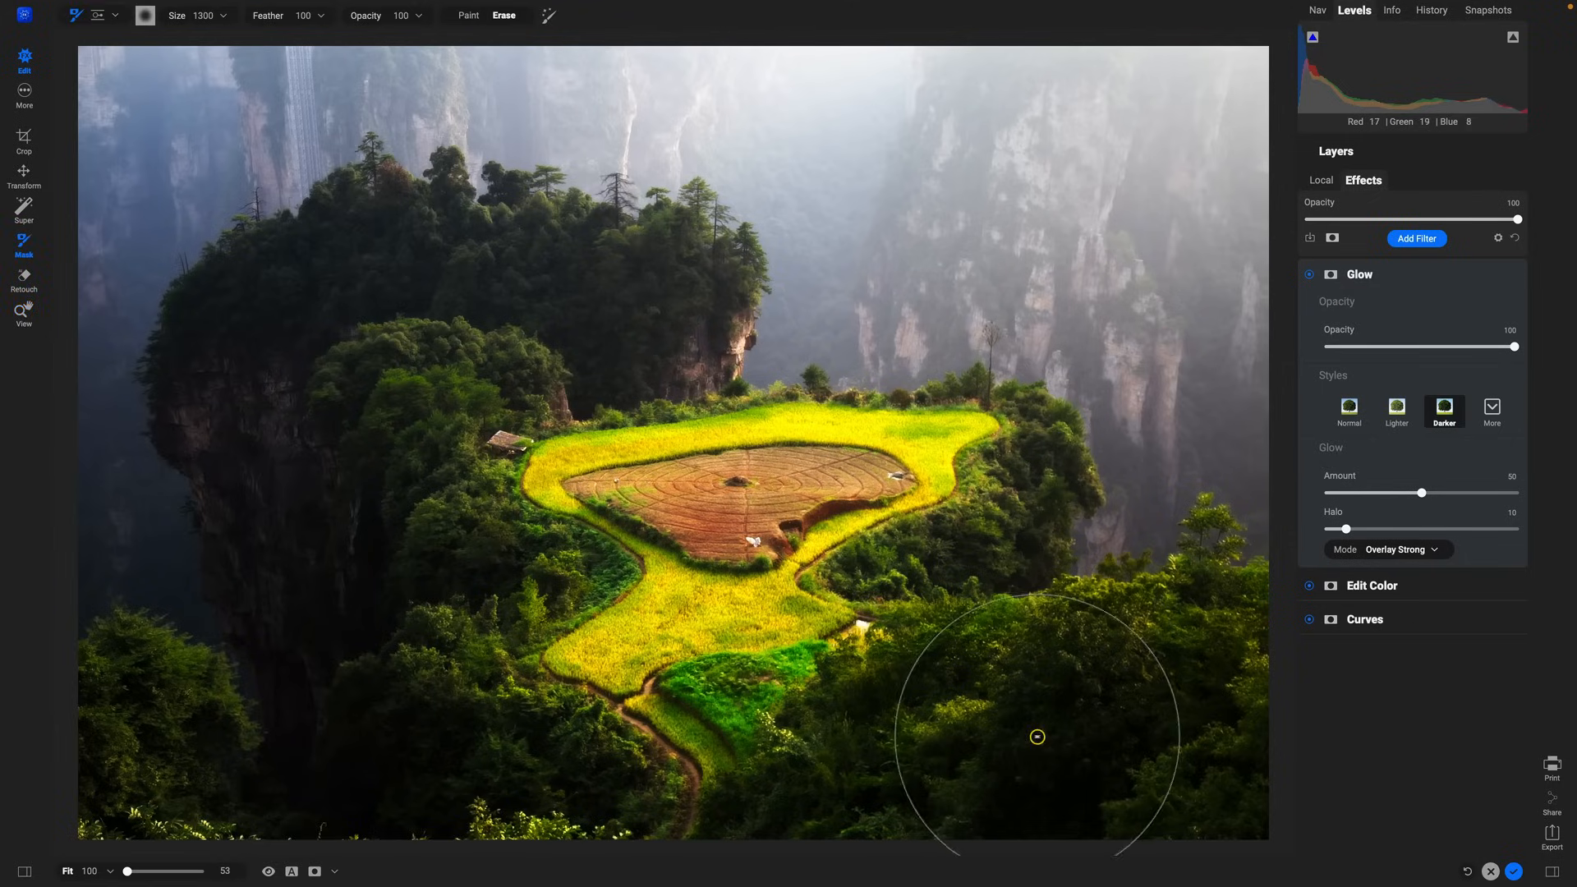
pyautogui.moveTo(292, 367)
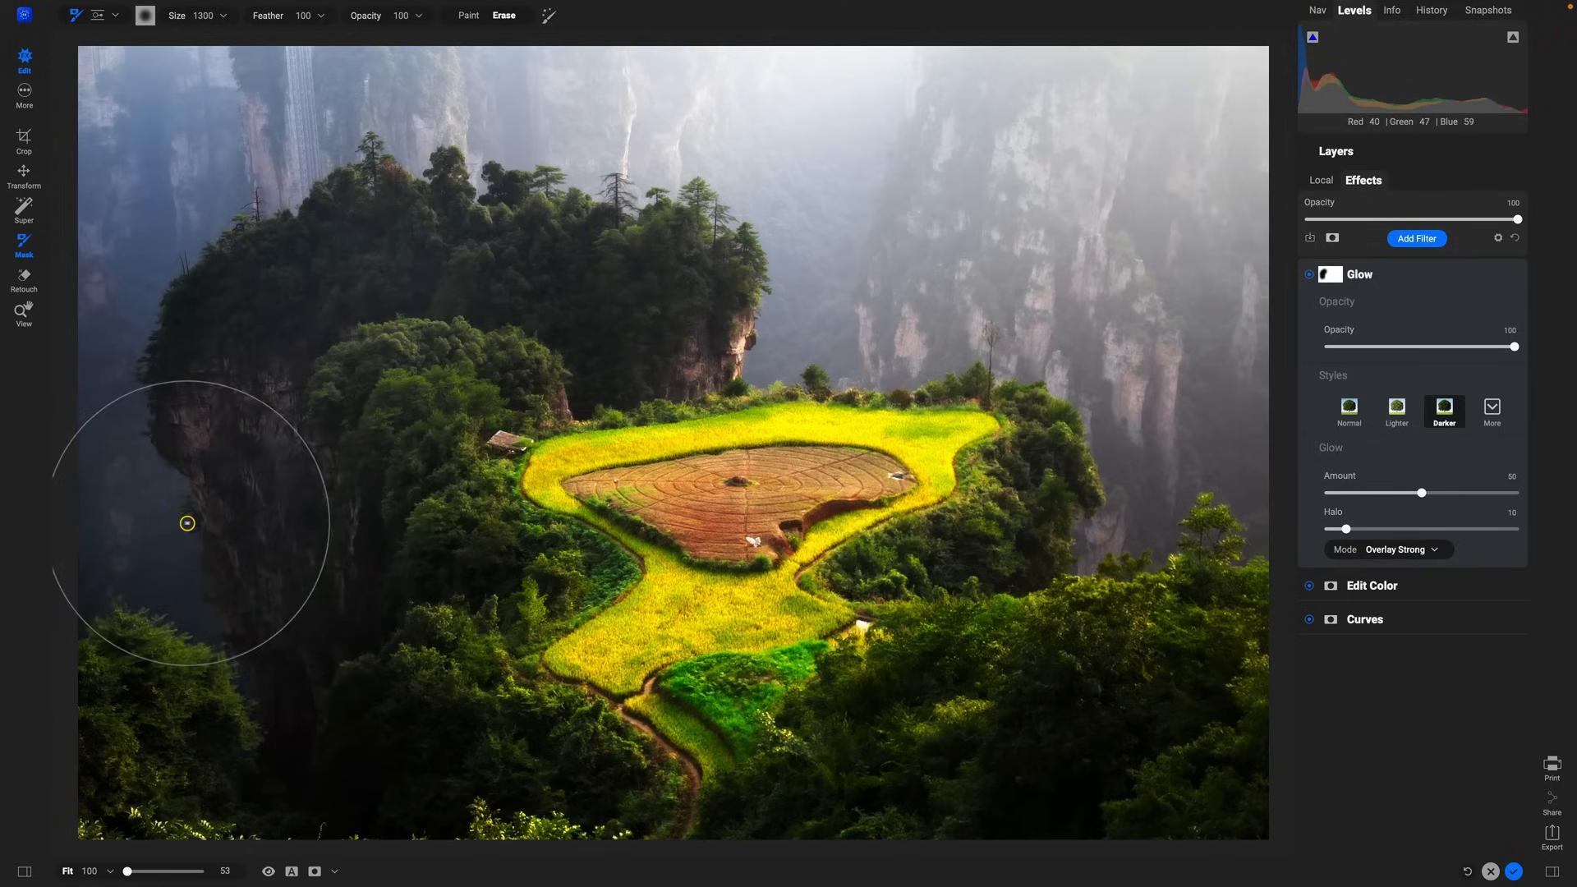
pyautogui.moveTo(438, 377)
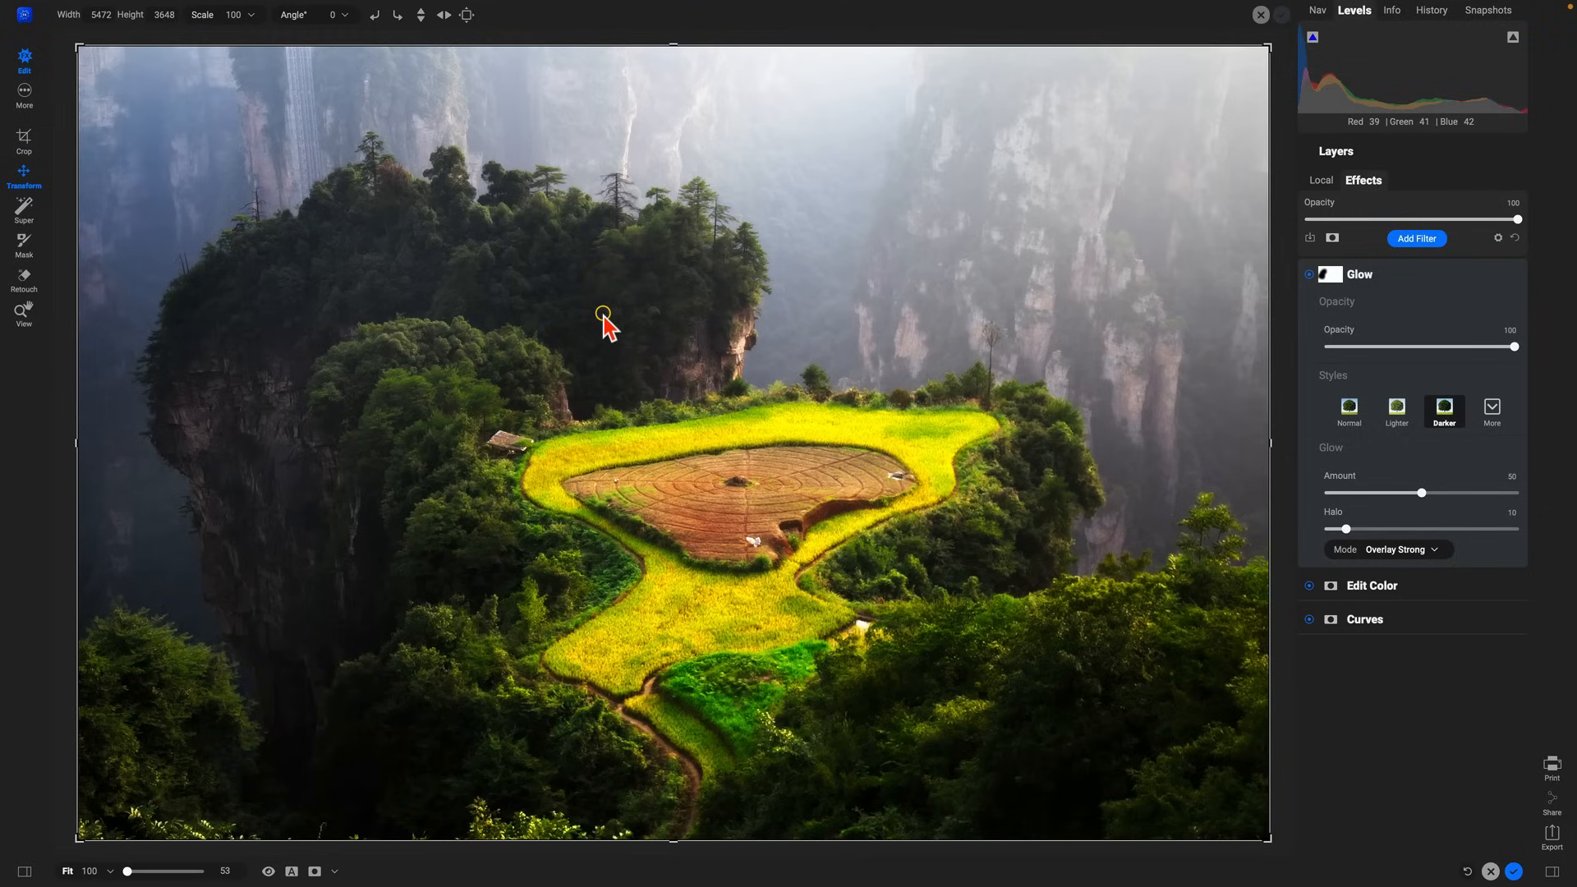
pyautogui.click(23, 243)
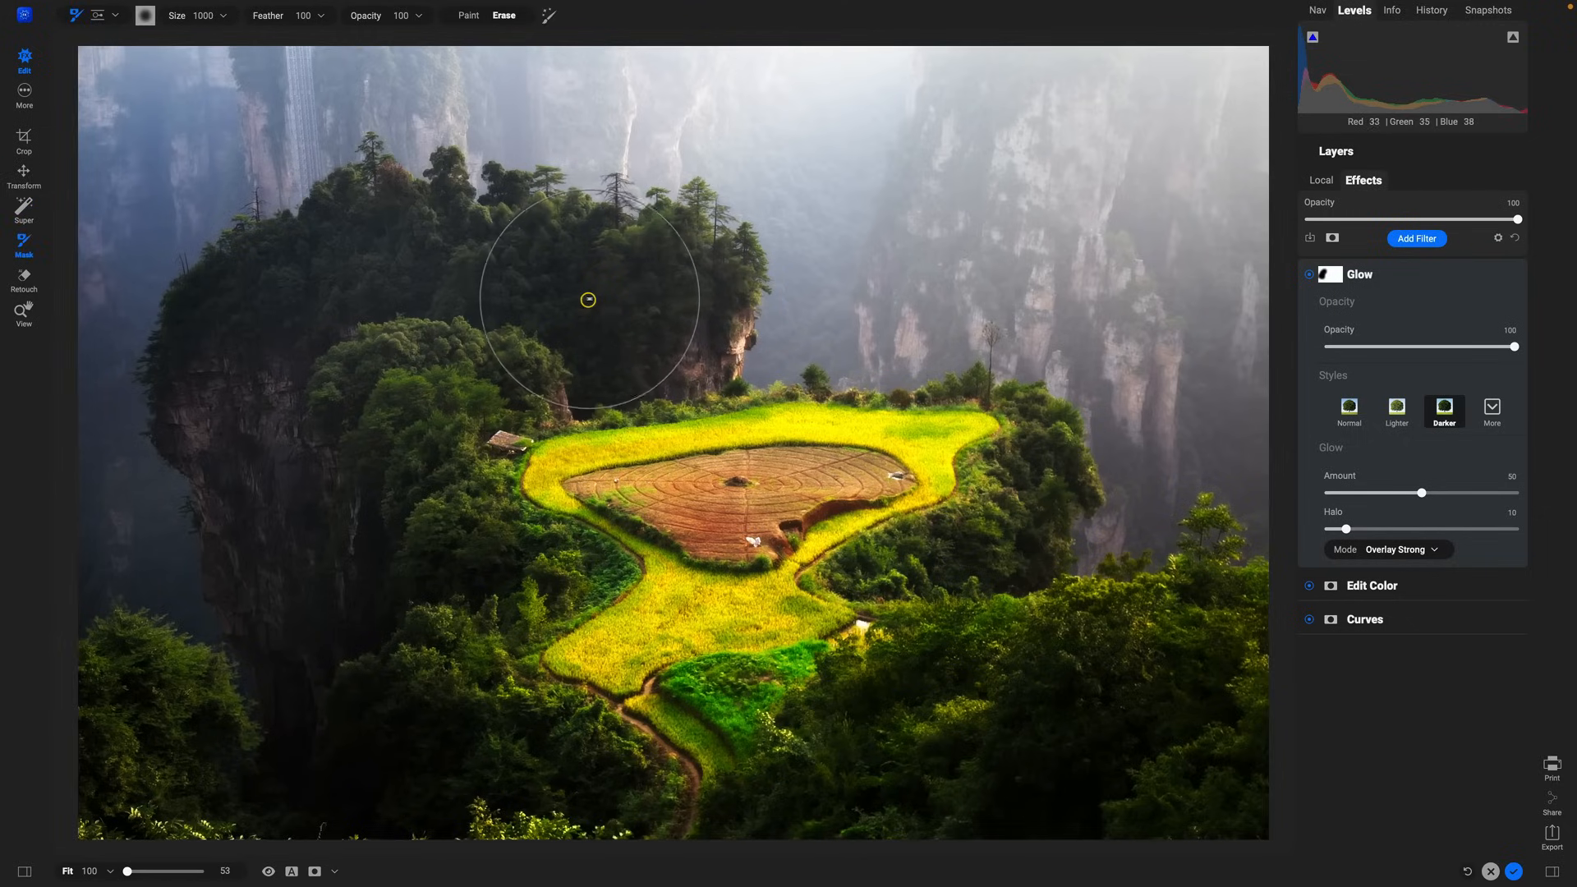
pyautogui.moveTo(588, 299); pyautogui.dragTo(640, 301)
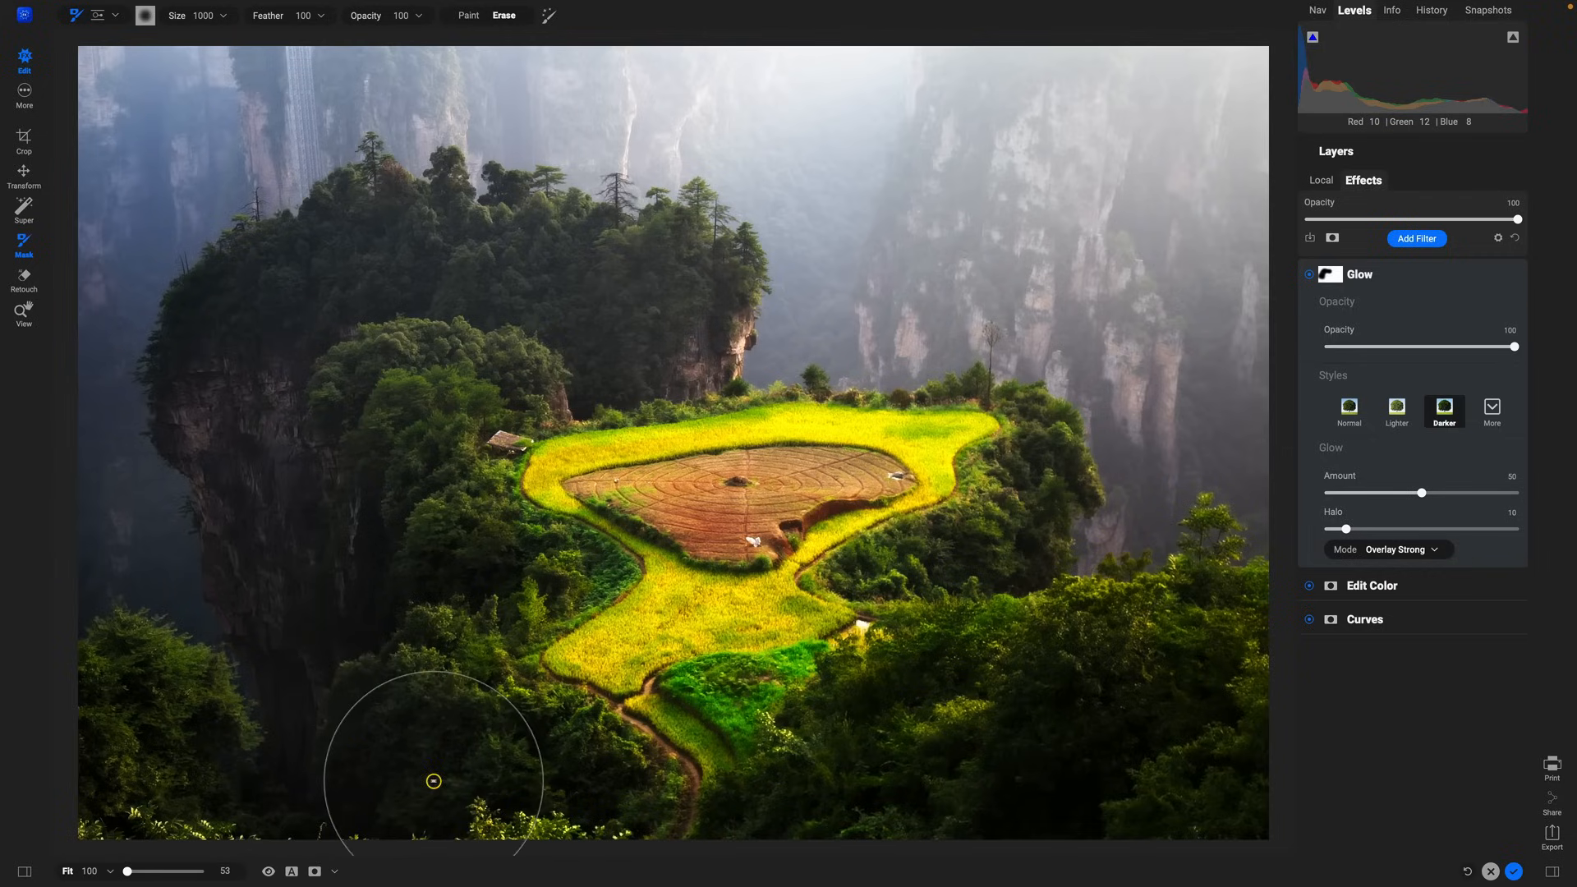
pyautogui.moveTo(1068, 559)
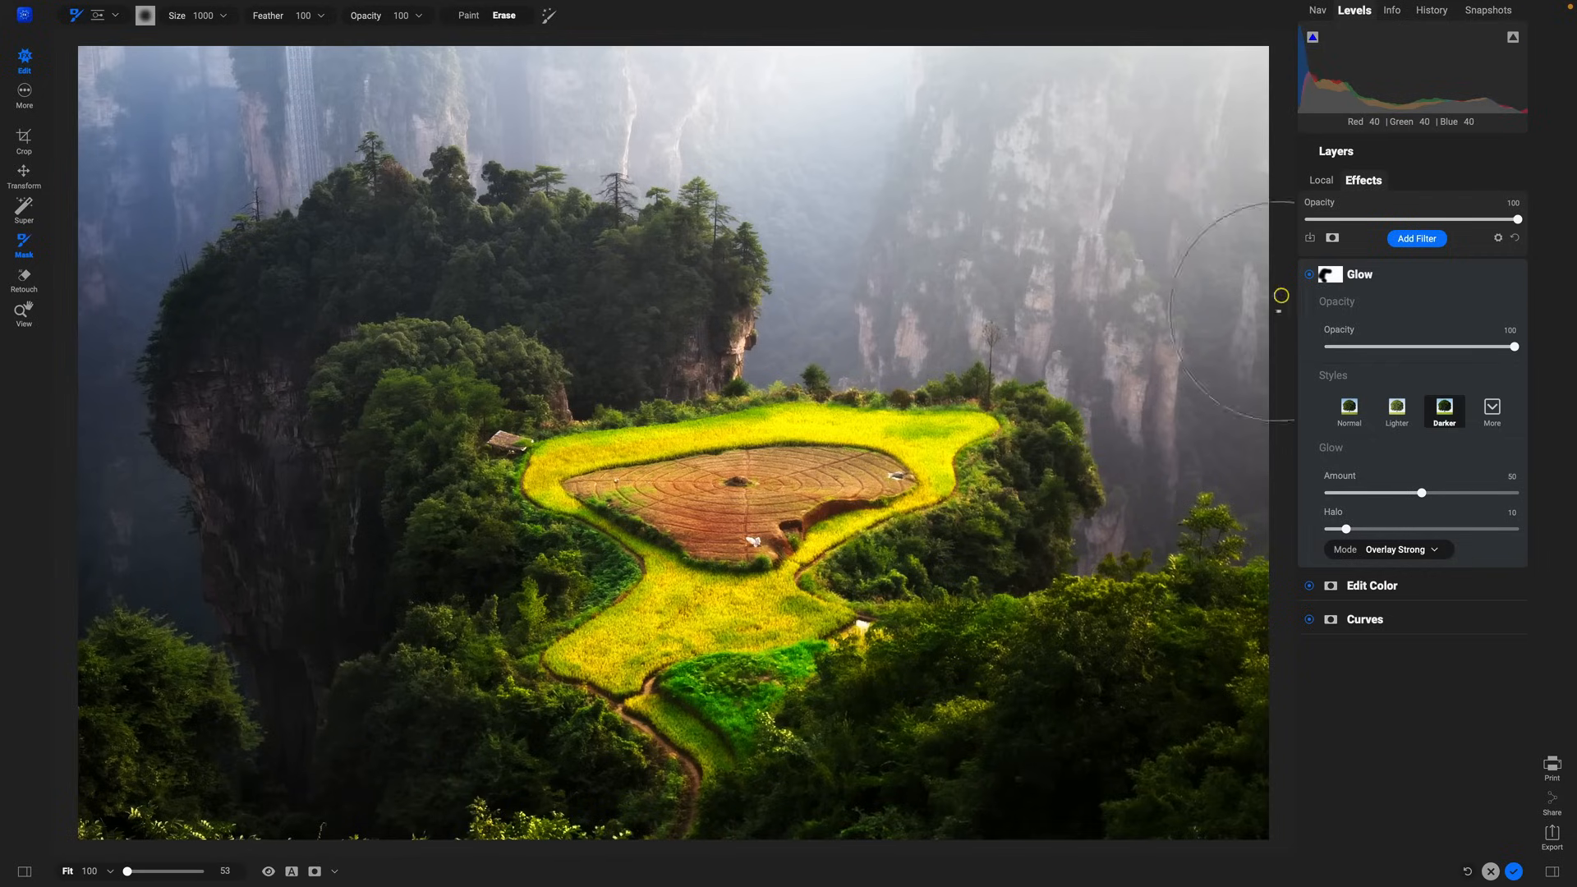
pyautogui.click(1310, 274)
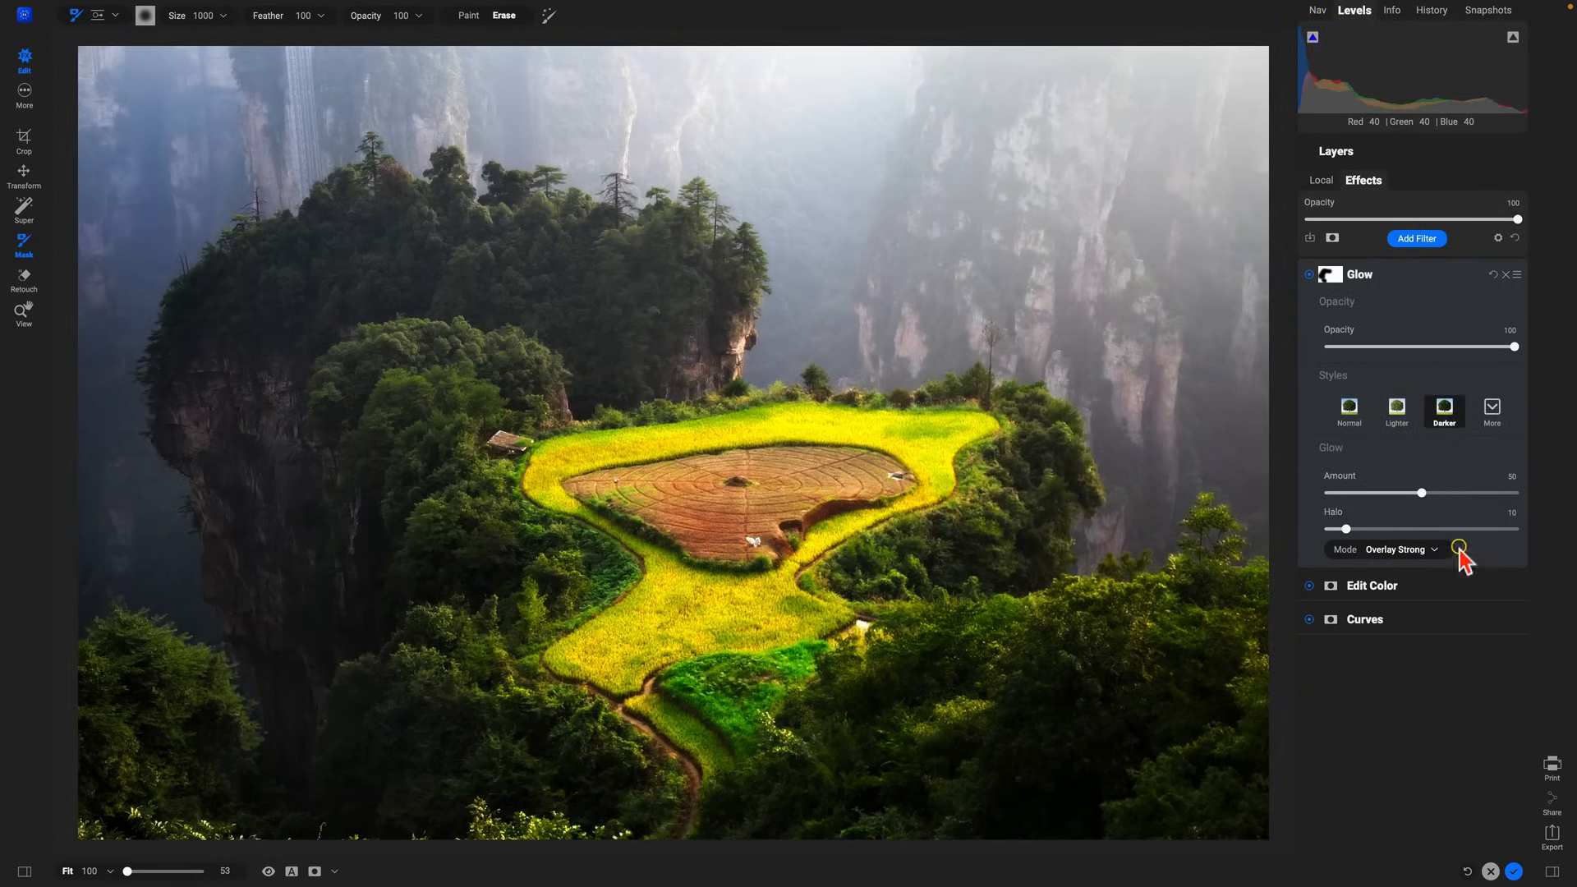
pyautogui.moveTo(1422, 493)
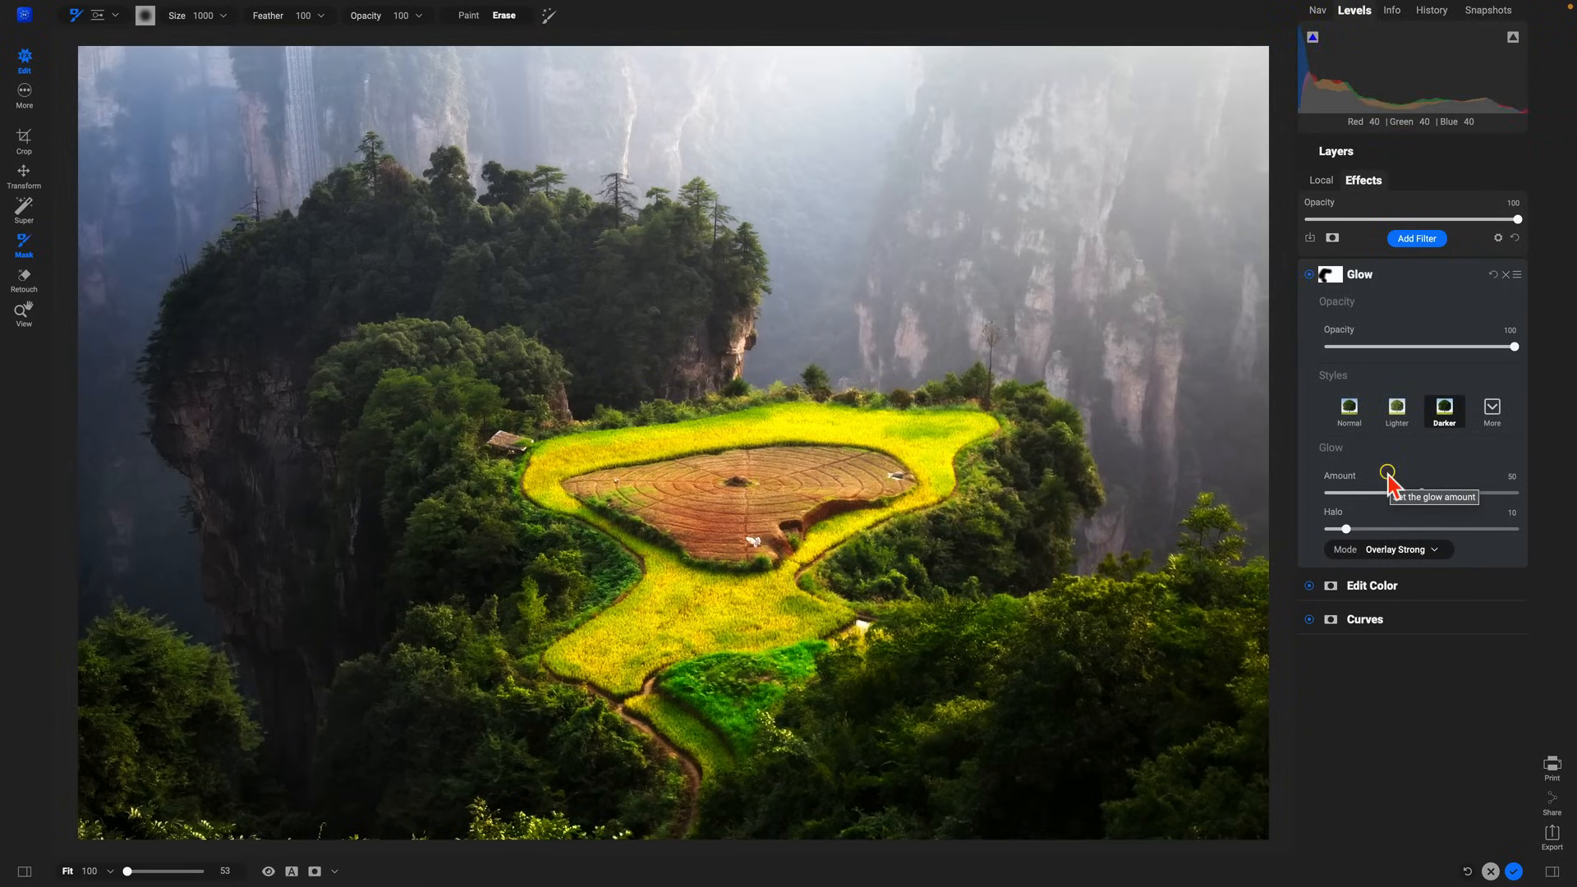
pyautogui.moveTo(1515, 350)
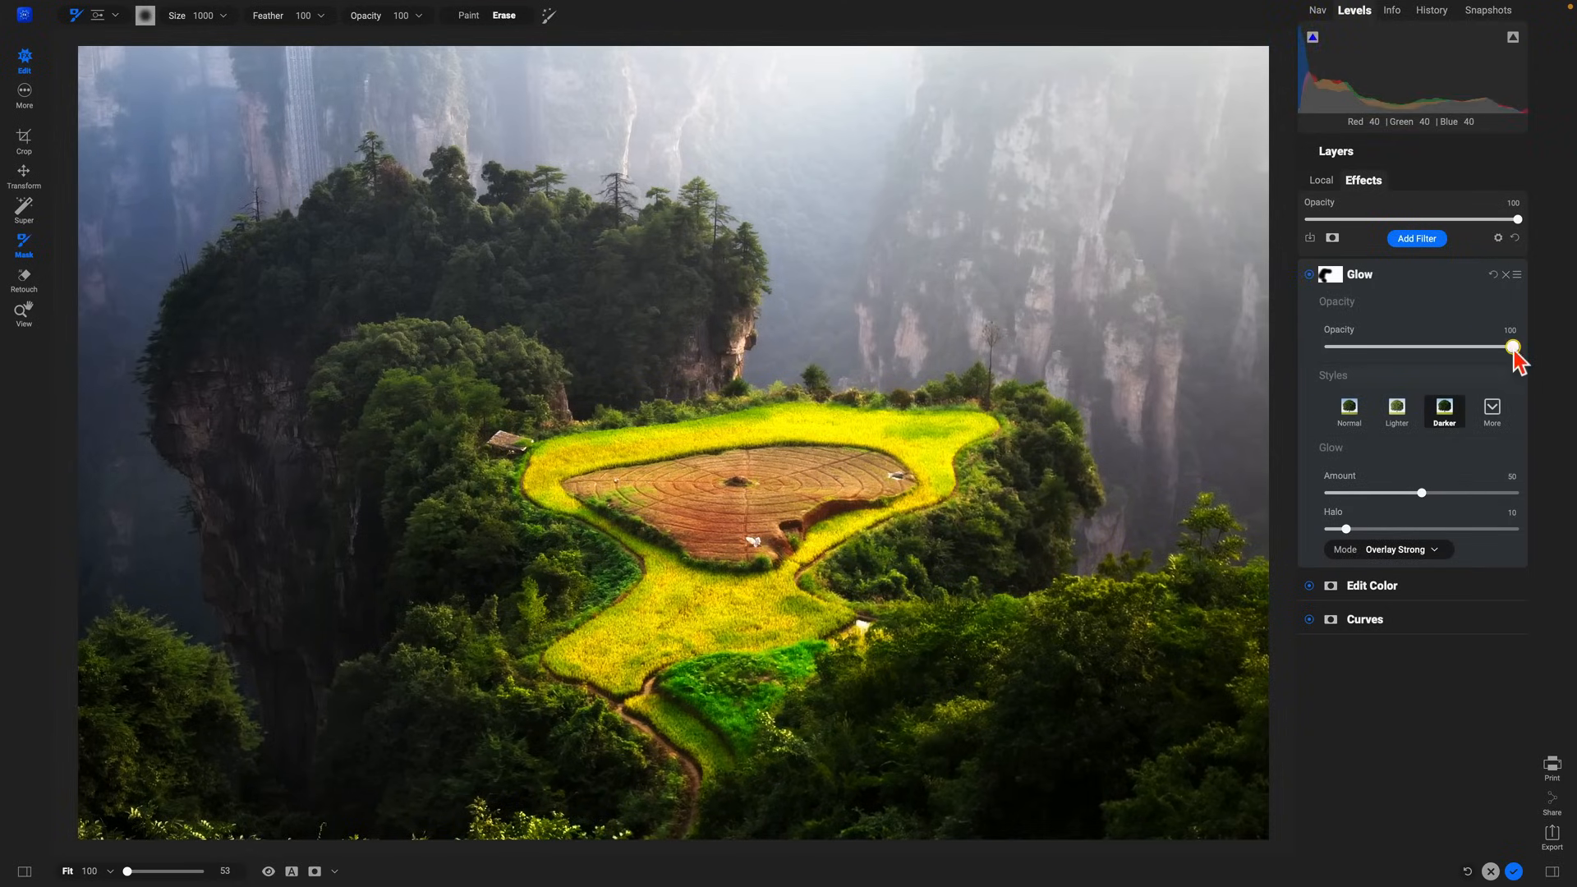
# - Lower the Glow filter's opacity to 58
pyautogui.moveTo(1515, 346); pyautogui.dragTo(1379, 345)
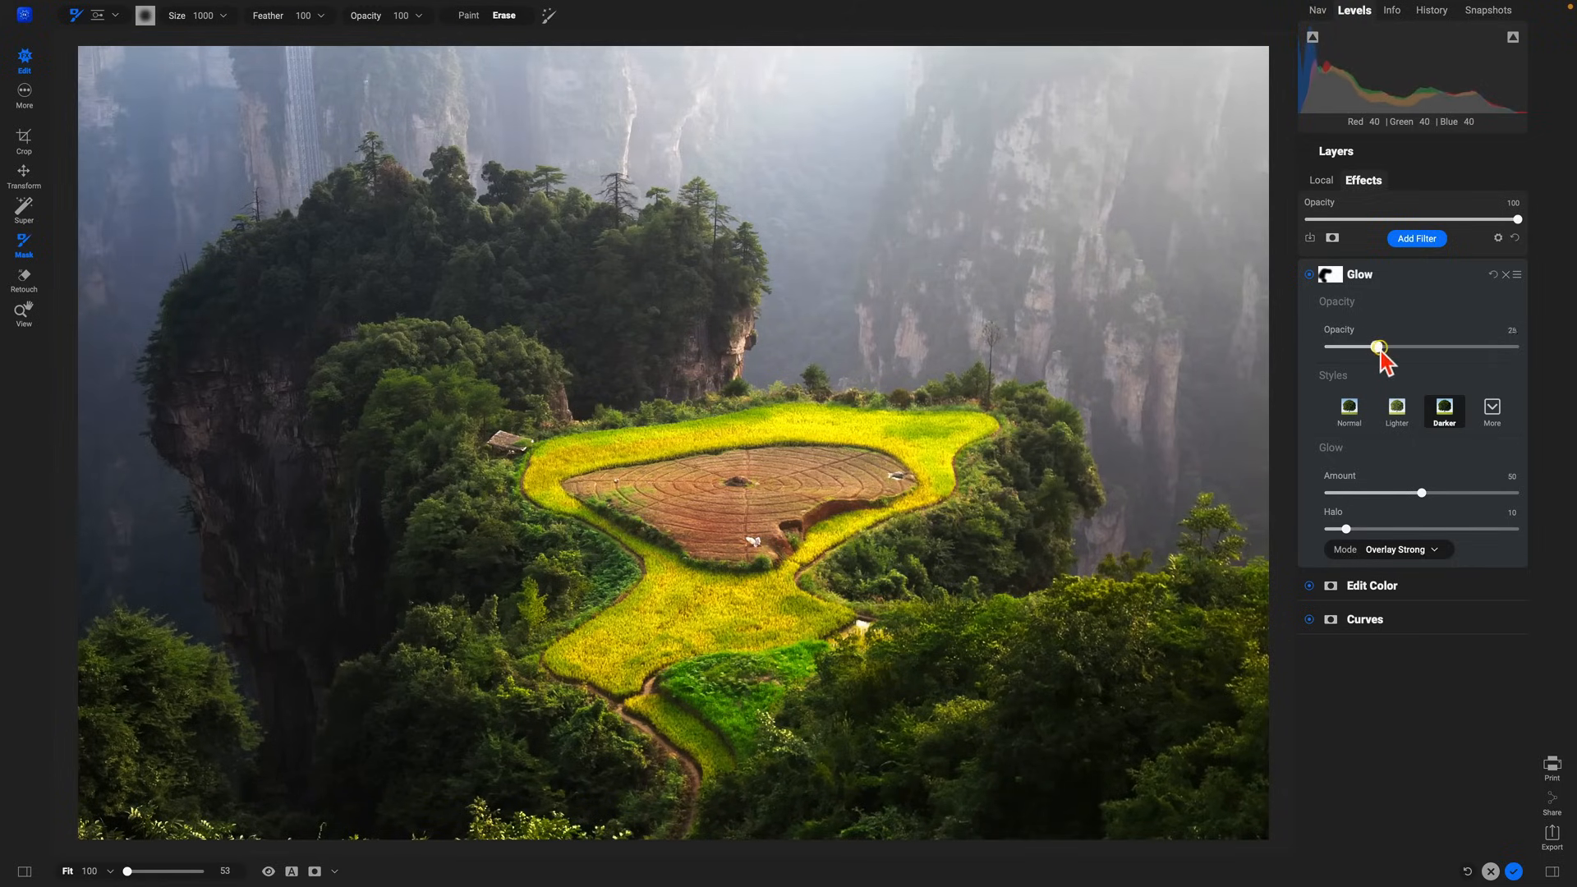
pyautogui.moveTo(1380, 346); pyautogui.dragTo(1431, 345)
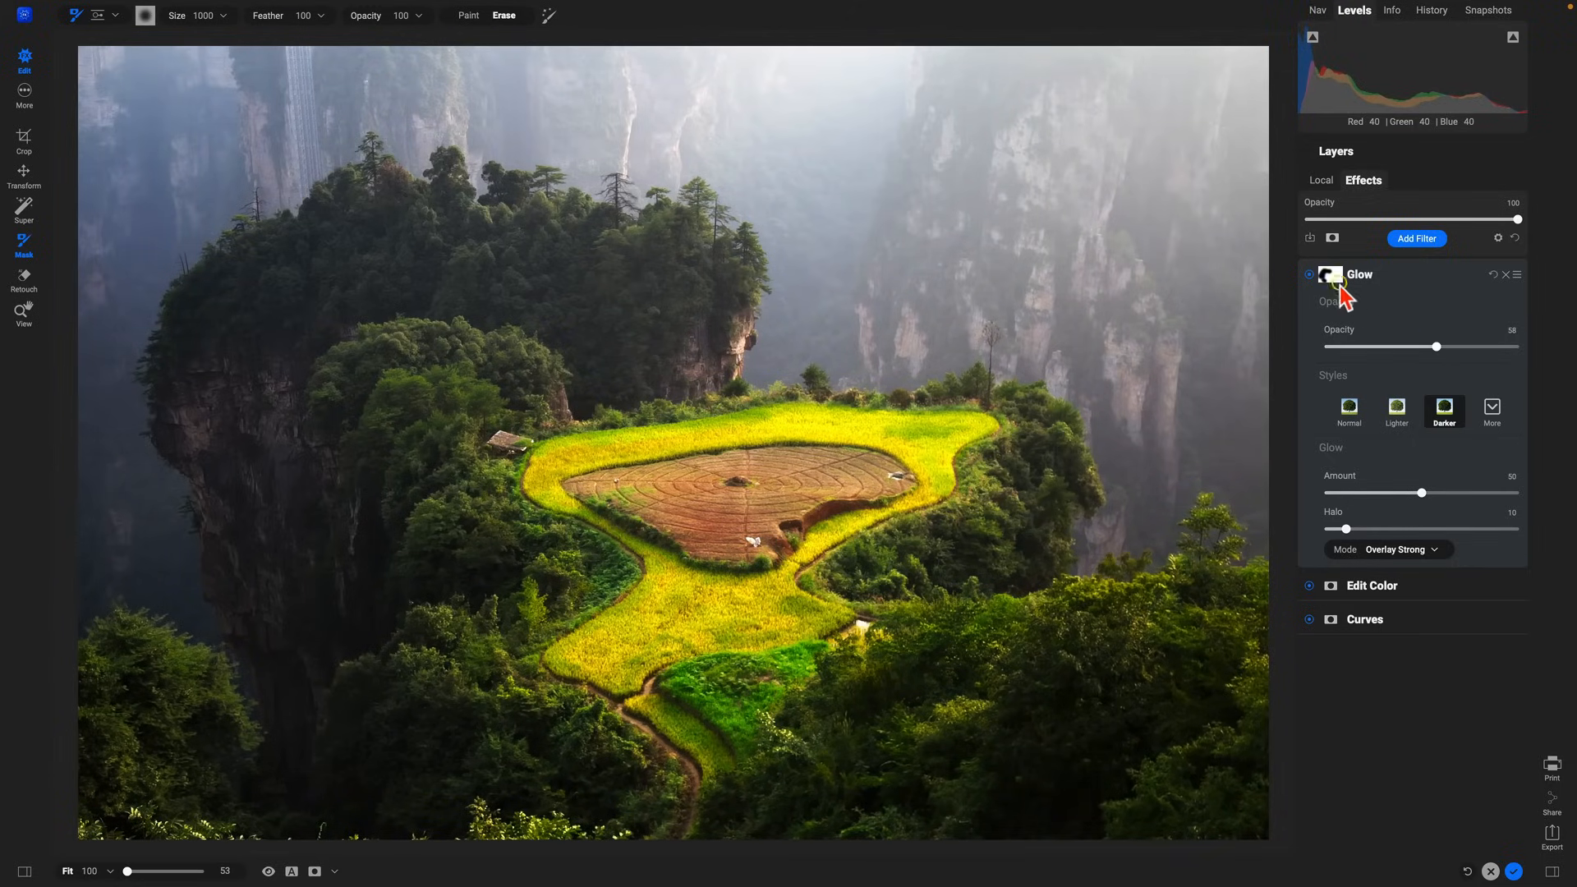
pyautogui.click(1310, 274)
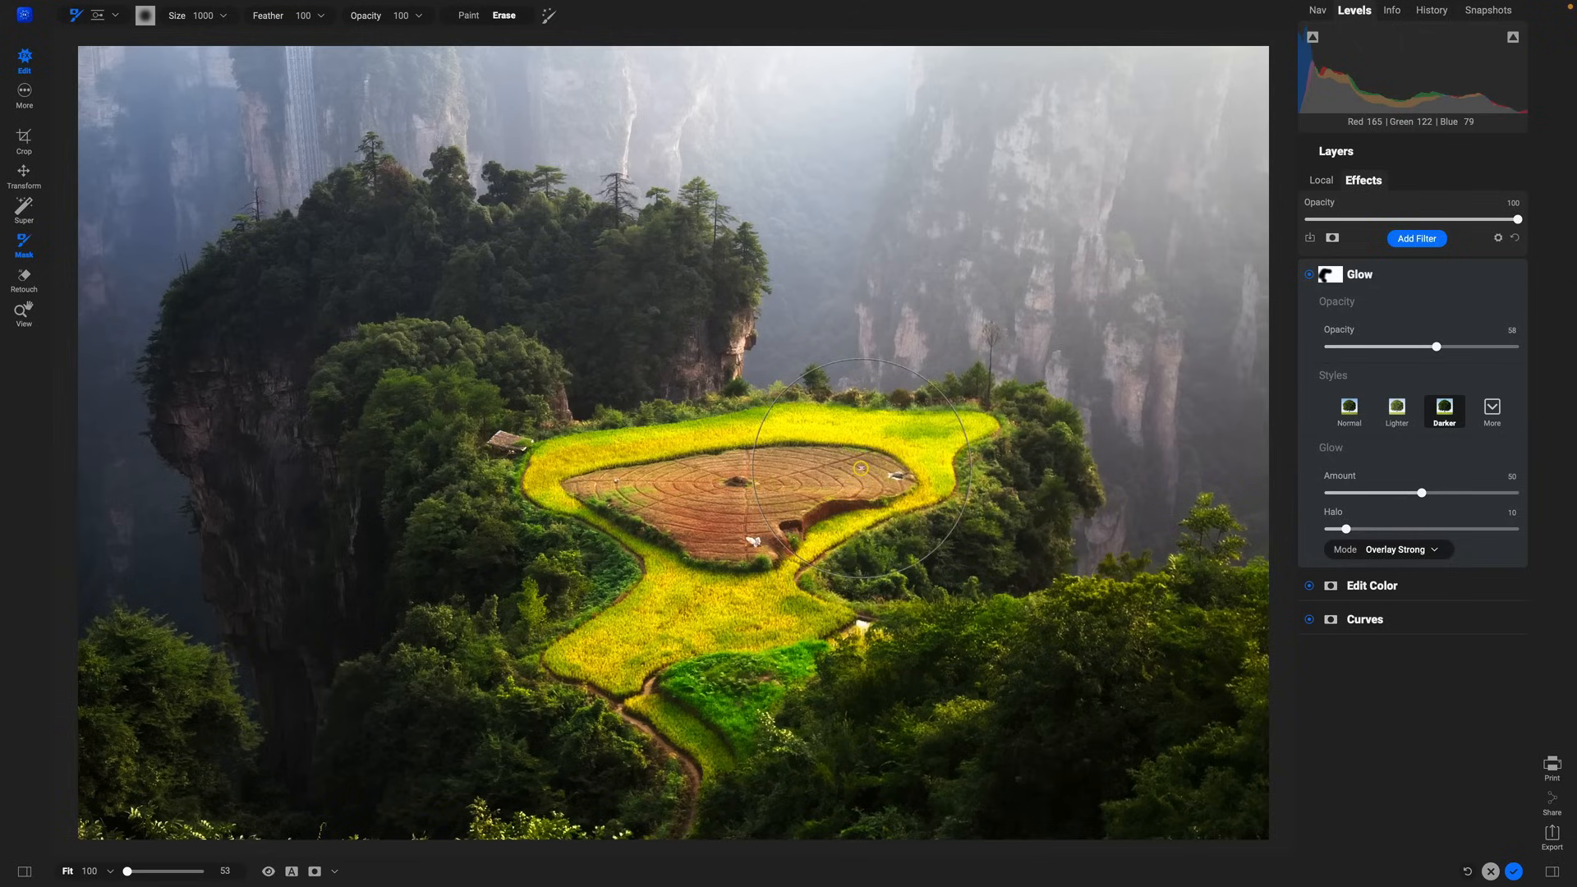
pyautogui.moveTo(867, 186)
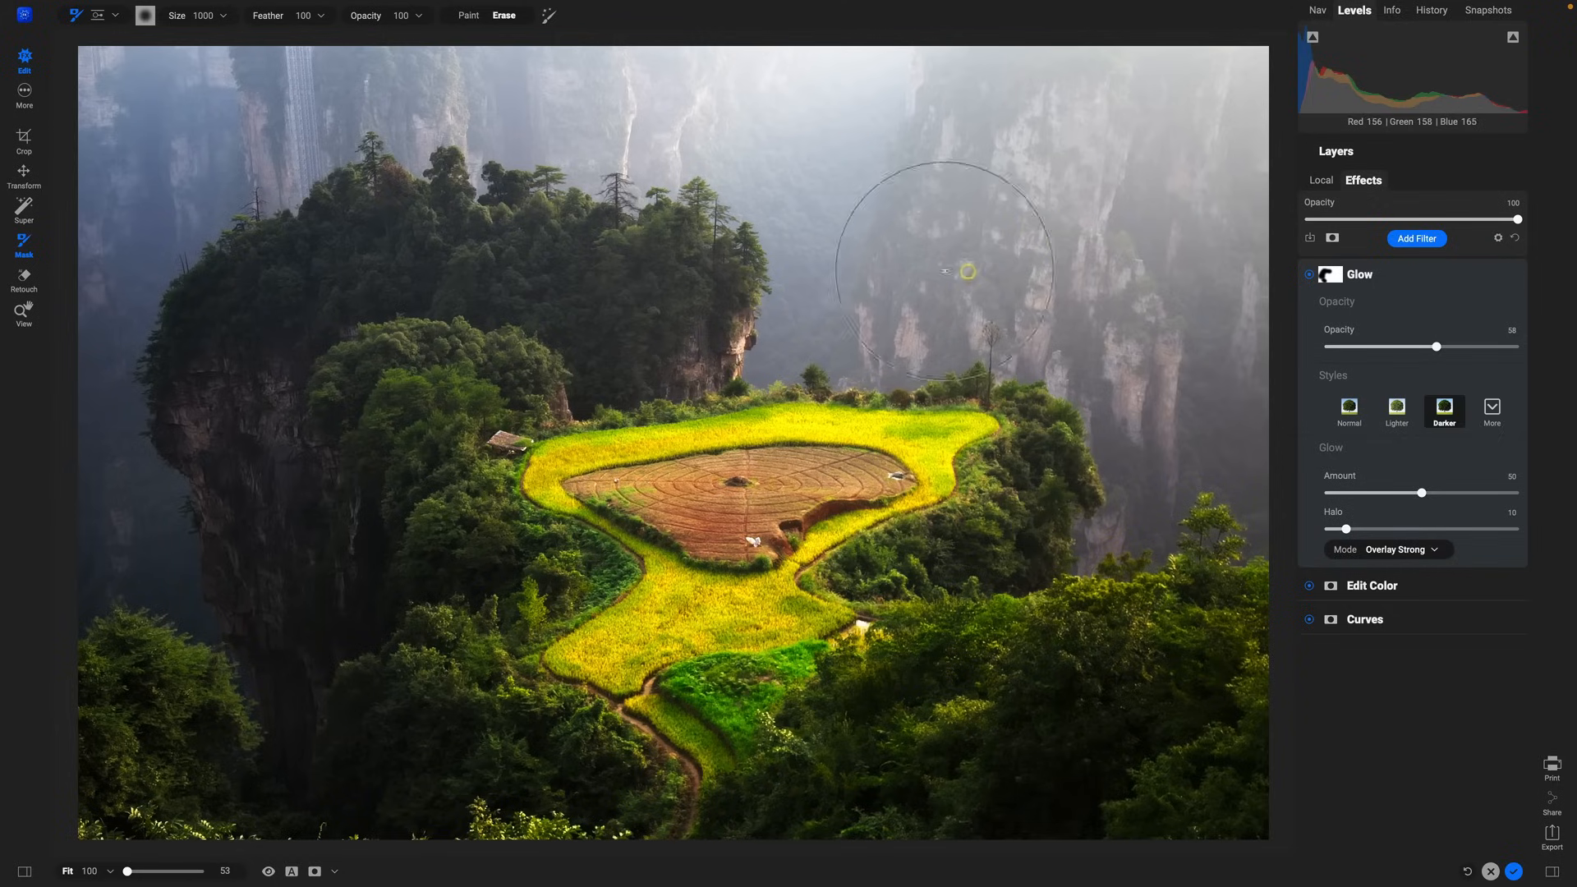
pyautogui.moveTo(901, 168)
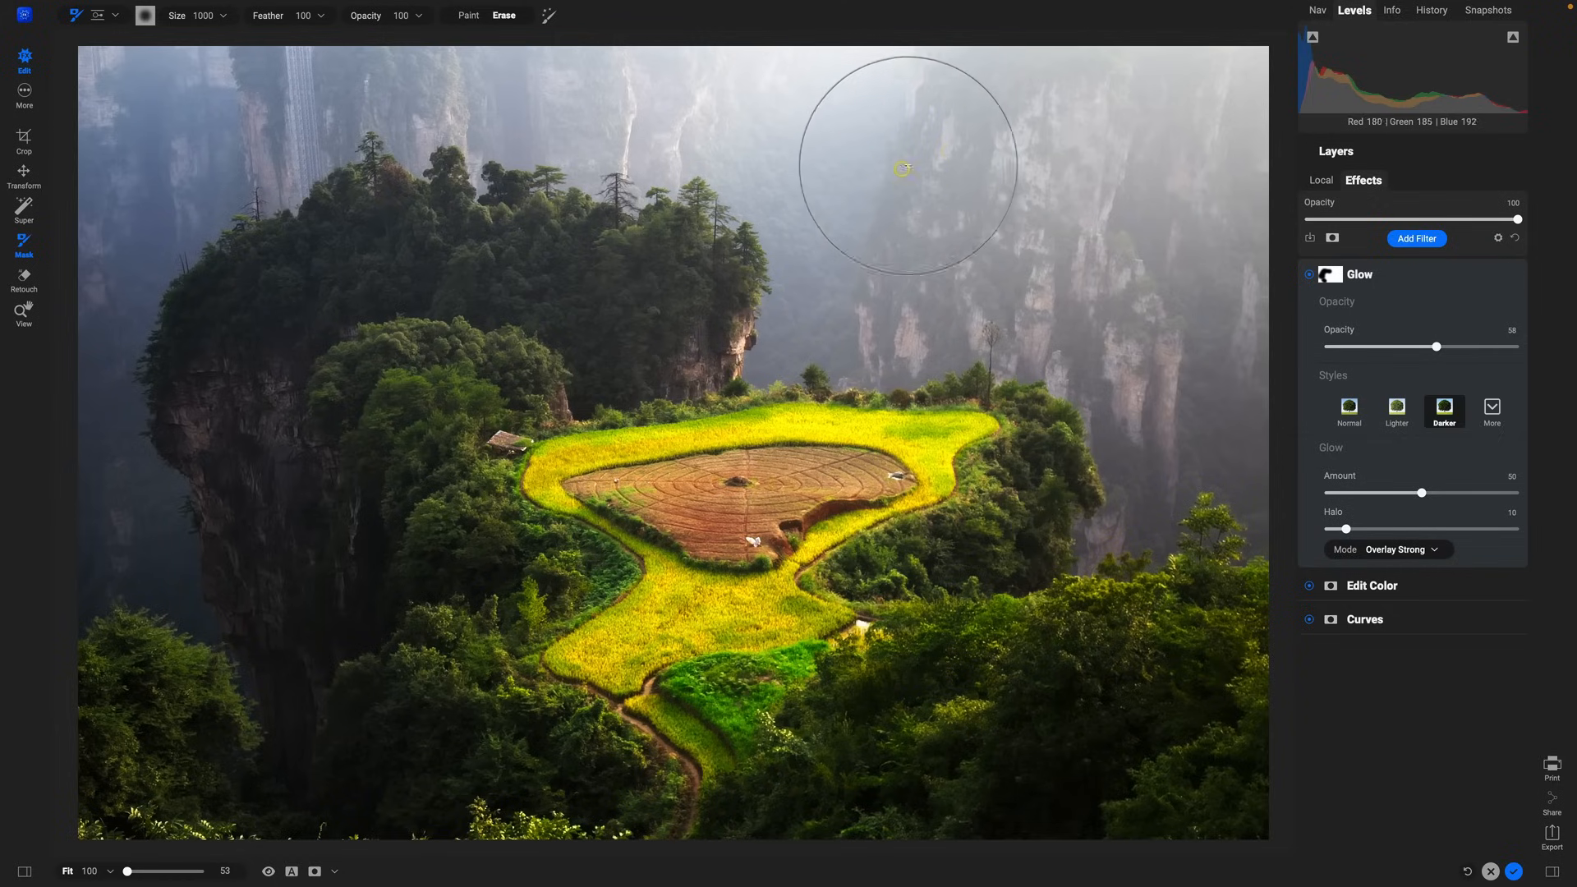
pyautogui.moveTo(902, 168)
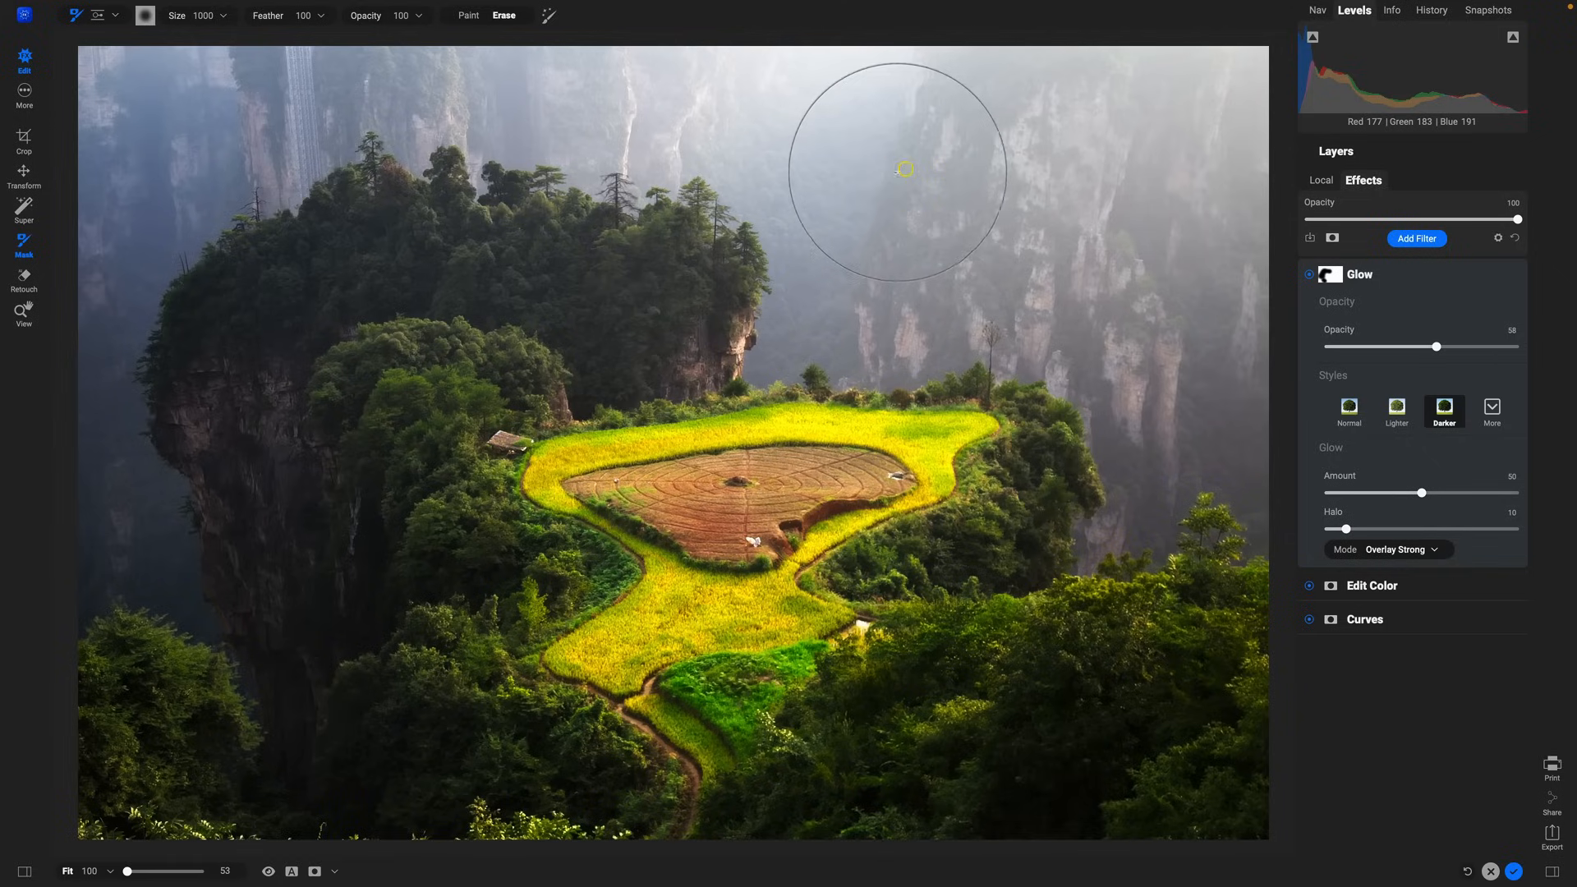
pyautogui.moveTo(1086, 266)
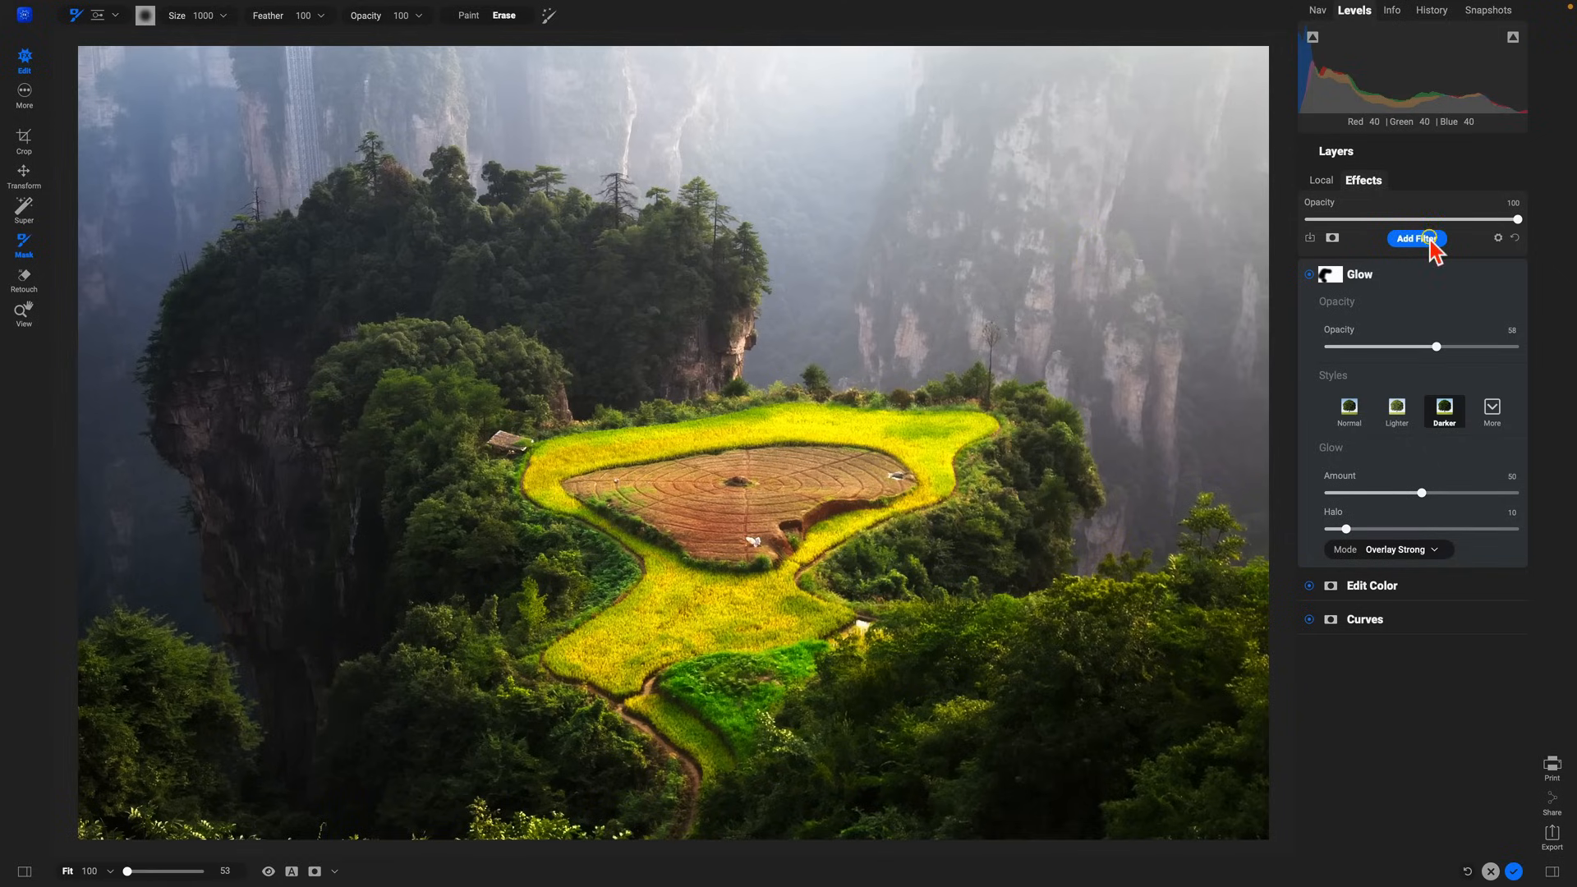
# - Add a Sun Flare at Amount 100, Brightness -17 and Saturation about 18
pyautogui.click(1416, 239)
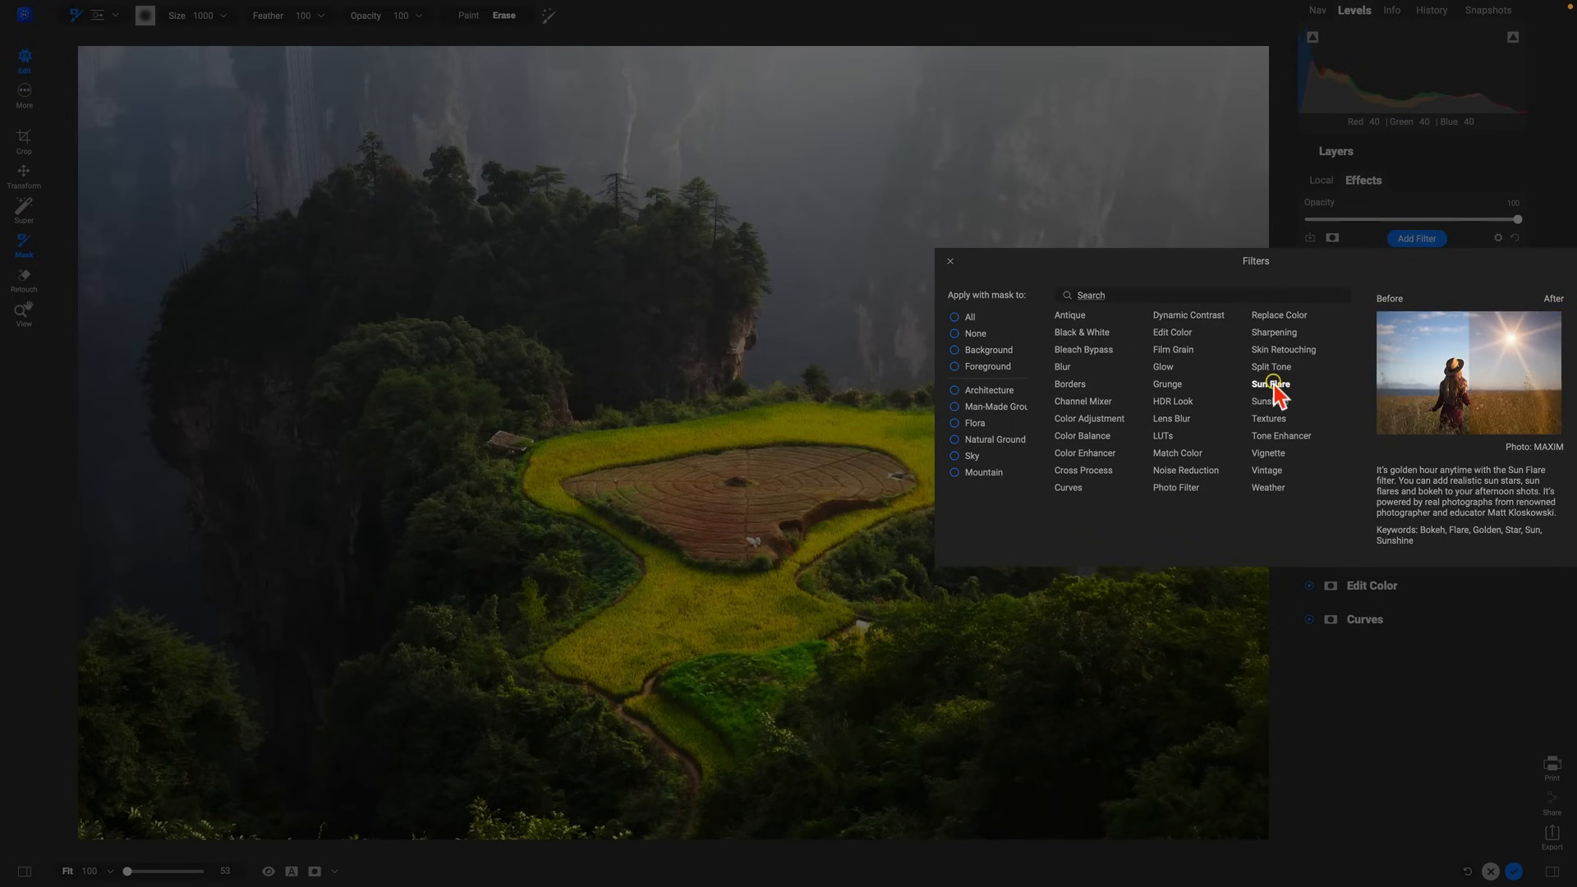
pyautogui.click(1271, 384)
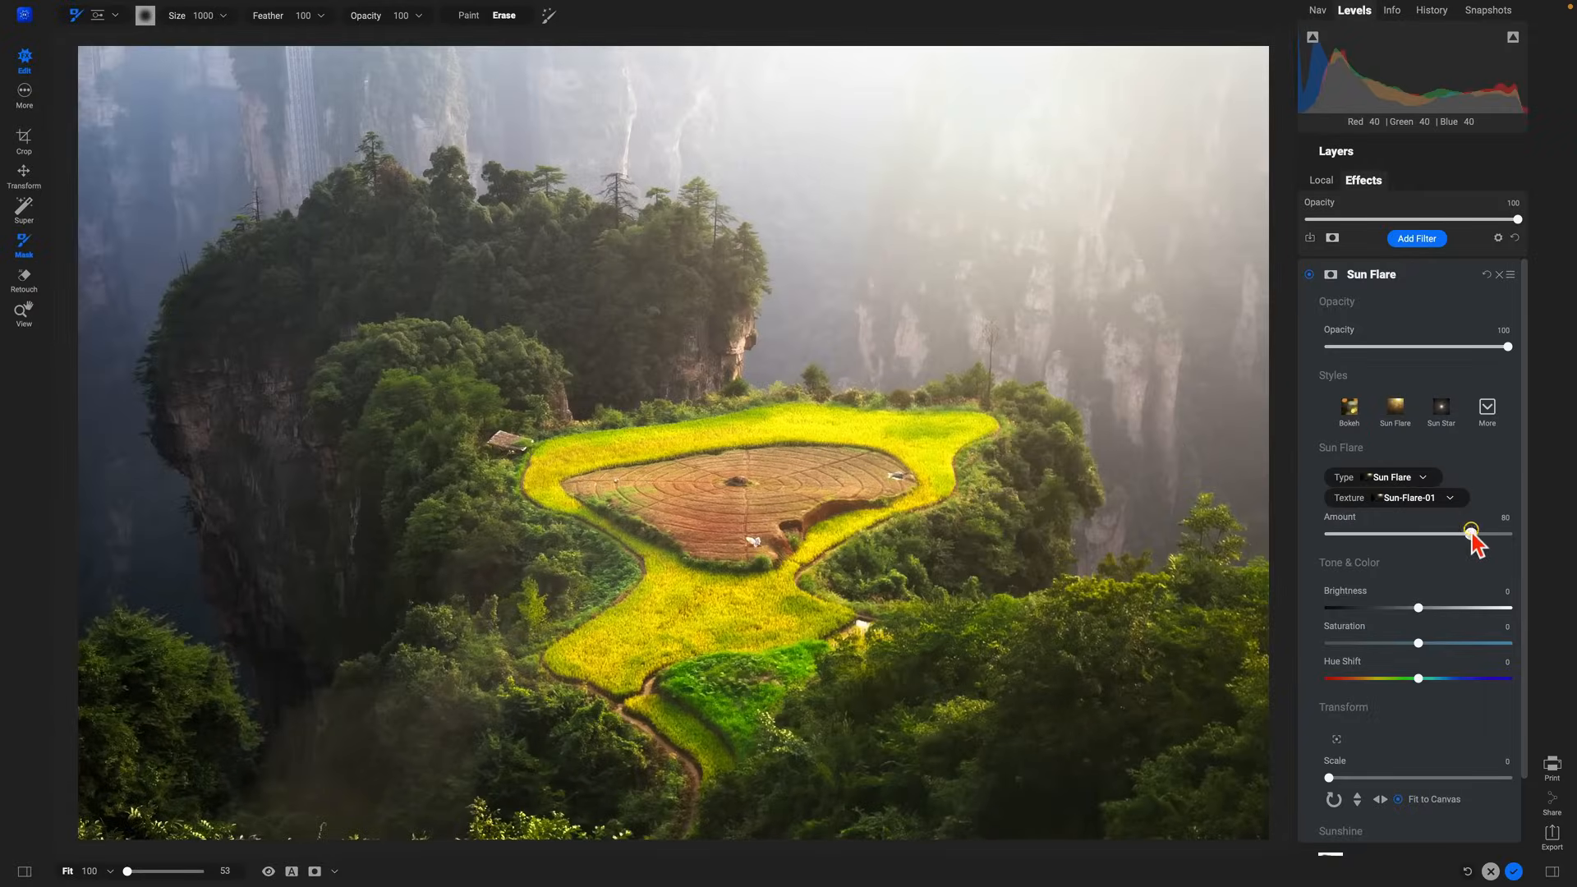
pyautogui.moveTo(1470, 533); pyautogui.dragTo(1519, 533)
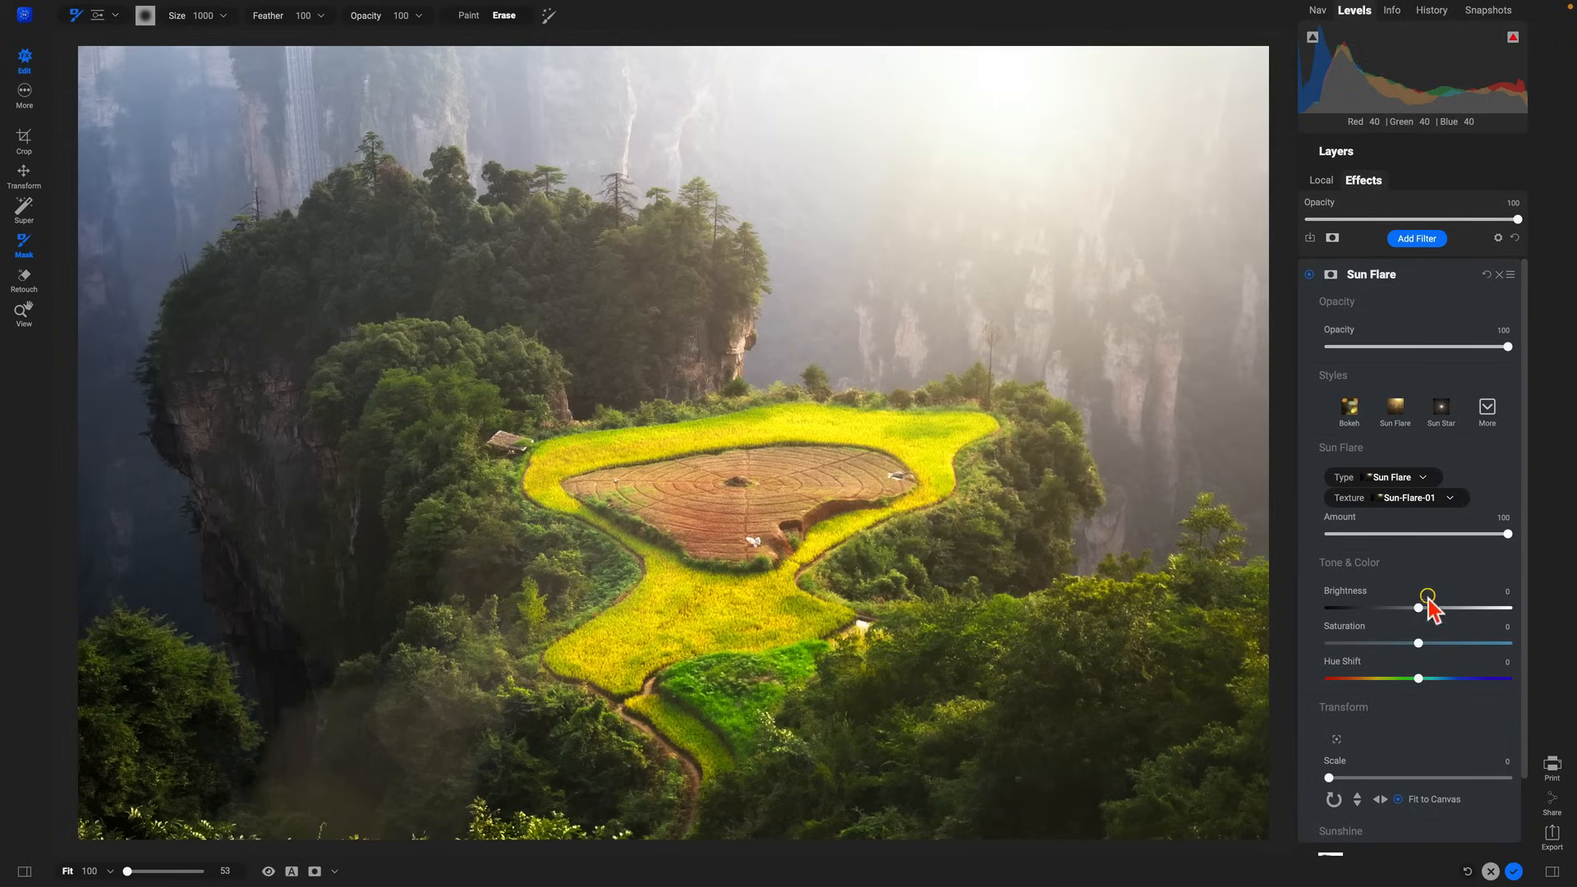
pyautogui.moveTo(1428, 607); pyautogui.dragTo(1385, 609)
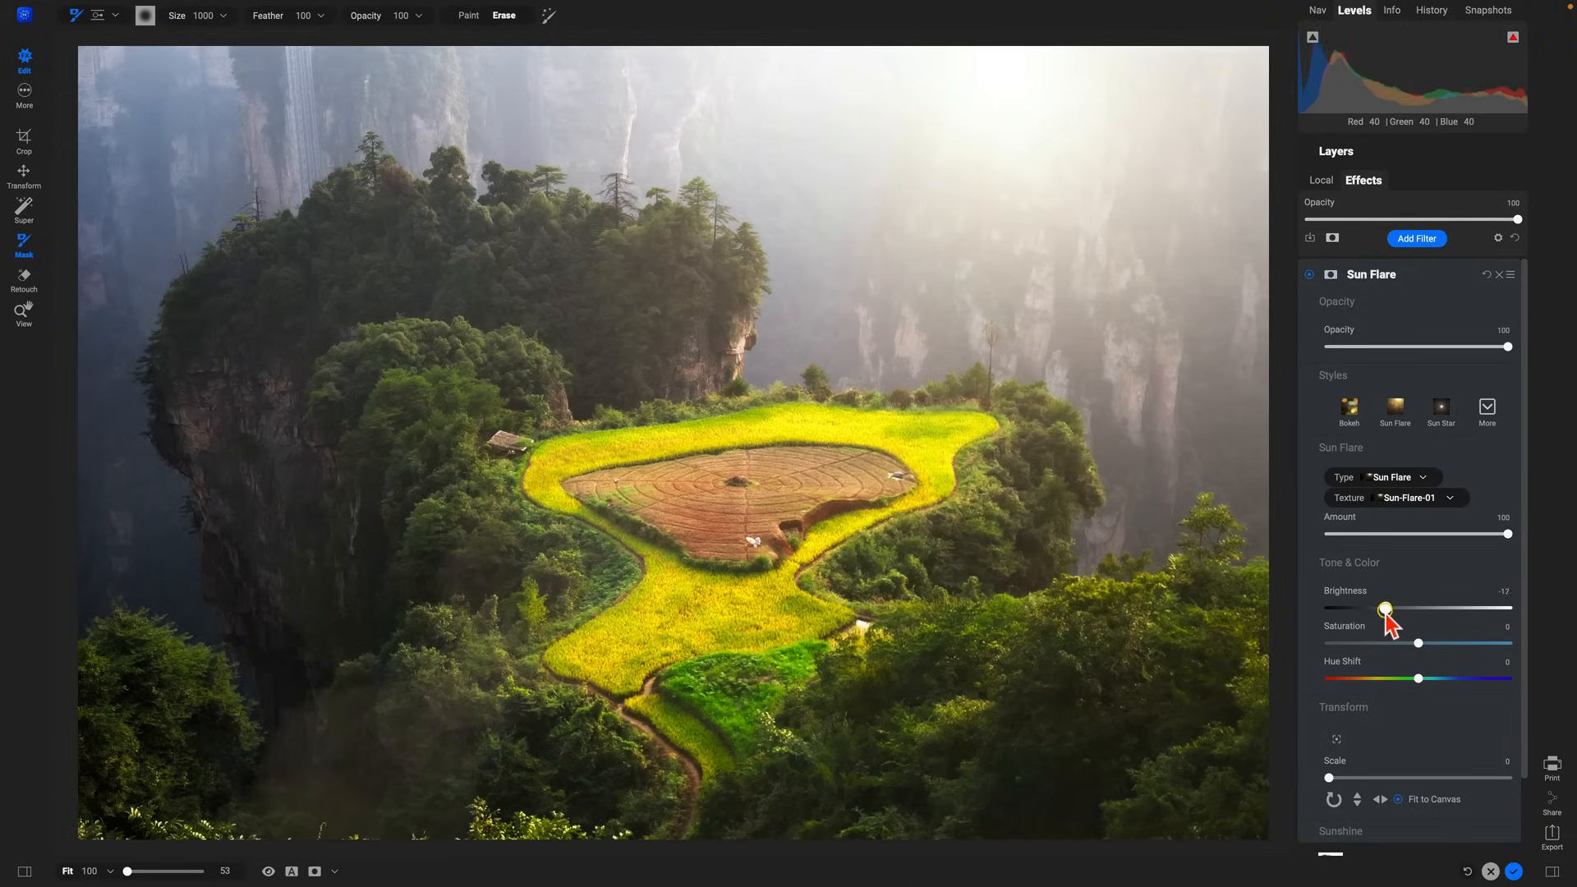
pyautogui.moveTo(1384, 642); pyautogui.dragTo(1446, 642)
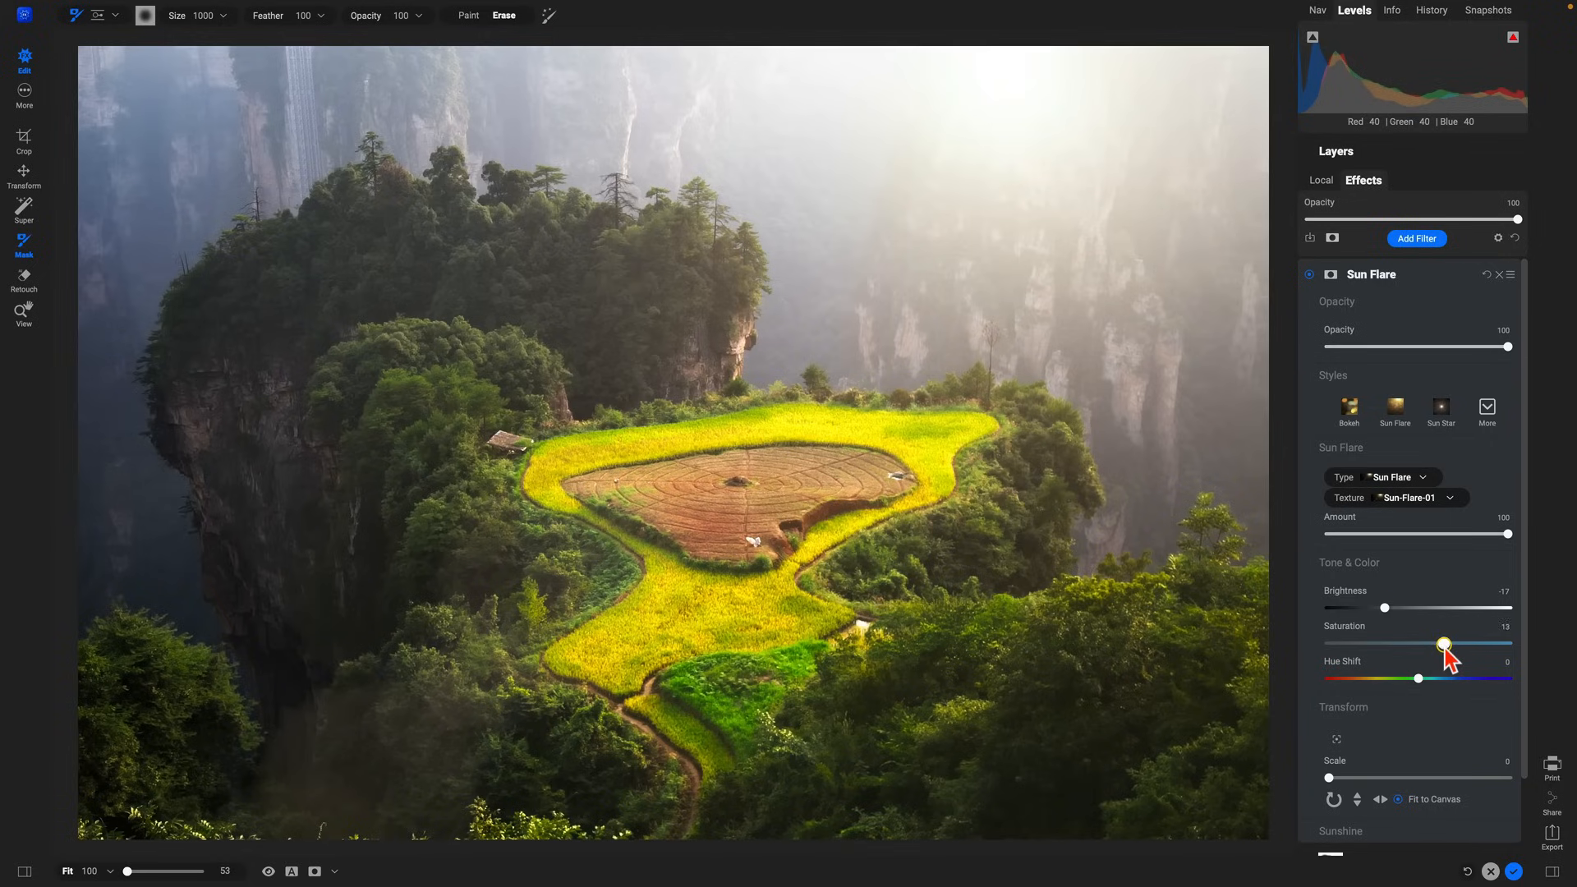
pyautogui.moveTo(1443, 645); pyautogui.dragTo(1457, 645)
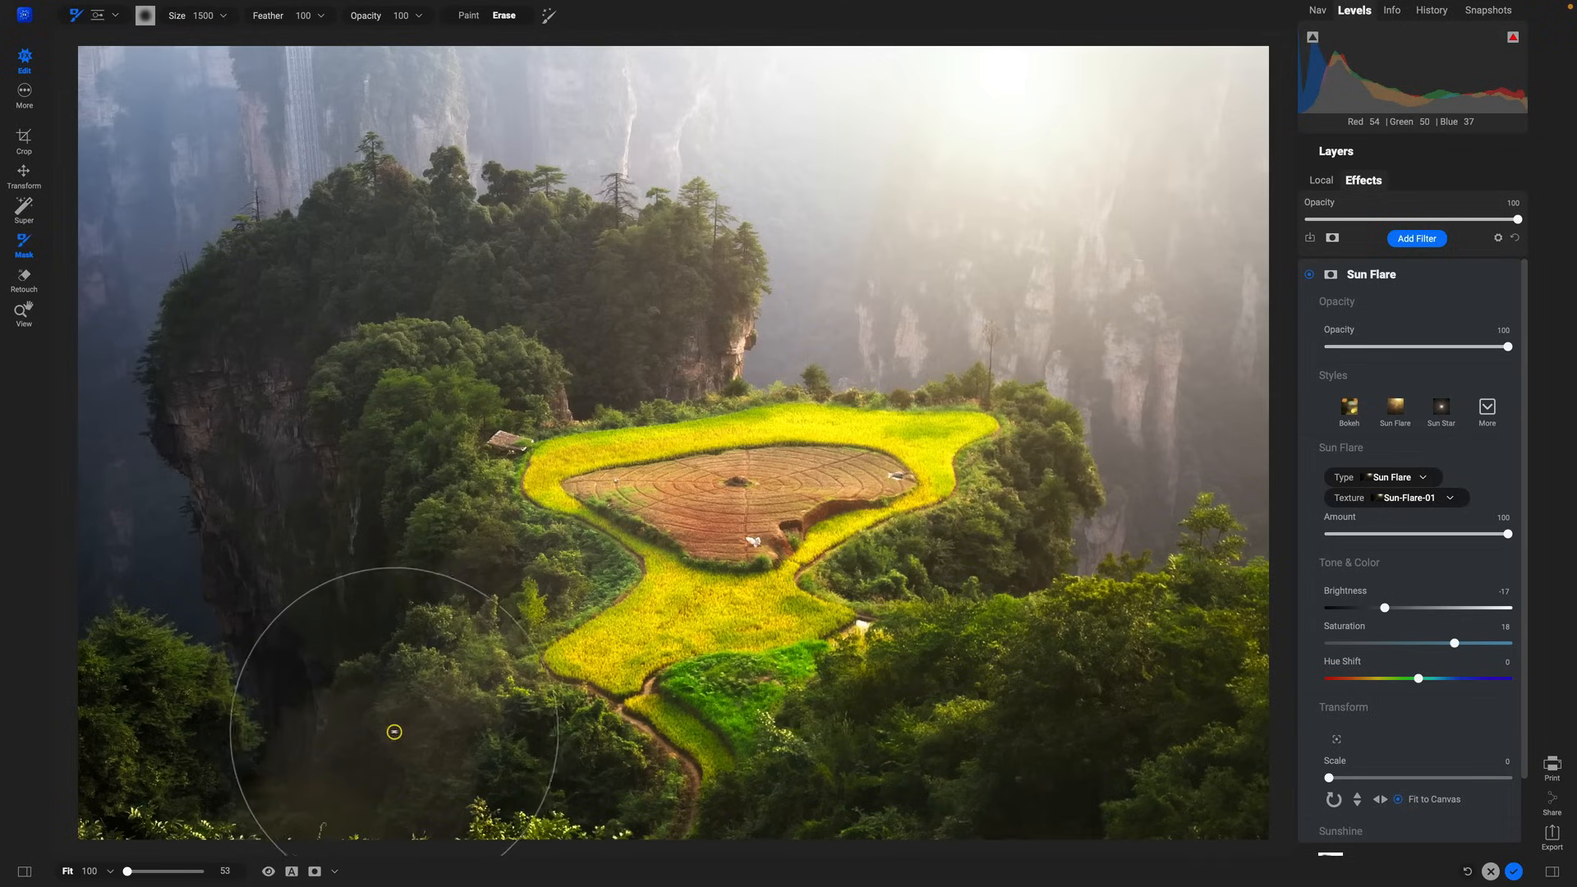
# - Erase the Sun Flare haze over the bottom-left foliage with a size-1500 masking brush
pyautogui.moveTo(393, 731); pyautogui.dragTo(179, 435)
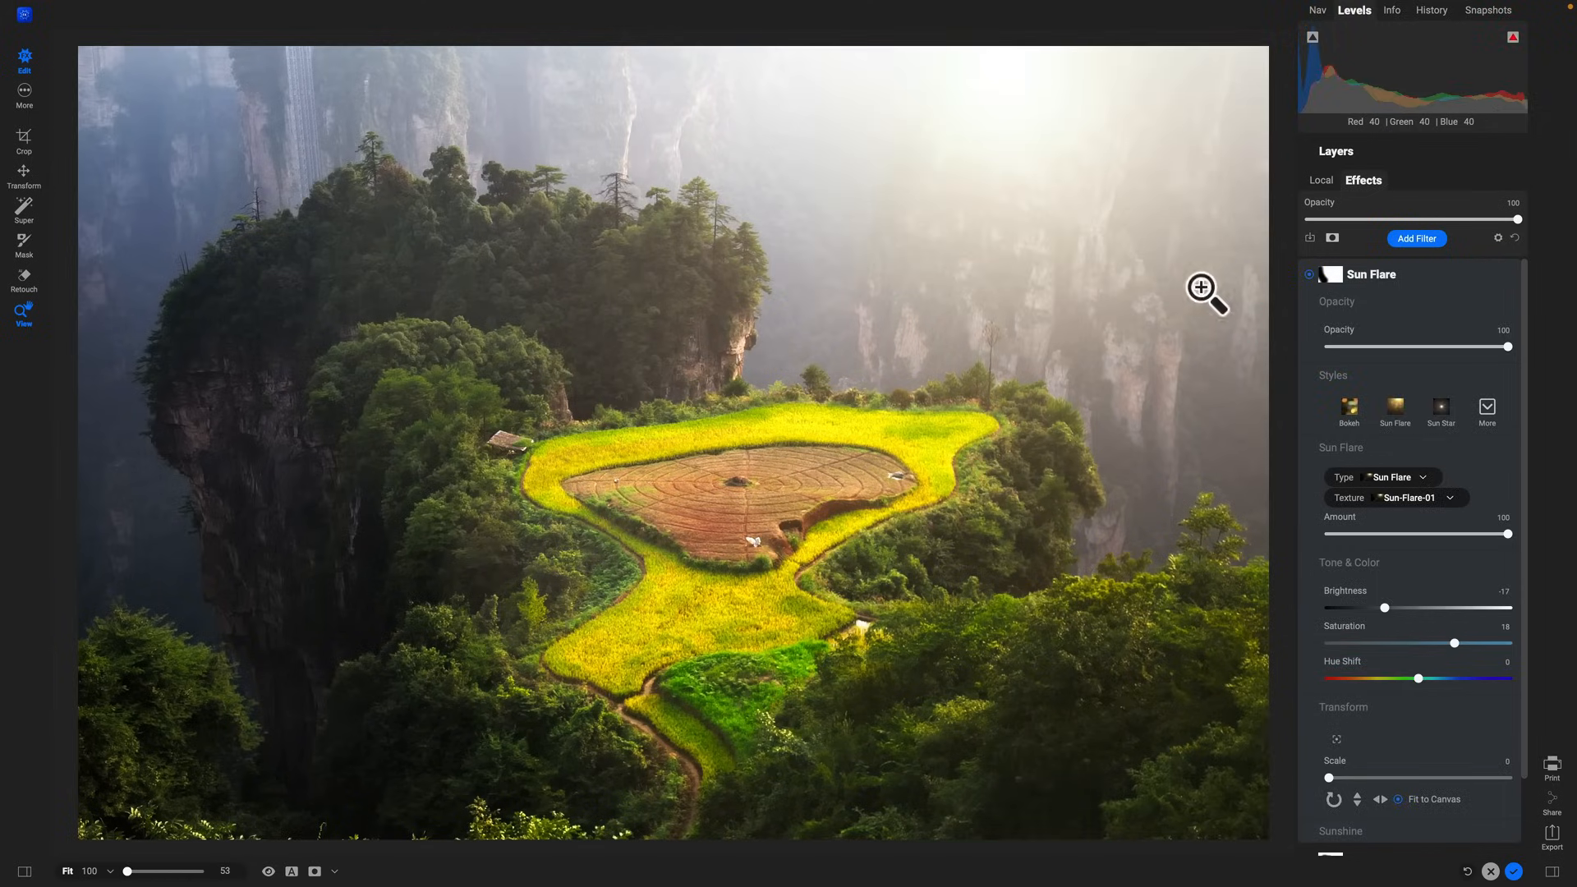
pyautogui.moveTo(941, 166)
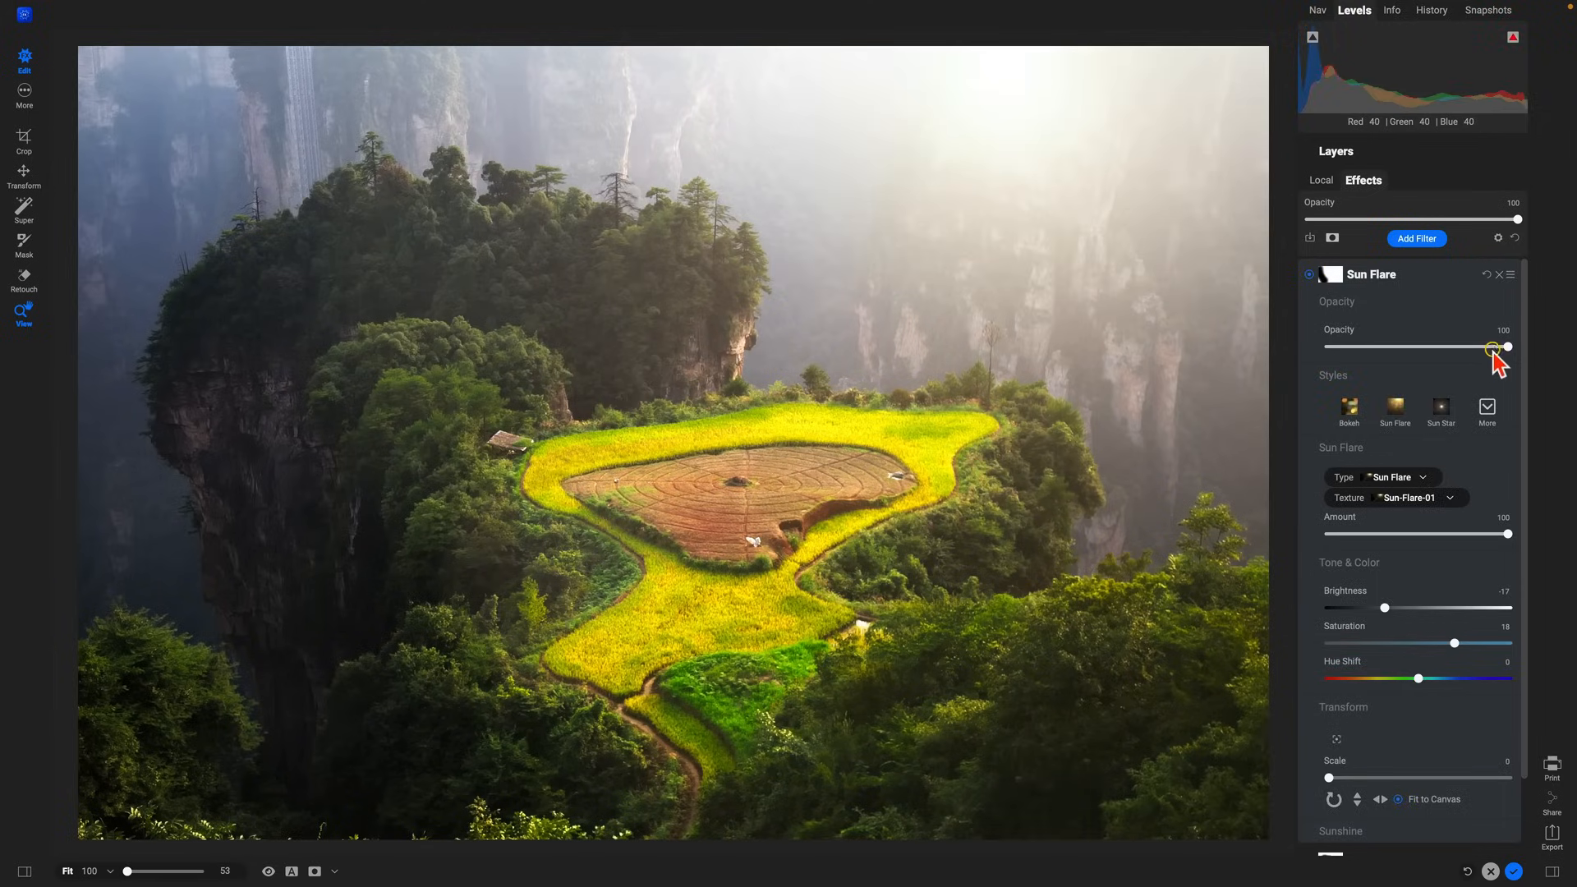
# - Fade the Sun Flare opacity to 0 to compare, then settle it at 60
pyautogui.moveTo(1508, 347); pyautogui.dragTo(1329, 347)
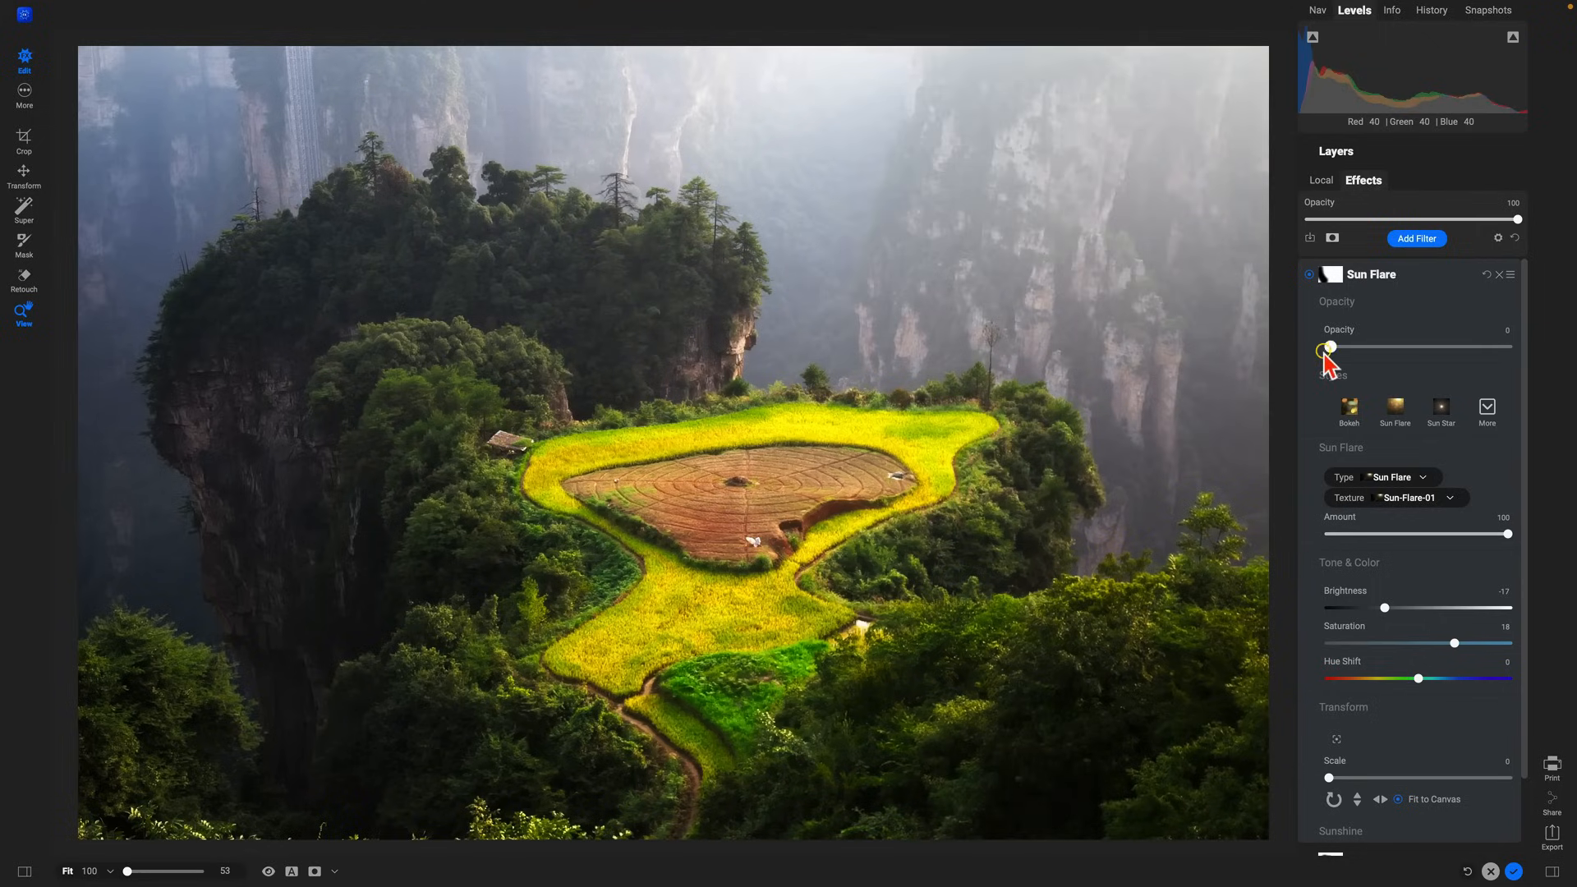
pyautogui.moveTo(1330, 347); pyautogui.dragTo(1434, 347)
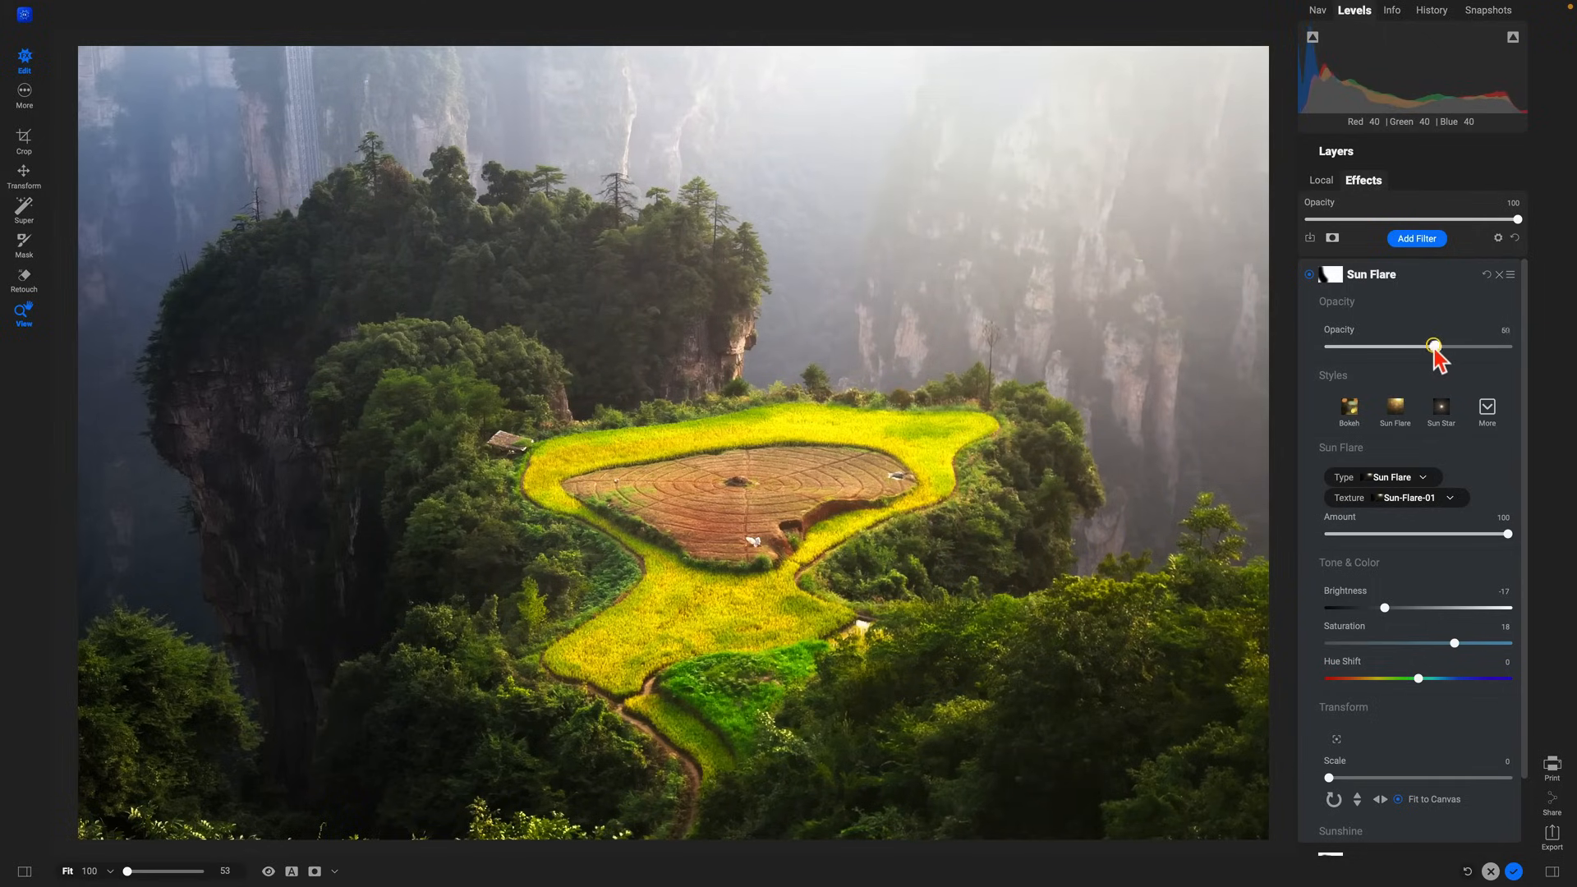
pyautogui.moveTo(1429, 346); pyautogui.dragTo(1435, 345)
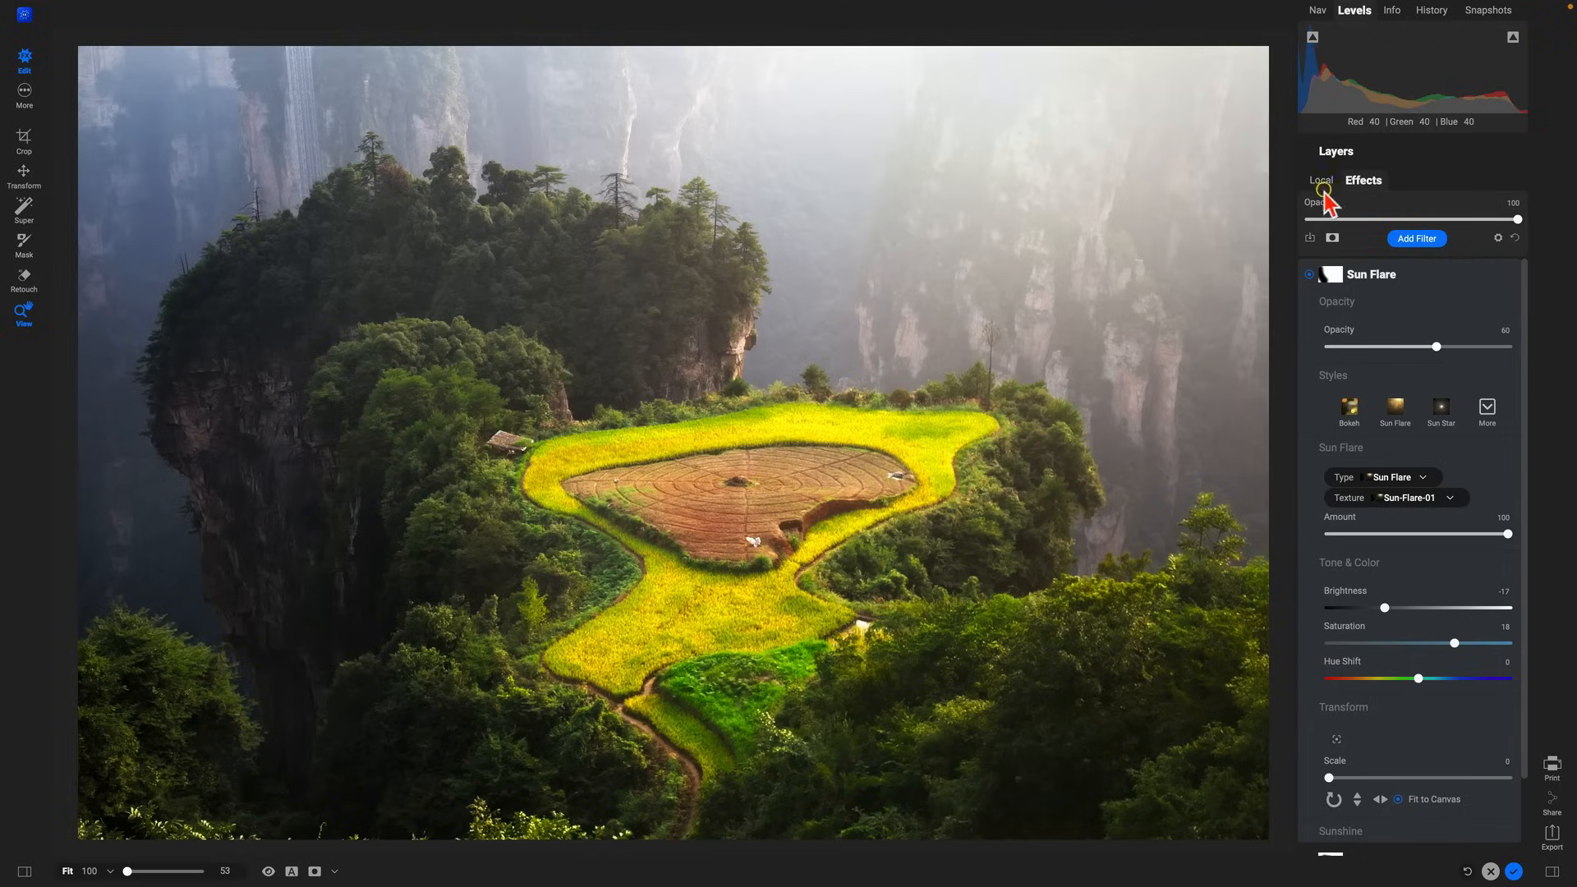
# - Paint a new local adjustment onto the yellow field at 34 opacity and toggle to compare
pyautogui.click(1321, 180)
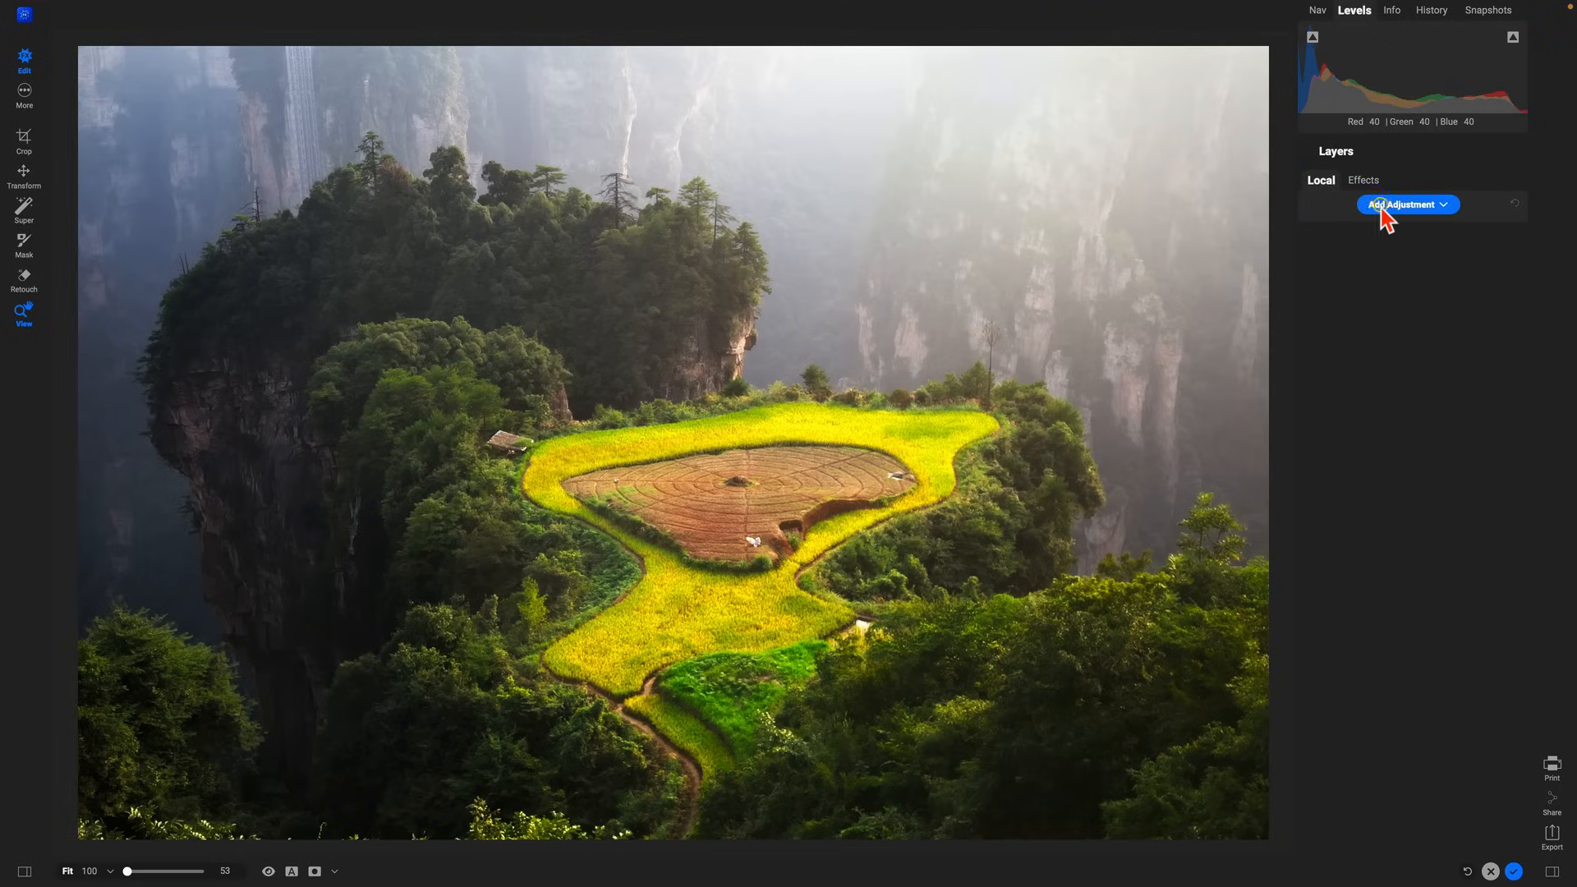
pyautogui.click(1406, 205)
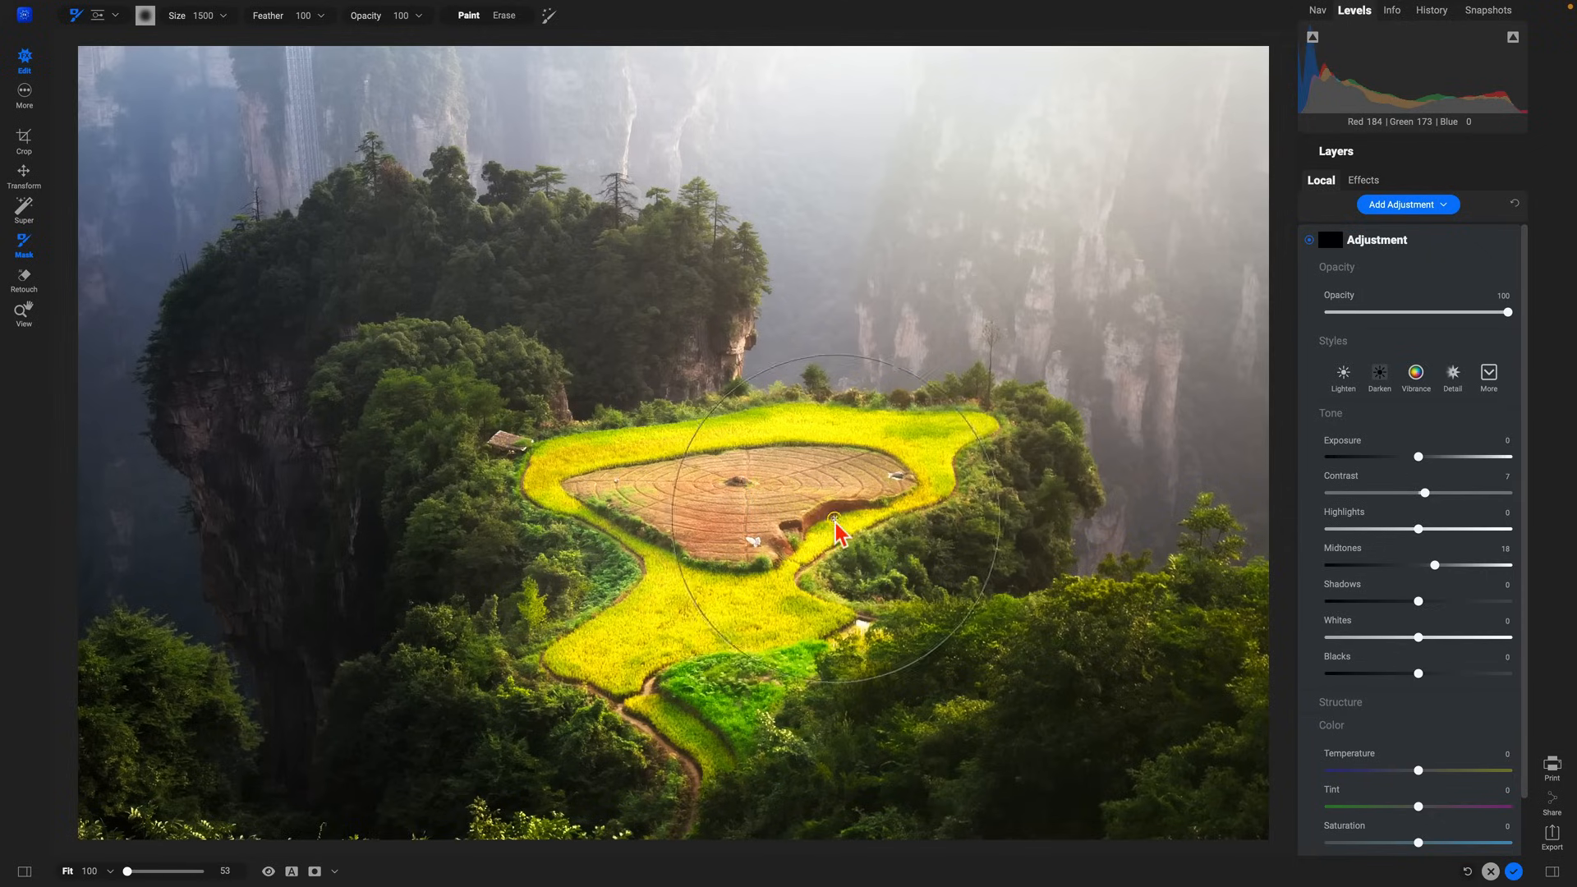
pyautogui.moveTo(835, 532); pyautogui.dragTo(569, 465)
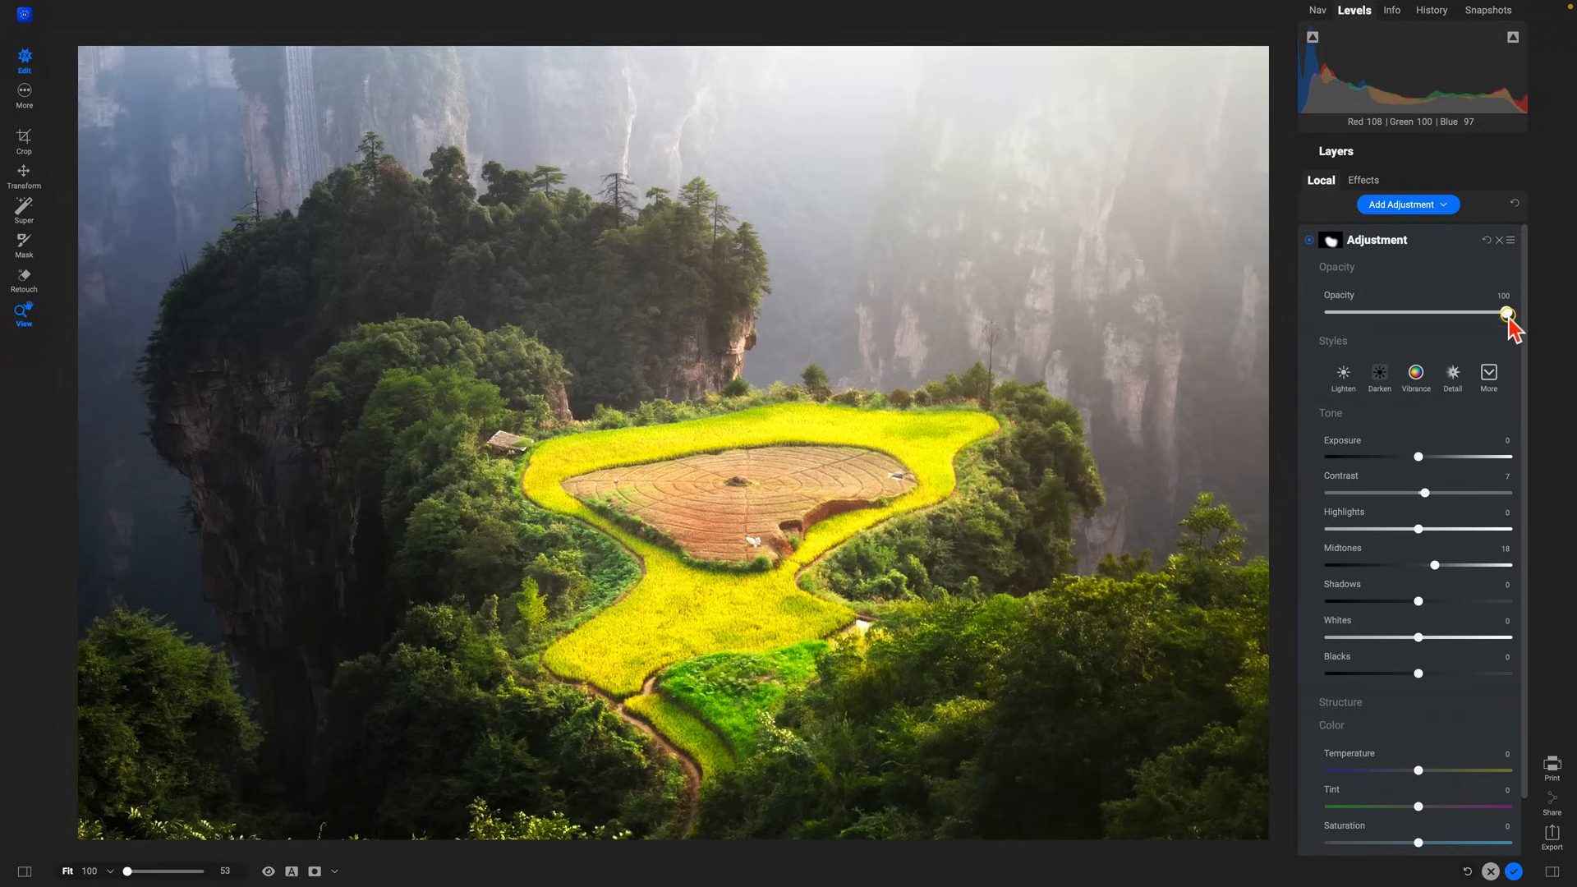
pyautogui.moveTo(1509, 311); pyautogui.dragTo(1332, 311)
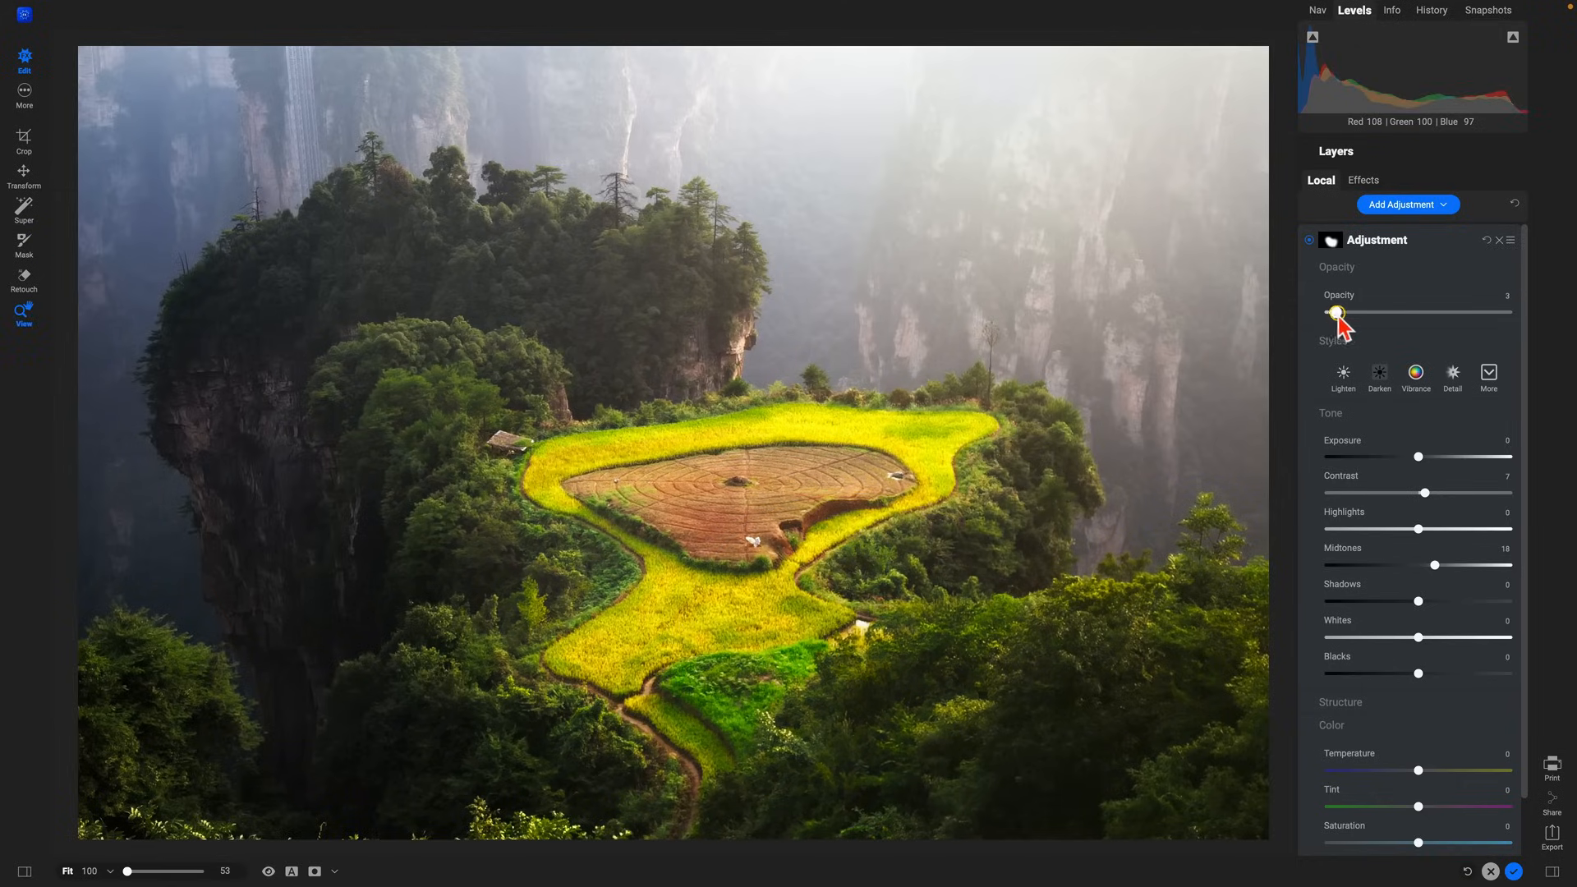
pyautogui.moveTo(1335, 314); pyautogui.dragTo(1391, 314)
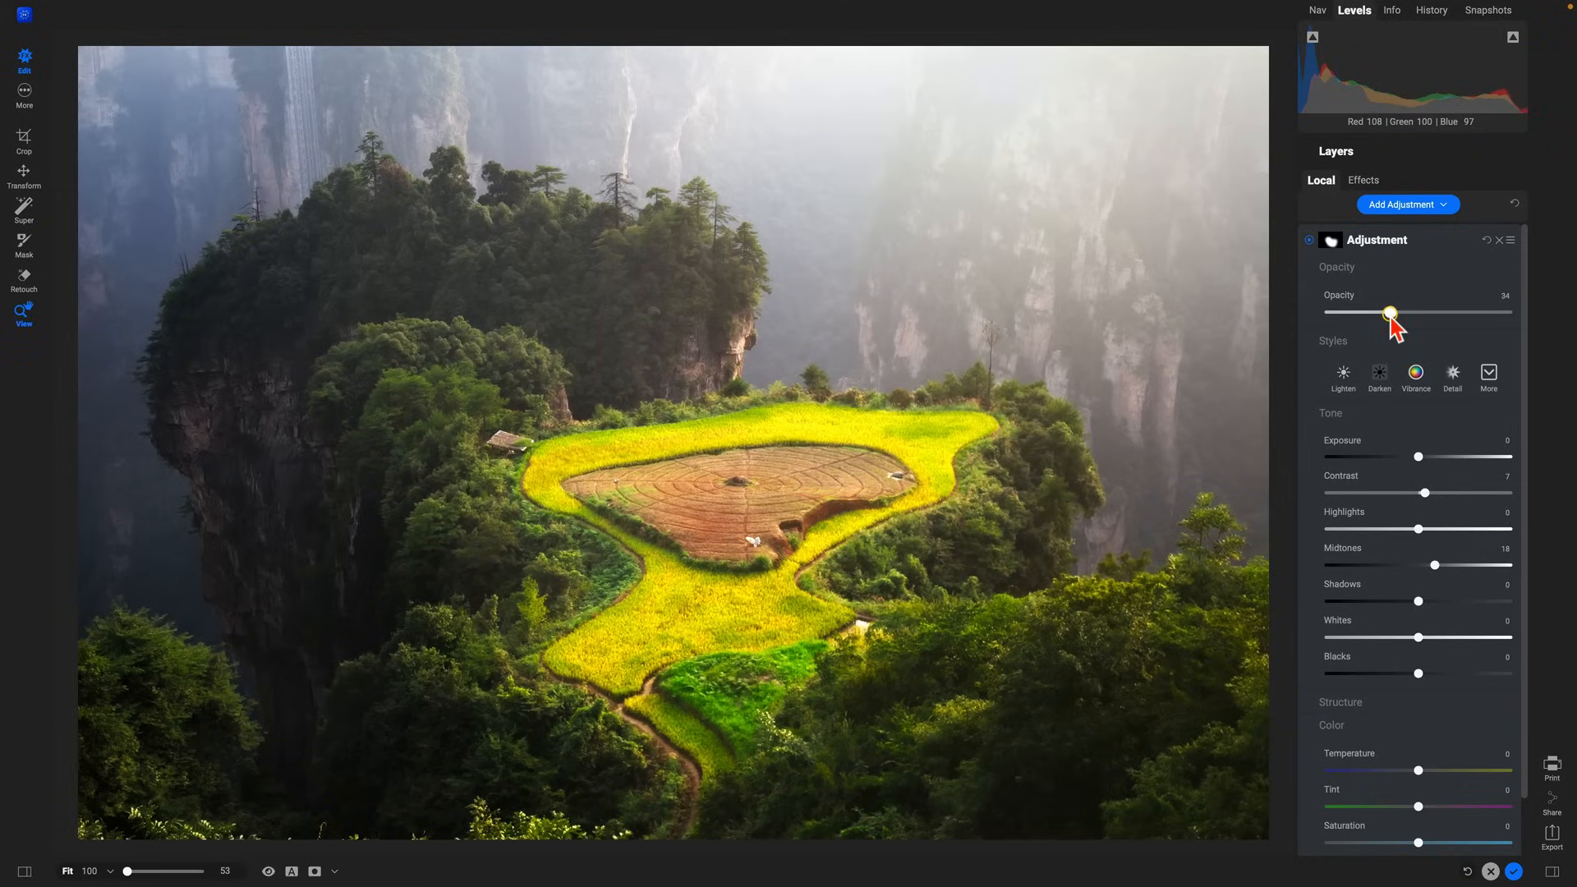
pyautogui.click(1310, 239)
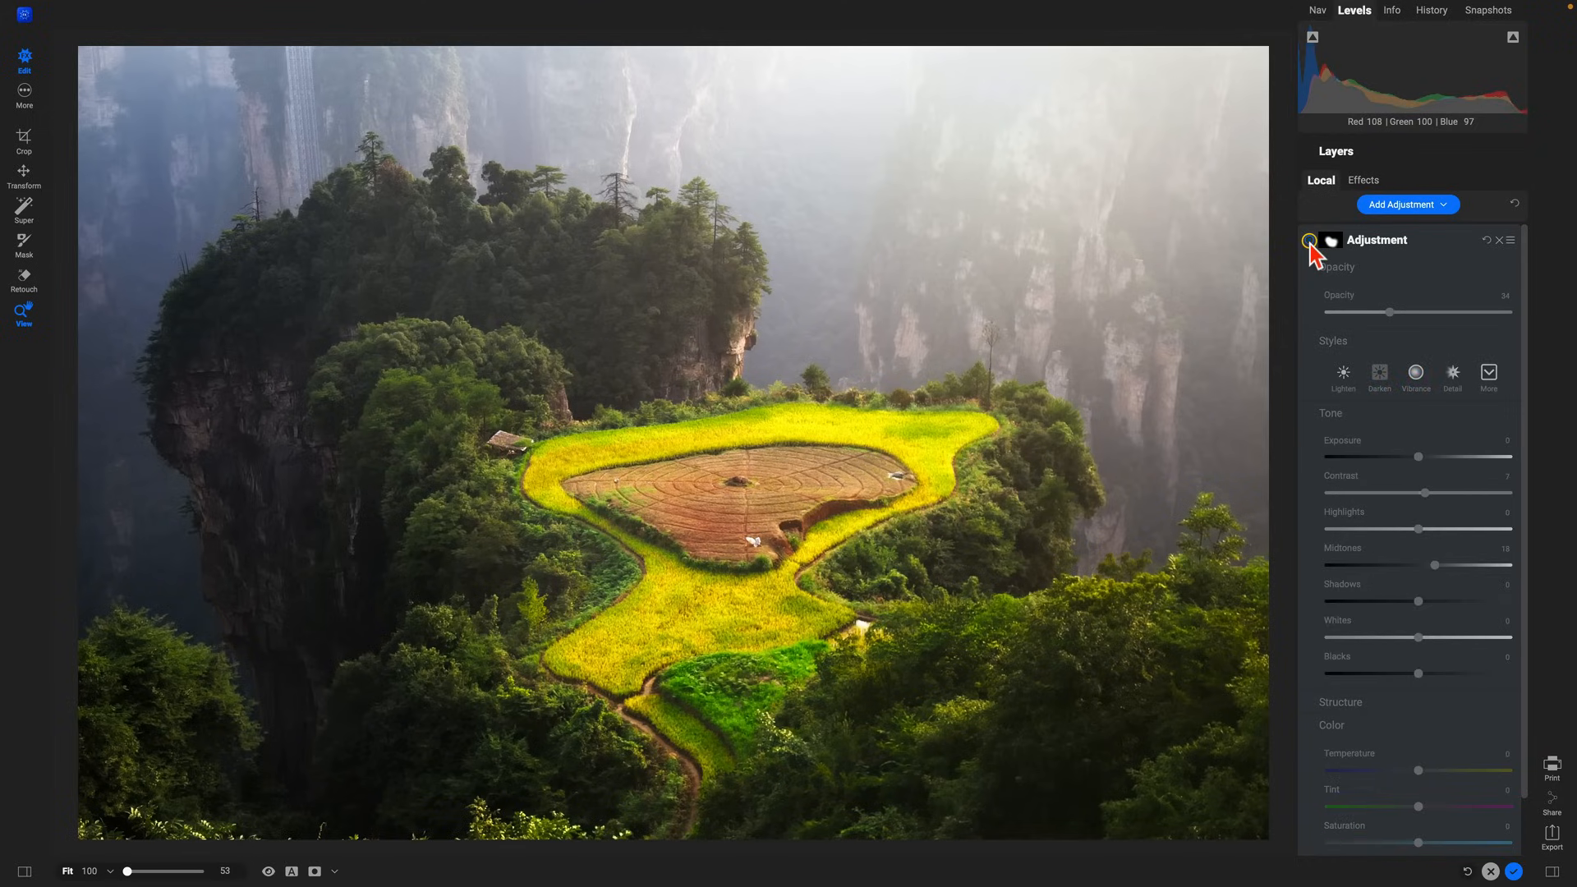
pyautogui.click(1416, 372)
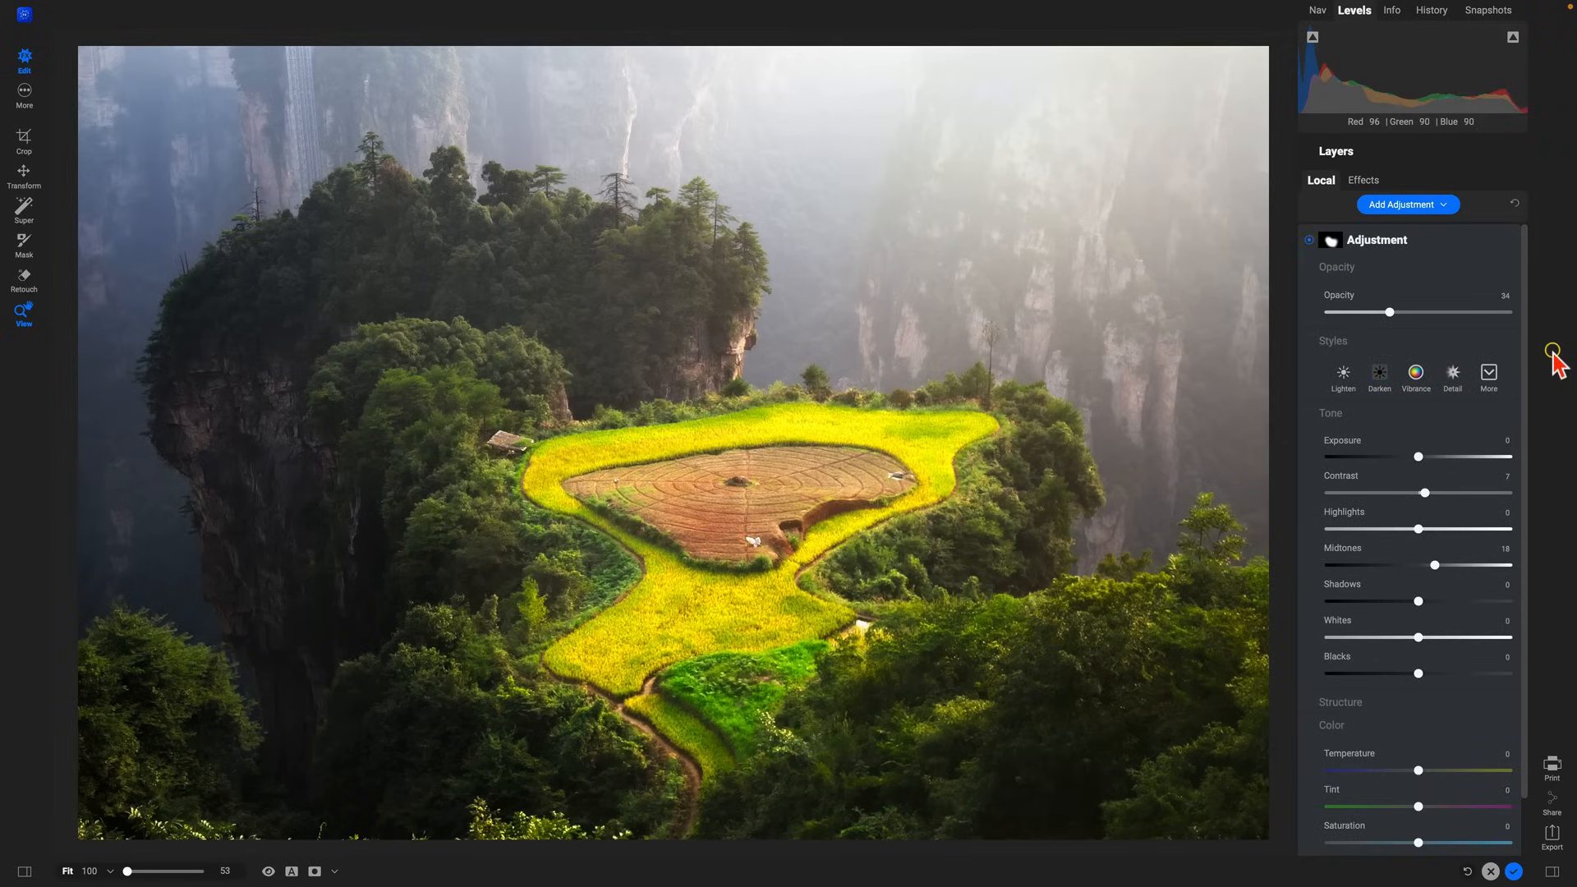
# - Show a split before/after view and sweep the divider across the field
pyautogui.click(268, 870)
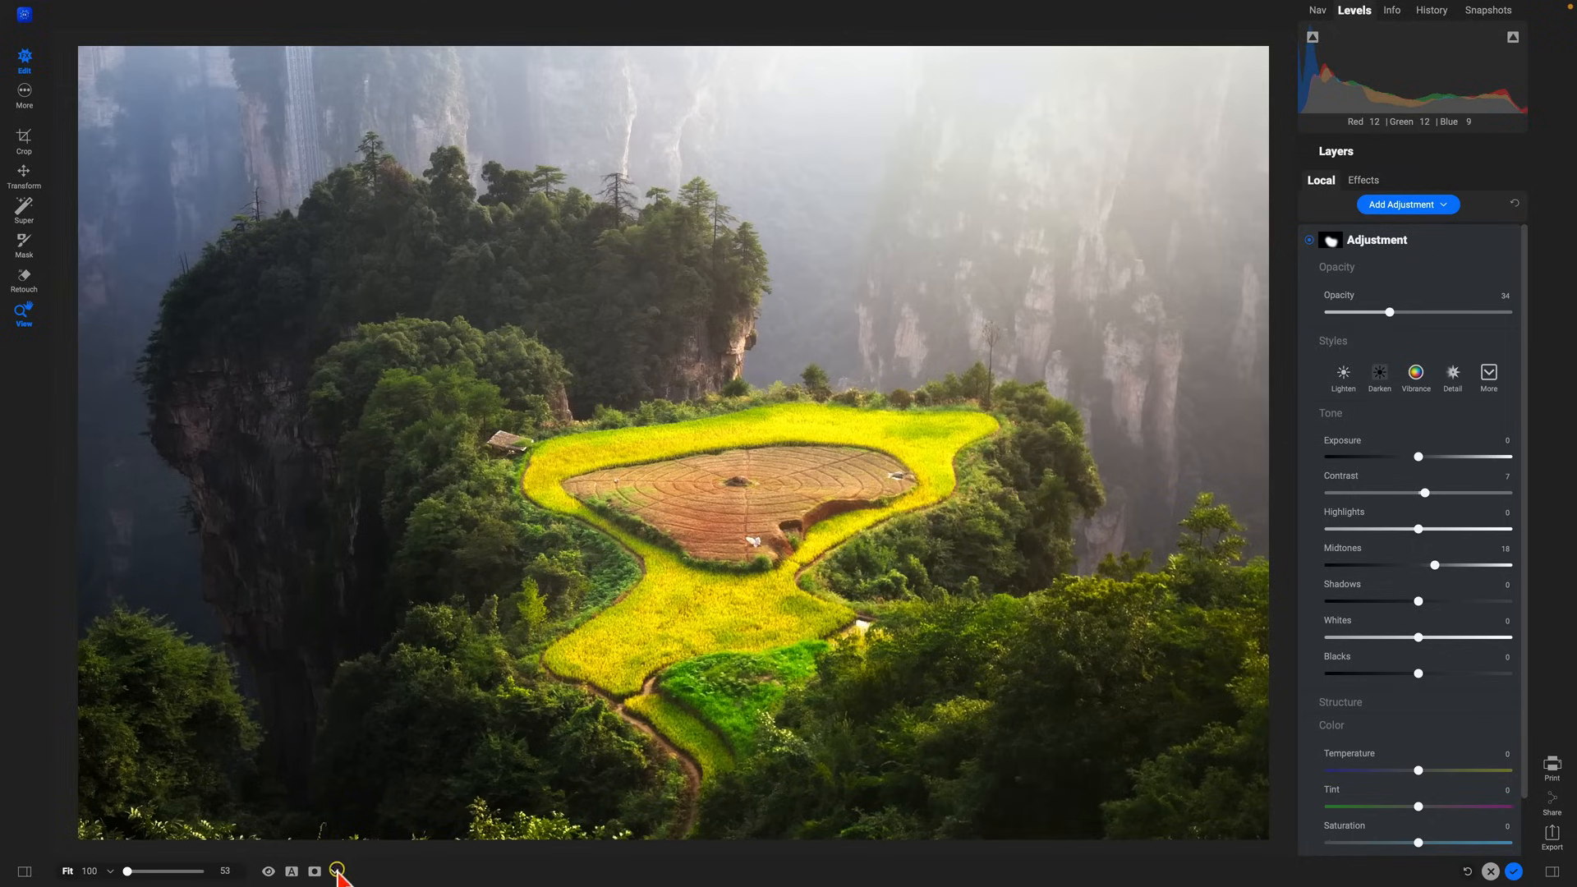
pyautogui.click(336, 871)
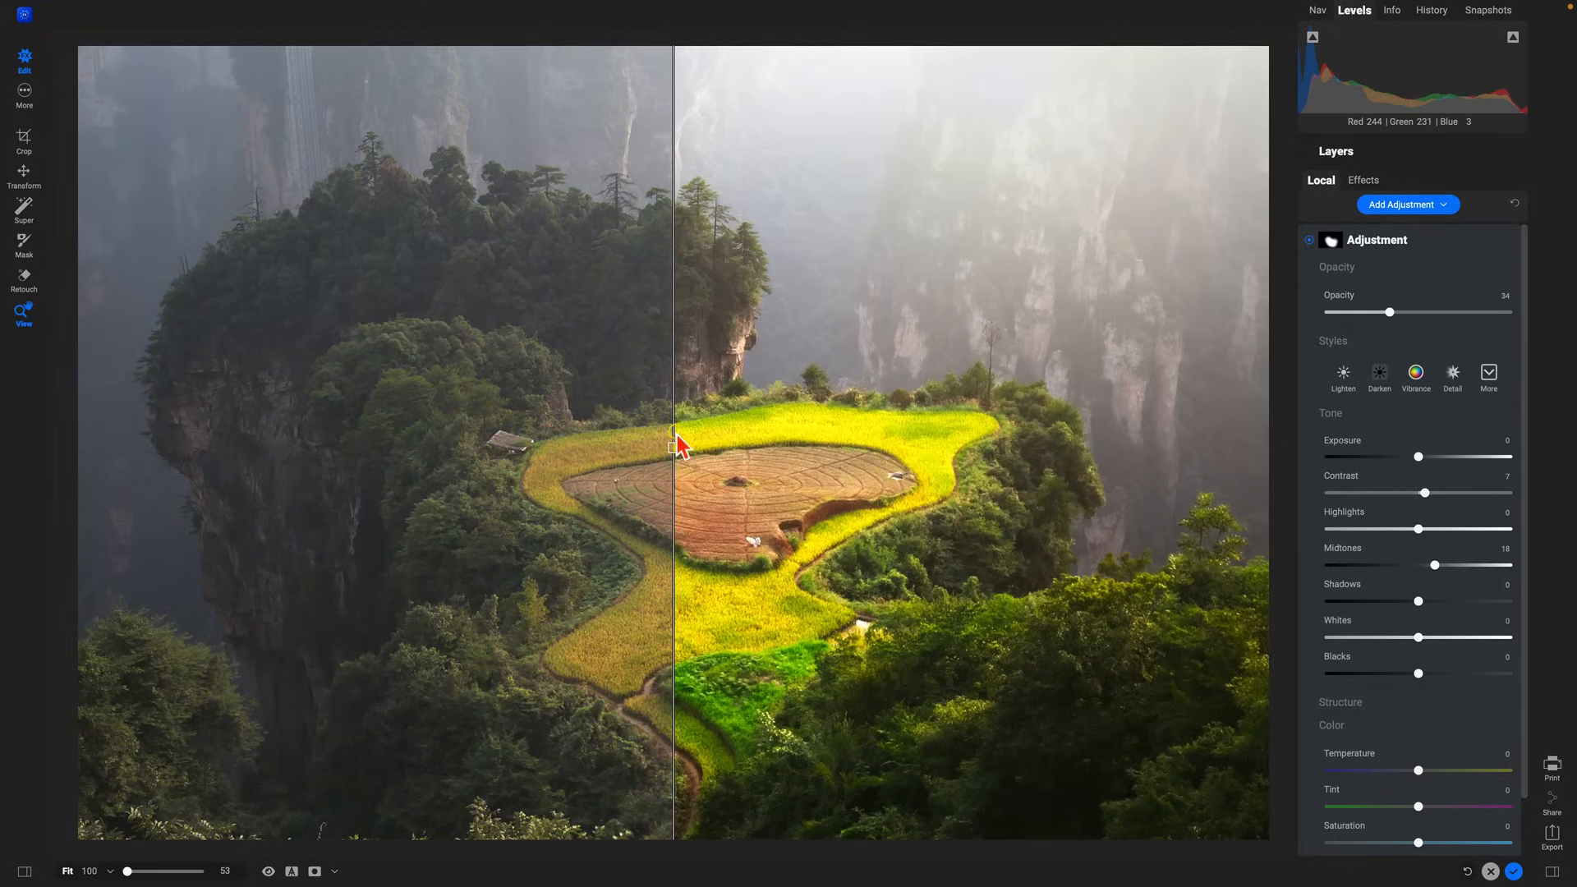
pyautogui.moveTo(674, 448); pyautogui.dragTo(1184, 448)
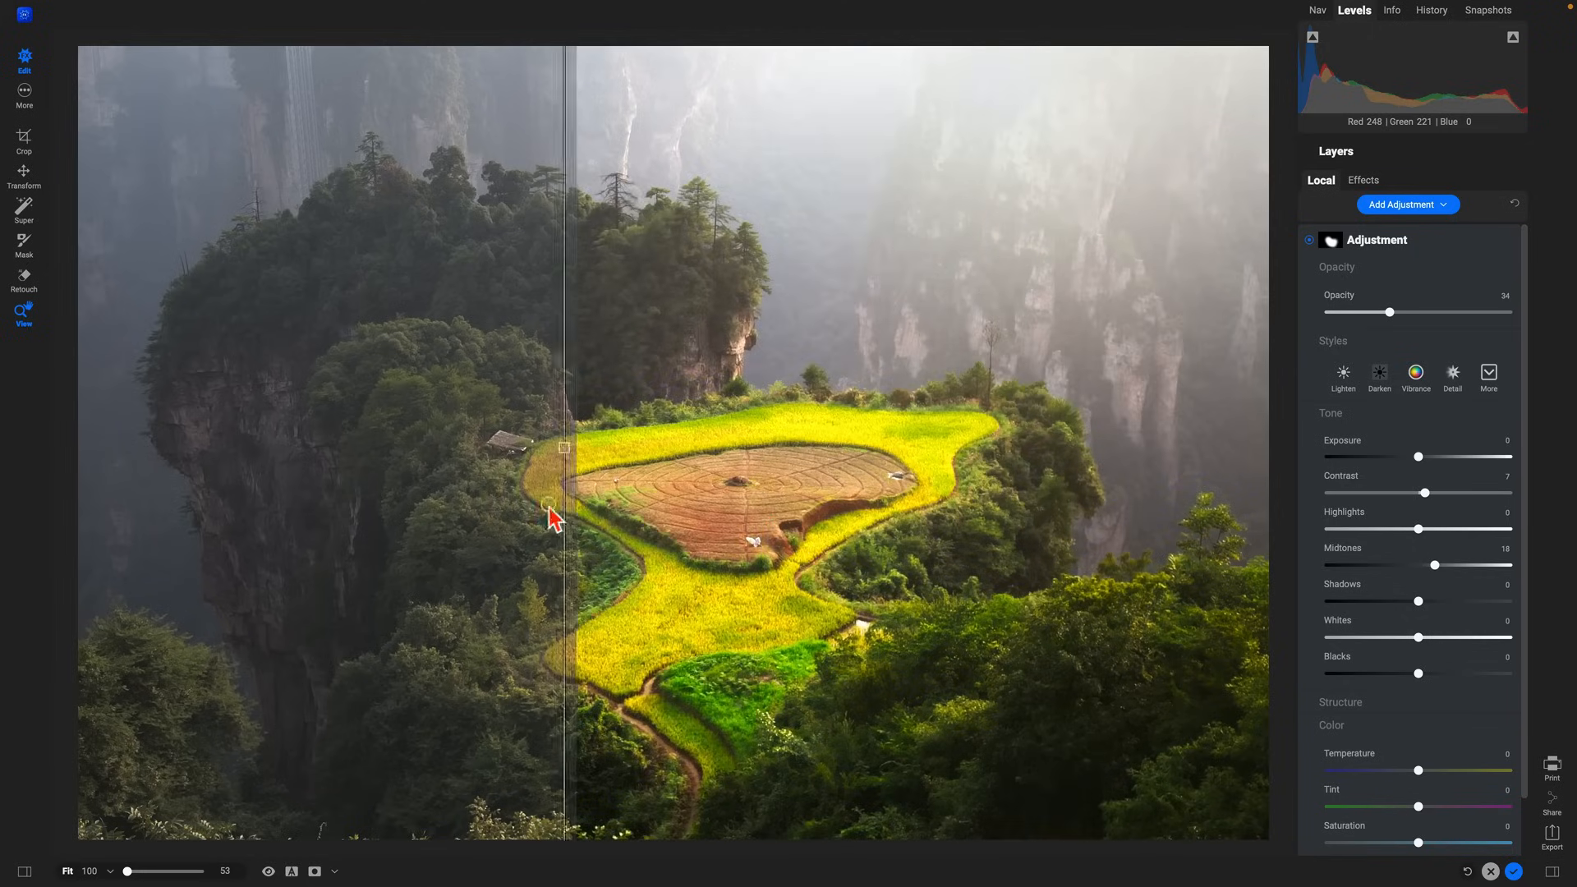
pyautogui.moveTo(564, 507); pyautogui.dragTo(369, 523)
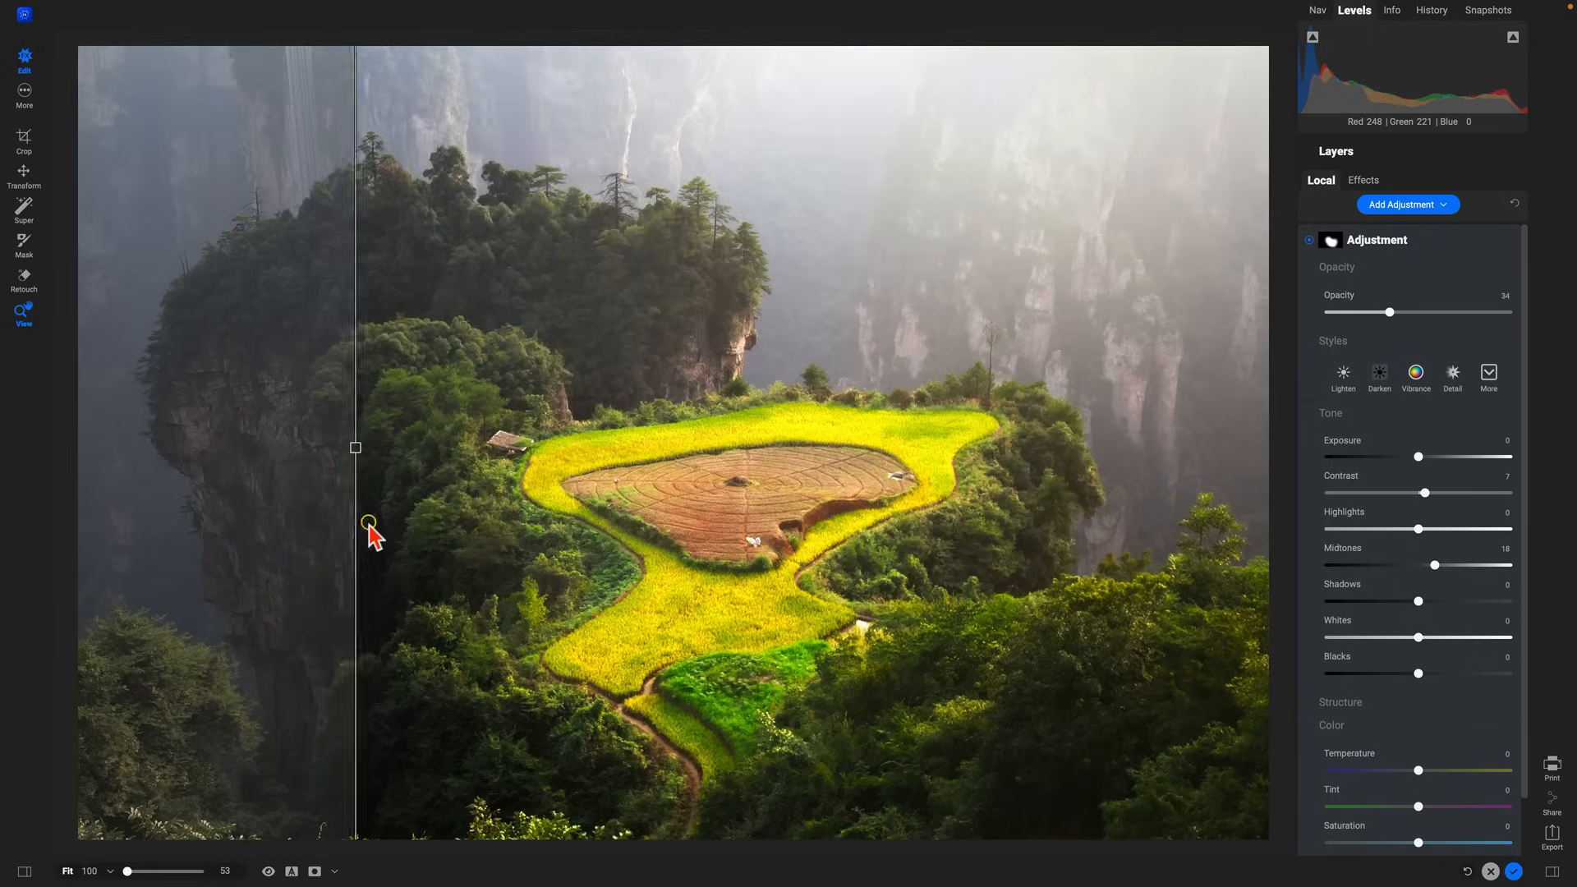